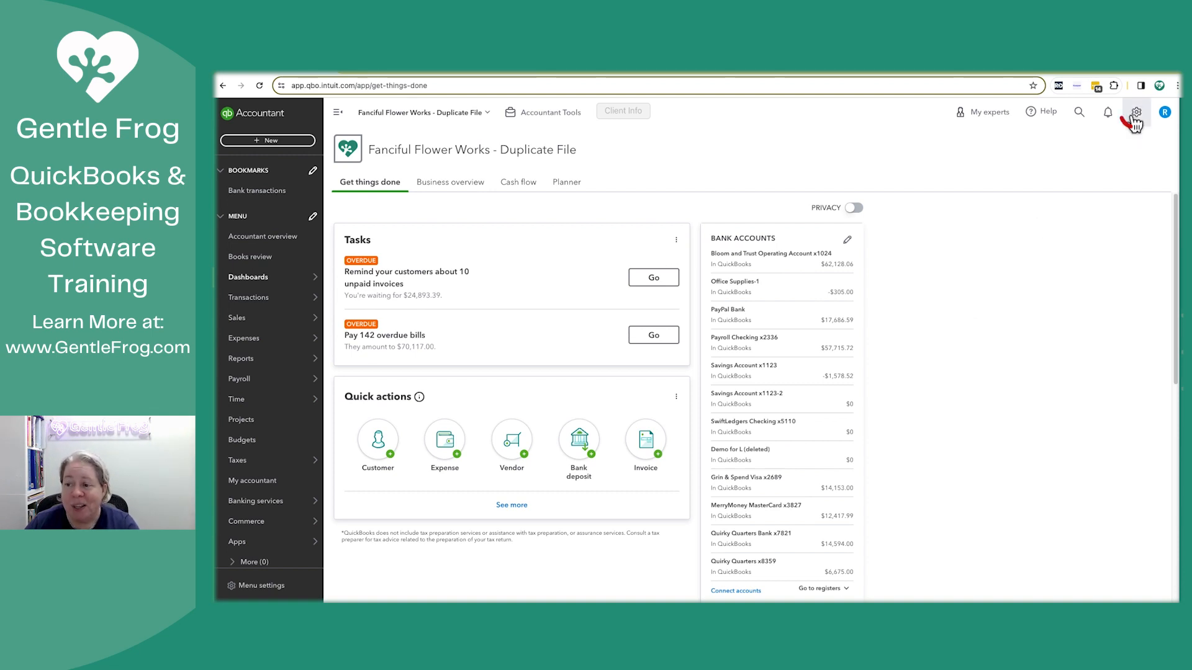
Open Tools > Reconcile and select Bloom and Trust Operating Account x1024.
{"action": "left_click", "coordinate": [1135, 112]}
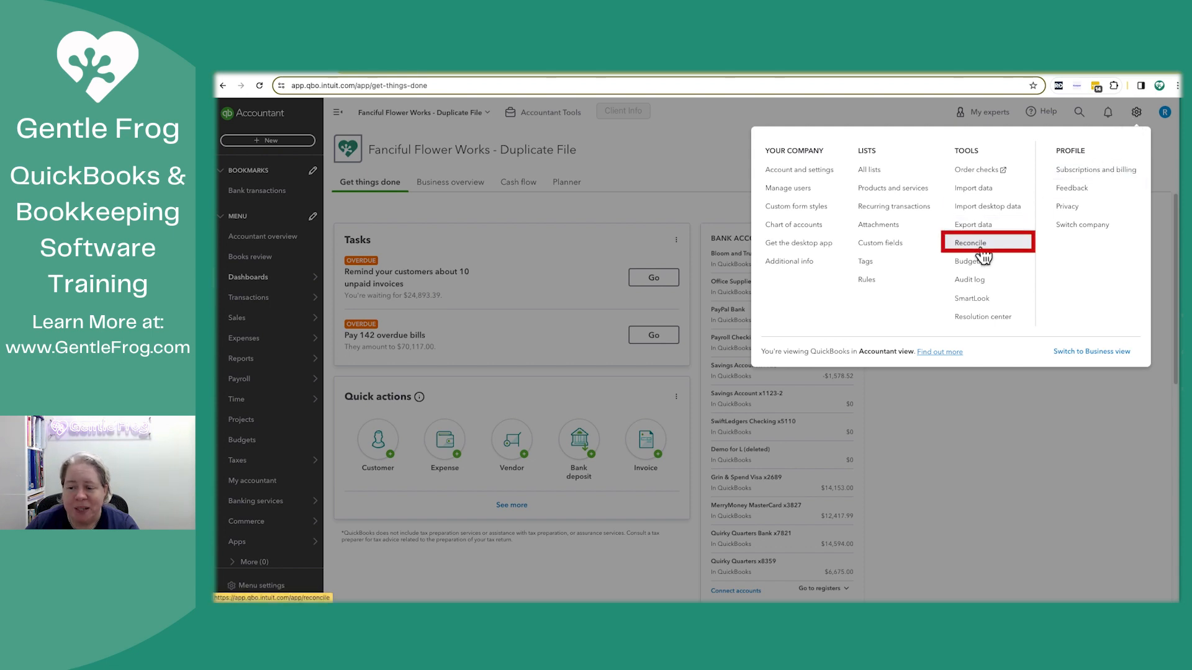
{"action": "left_click", "coordinate": [968, 241]}
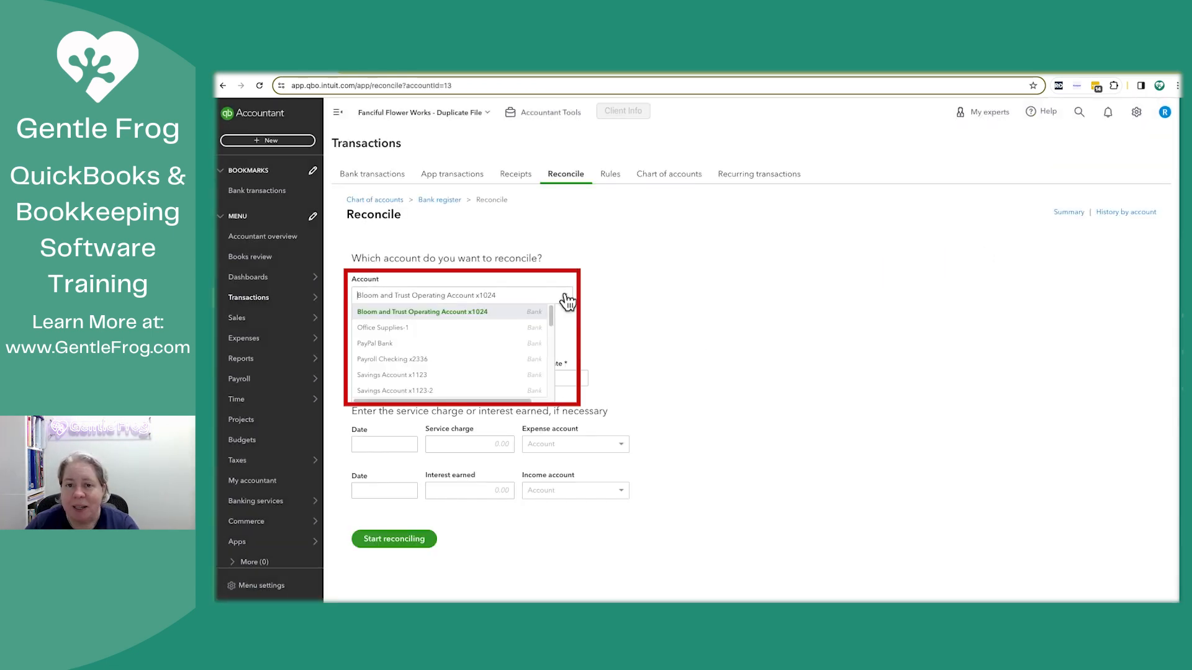
{"action": "left_click", "coordinate": [422, 312]}
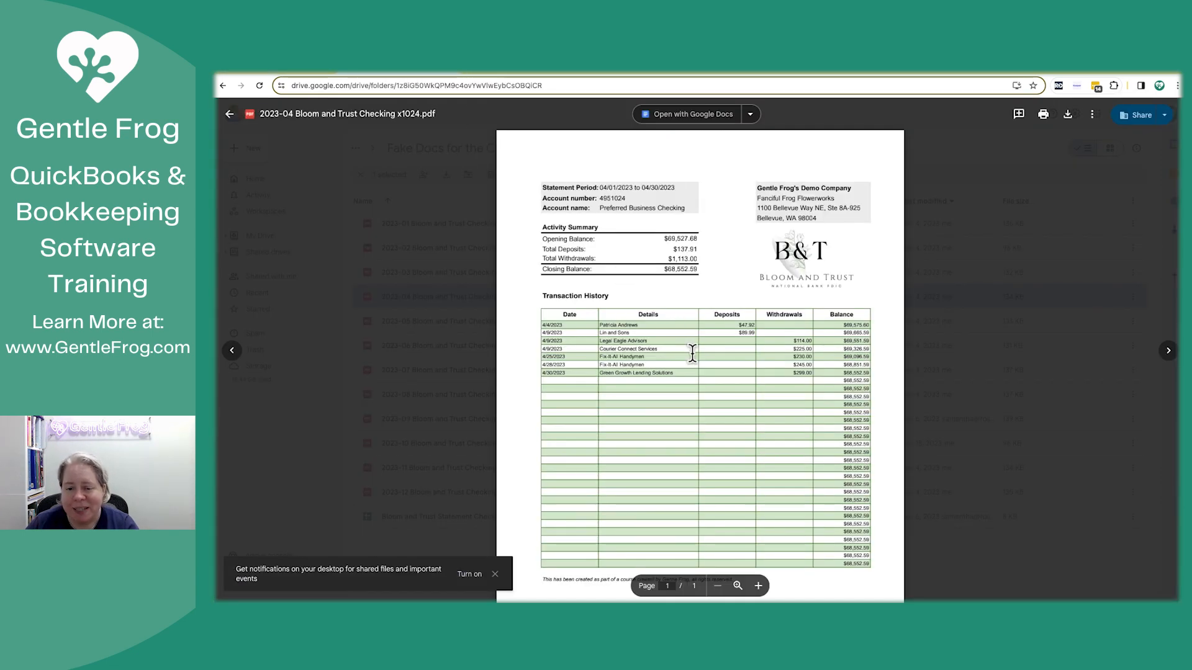
Close the April statement and copy the March 2023 closing balance of 69,527.68.
{"action": "left_click", "coordinate": [229, 114]}
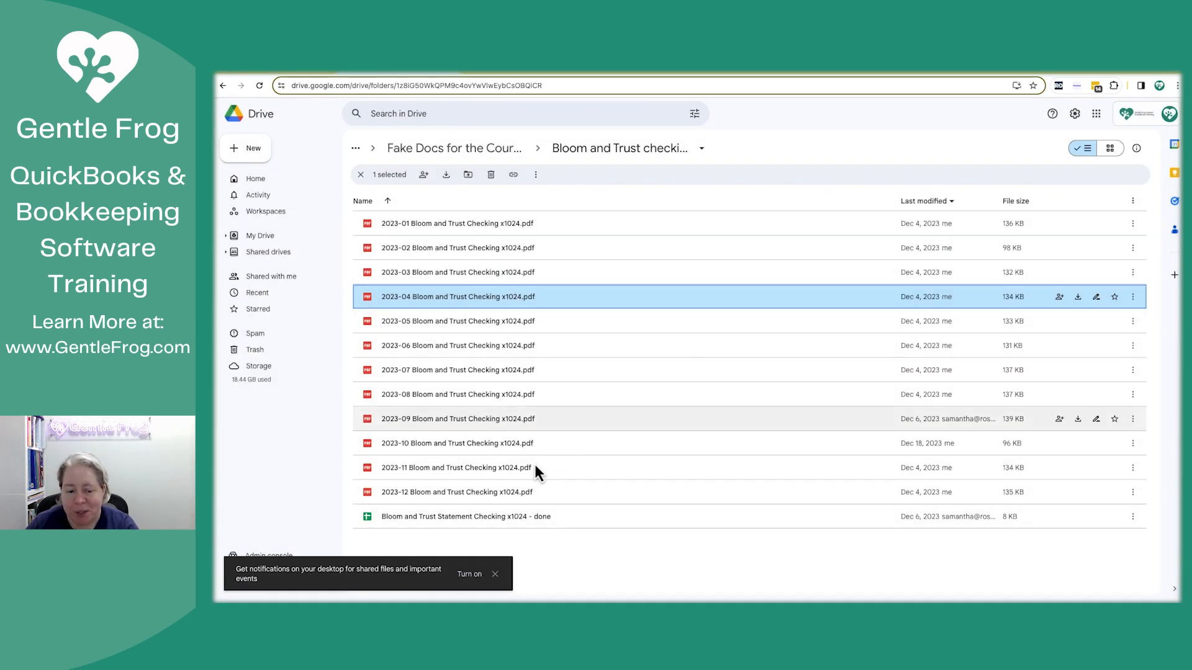
{"action": "mouse_move", "coordinate": [525, 452]}
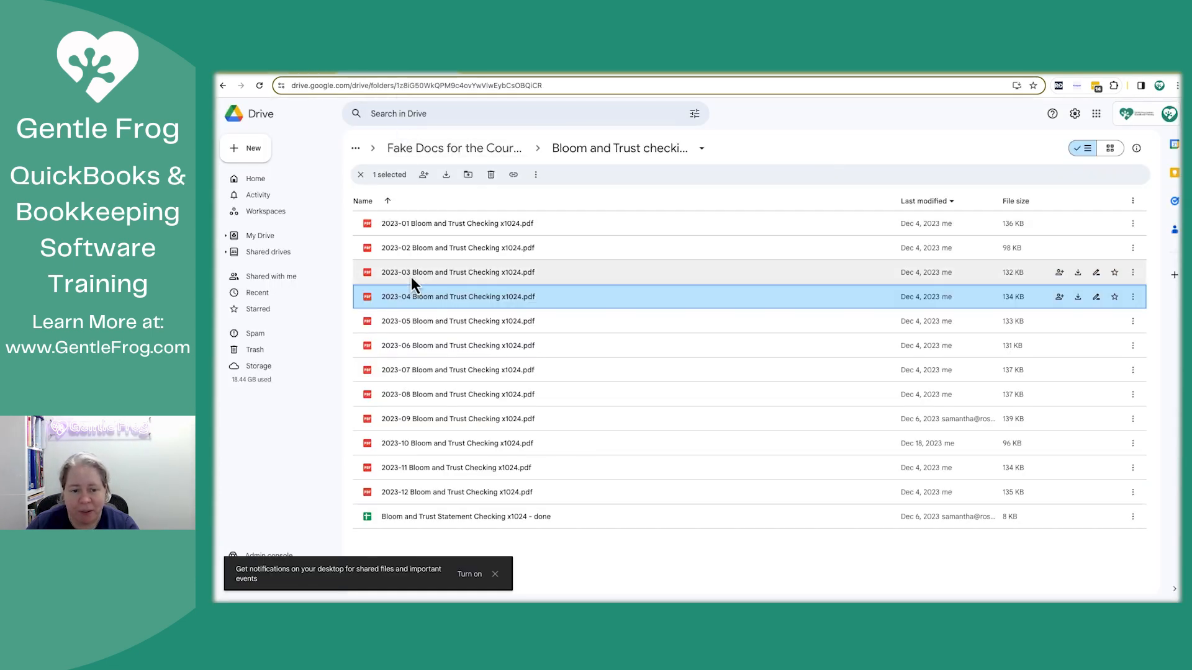
{"action": "double_click", "coordinate": [457, 271]}
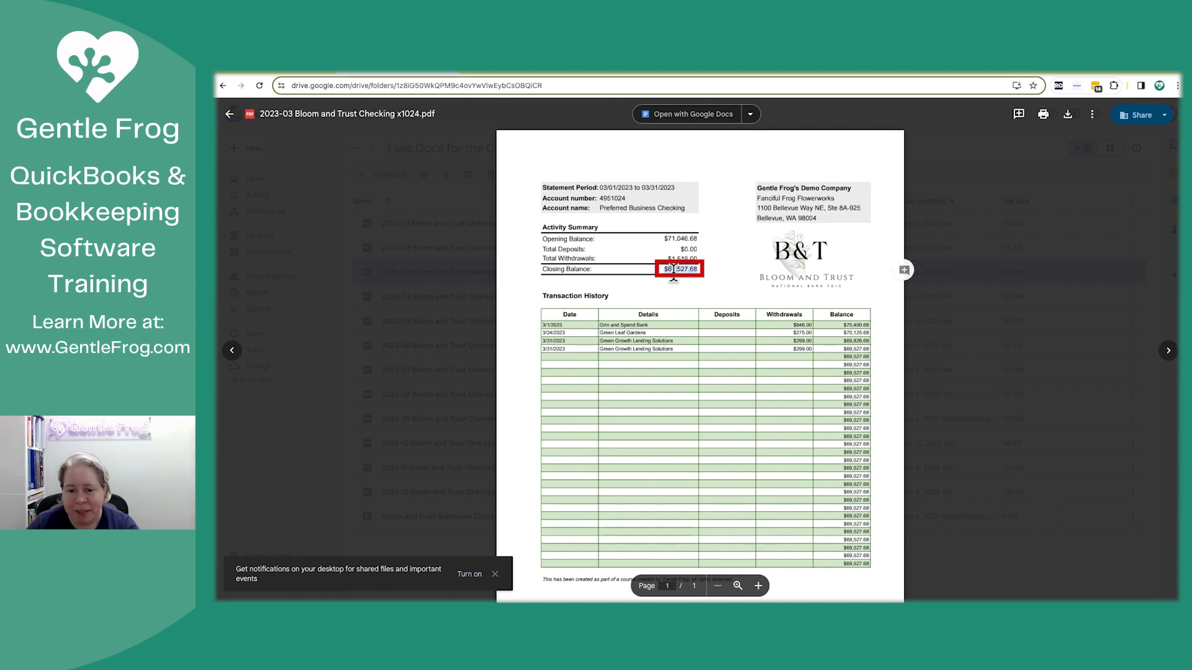
{"action": "right_click", "coordinate": [678, 269]}
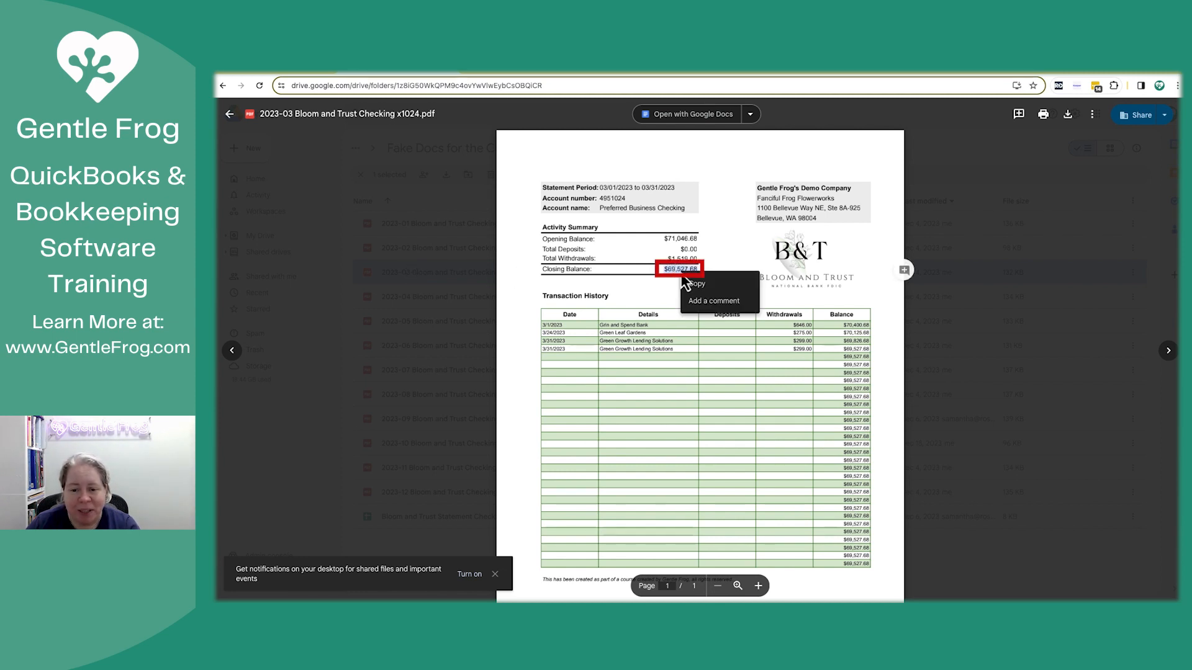
{"action": "left_click", "coordinate": [396, 122]}
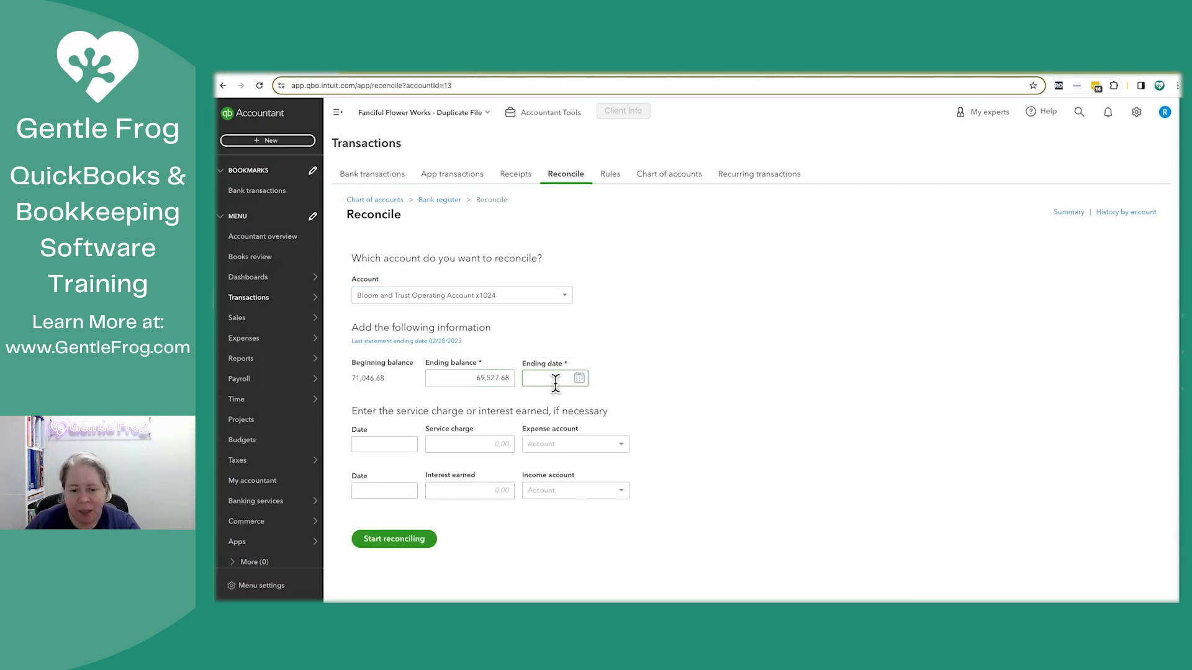
Set the ending date to 03/31/2023 and start reconciling.
{"action": "type", "text": "033123"}
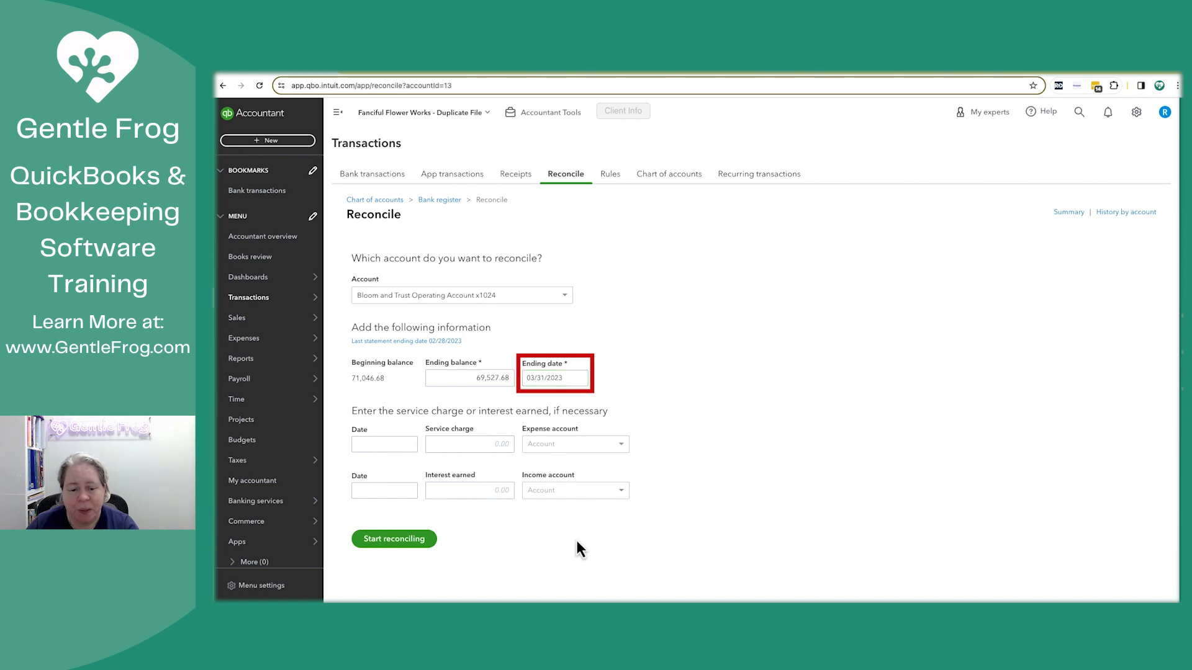
{"action": "left_click", "coordinate": [553, 378]}
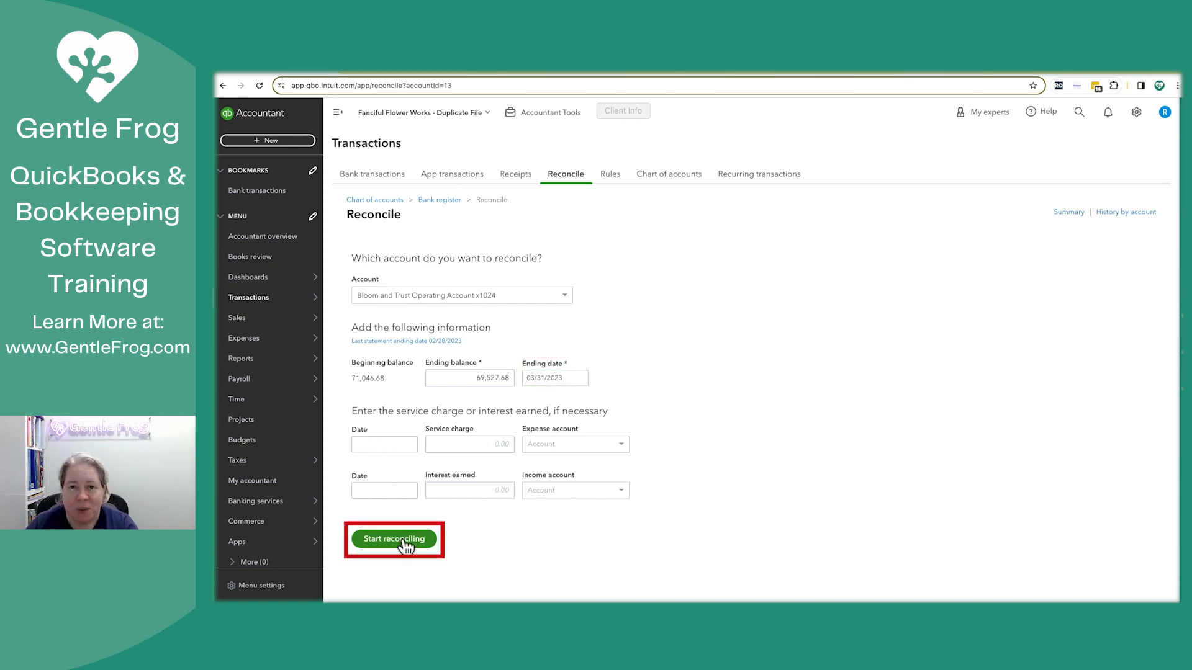
{"action": "left_click", "coordinate": [393, 539]}
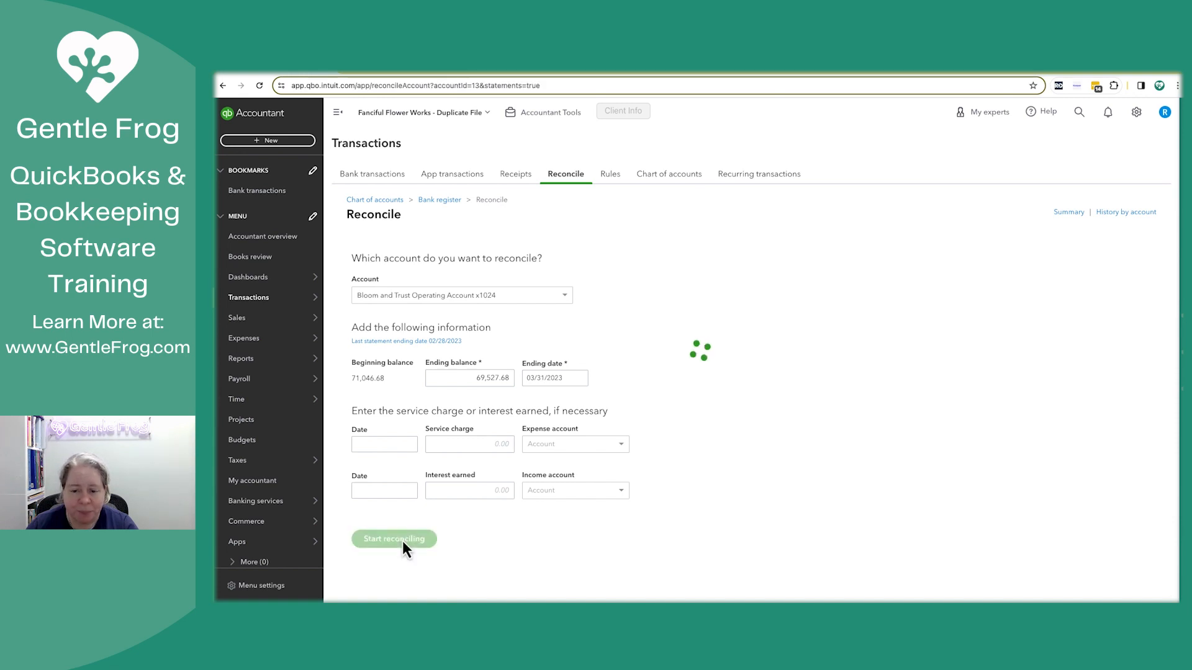
{"action": "left_click", "coordinate": [394, 538]}
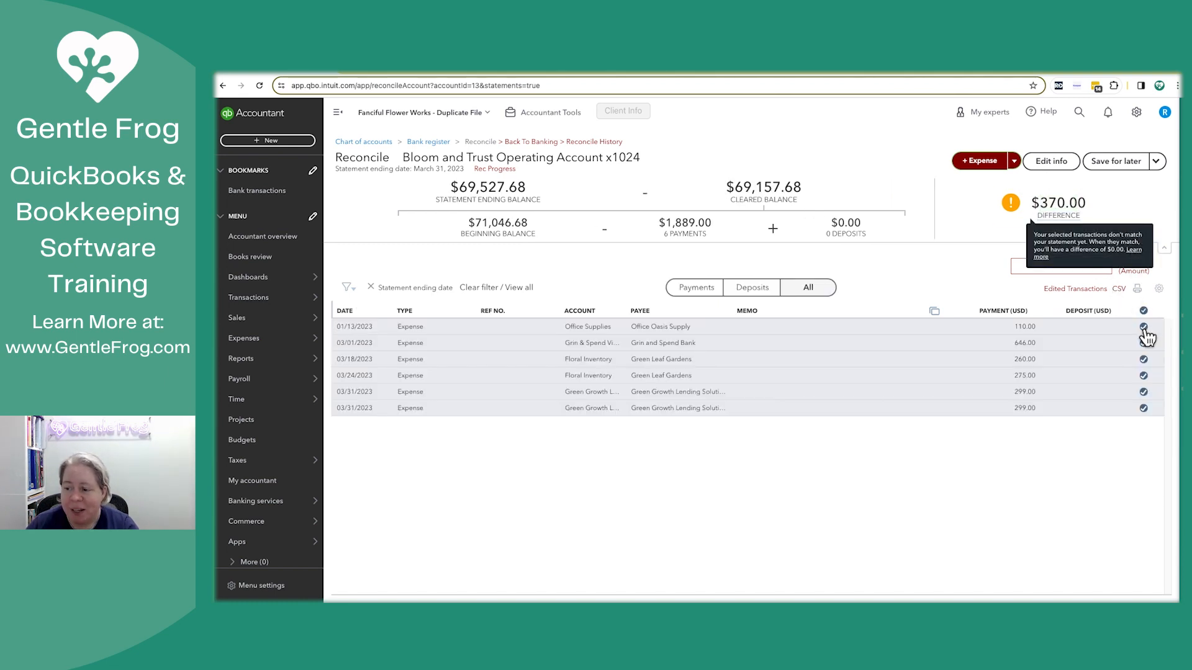
Unmark the January Office Oasis Supply and $260 Green Leaf Gardens payments.
{"action": "left_click", "coordinate": [1143, 326]}
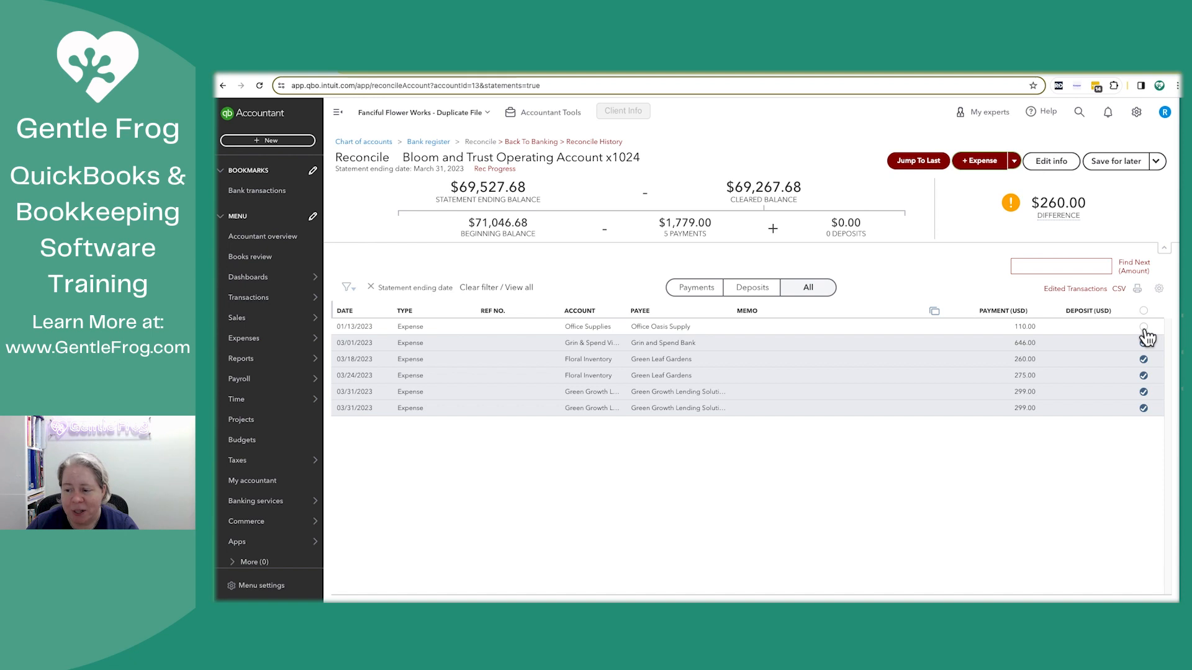
{"action": "left_click", "coordinate": [1143, 359]}
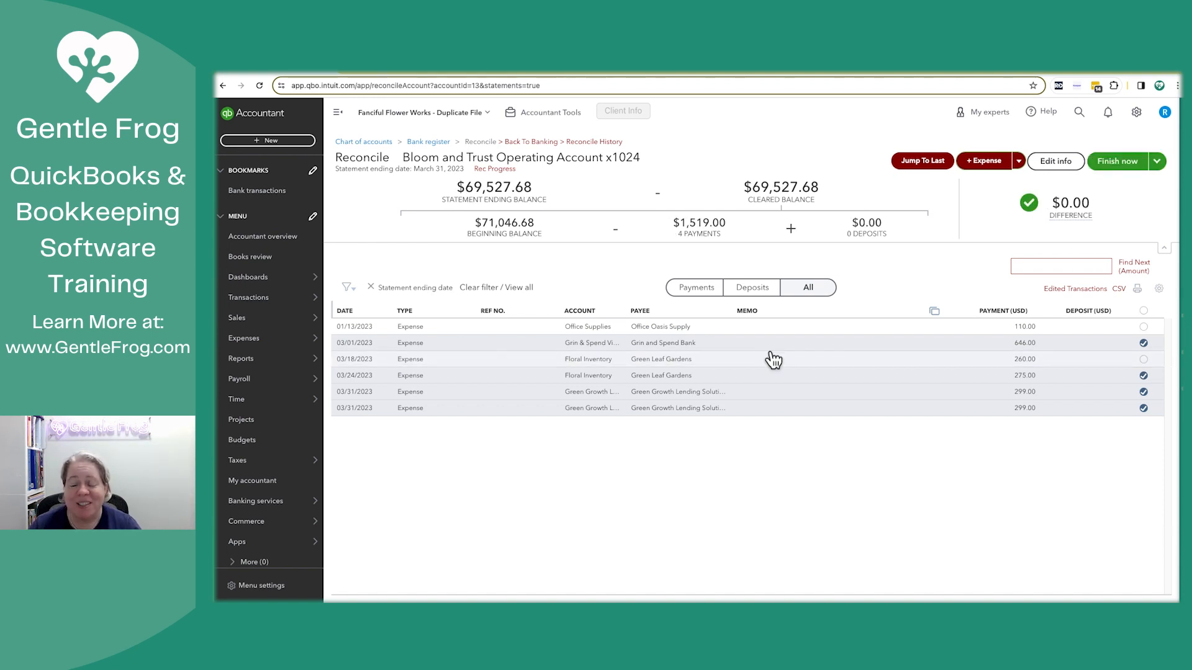
{"action": "mouse_move", "coordinate": [803, 356]}
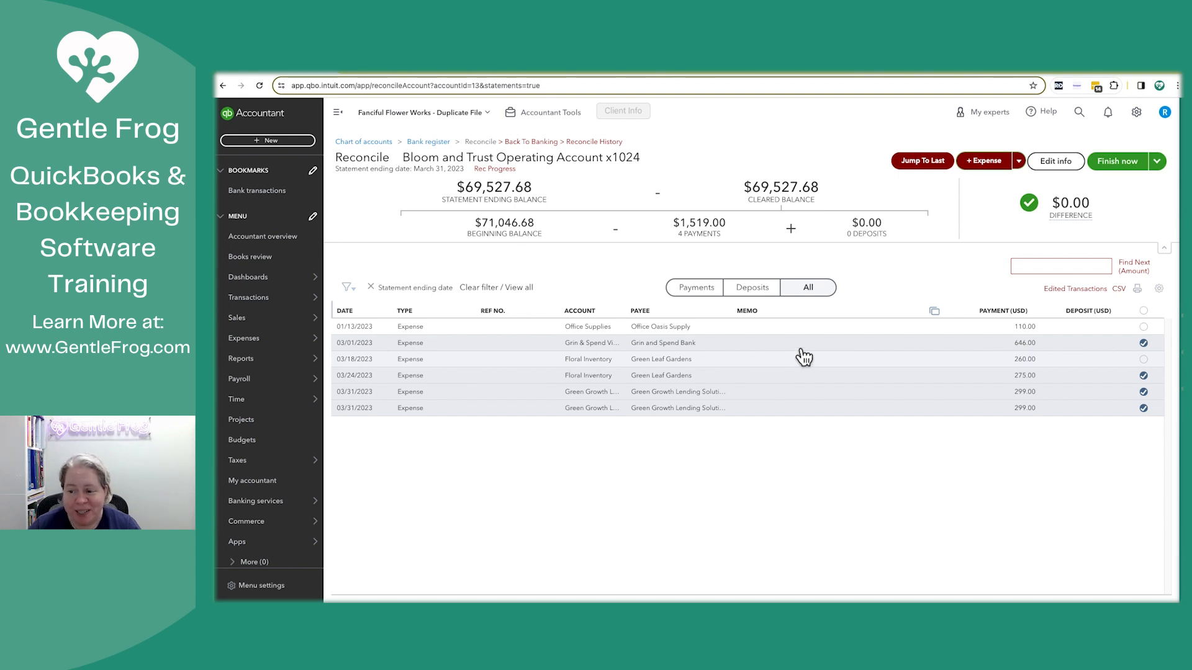
{"action": "mouse_move", "coordinate": [1060, 331]}
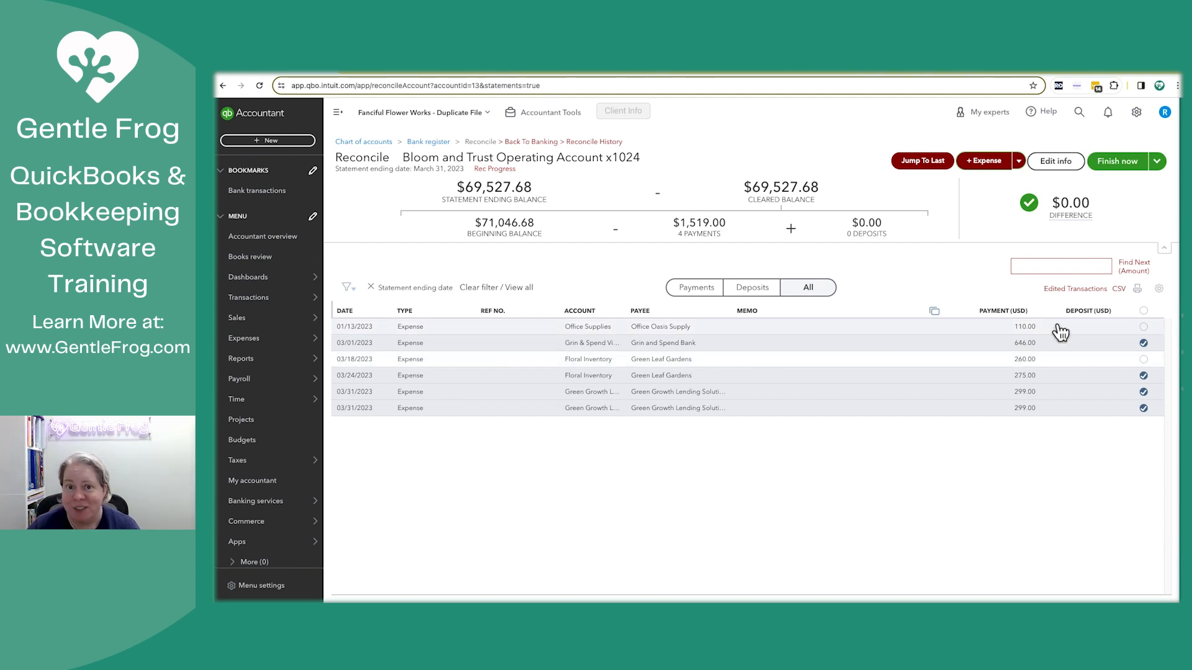
{"action": "mouse_move", "coordinate": [1040, 454]}
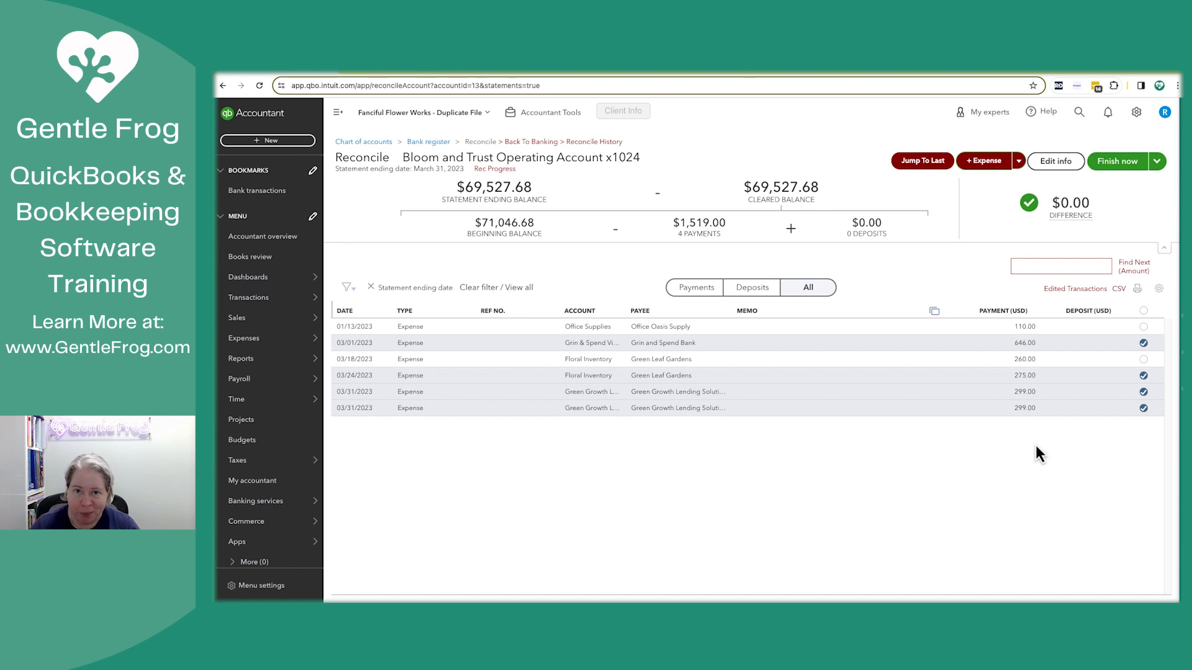
{"action": "mouse_move", "coordinate": [1031, 386]}
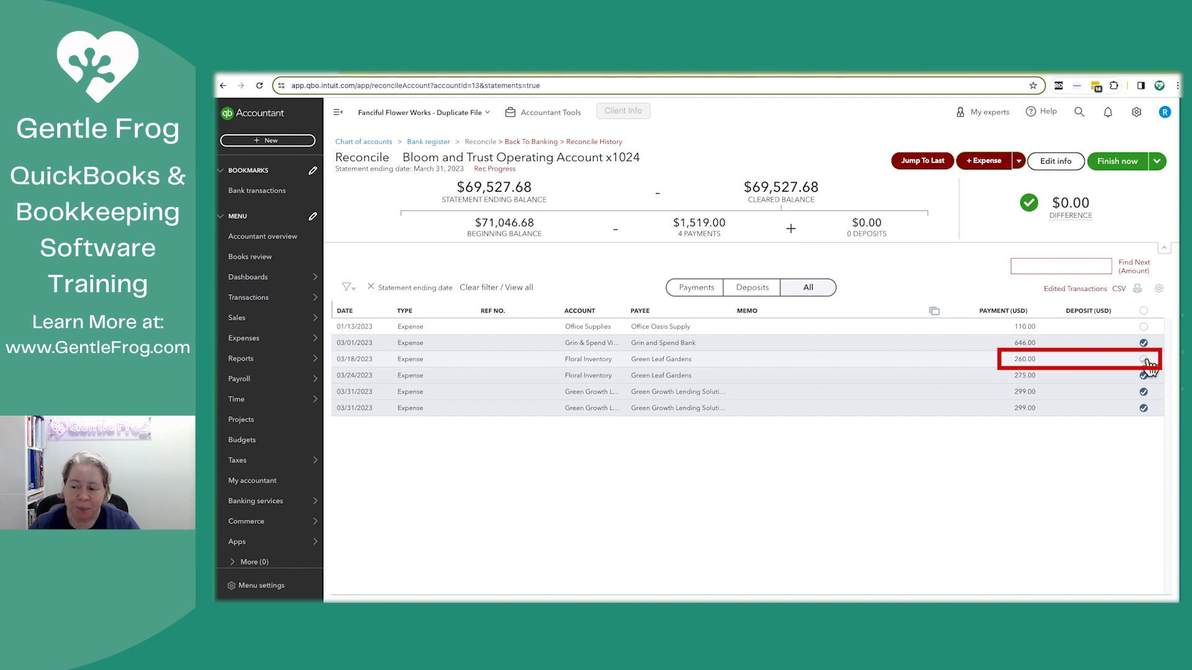
{"action": "left_click", "coordinate": [1143, 359]}
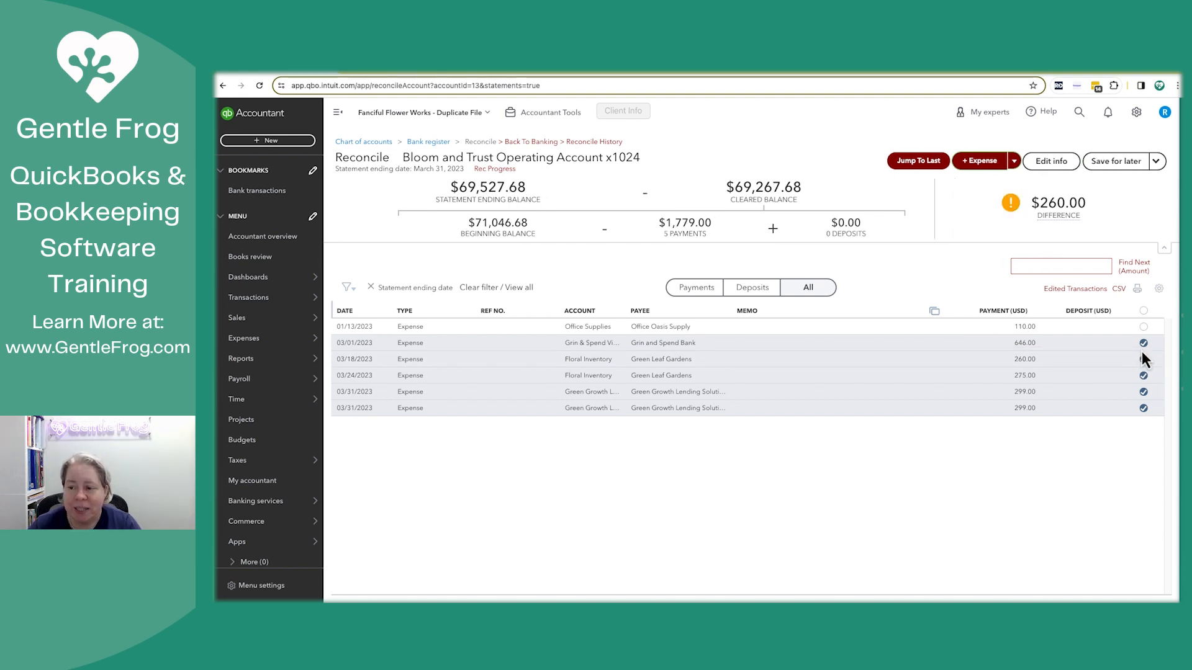
{"action": "mouse_move", "coordinate": [1057, 202]}
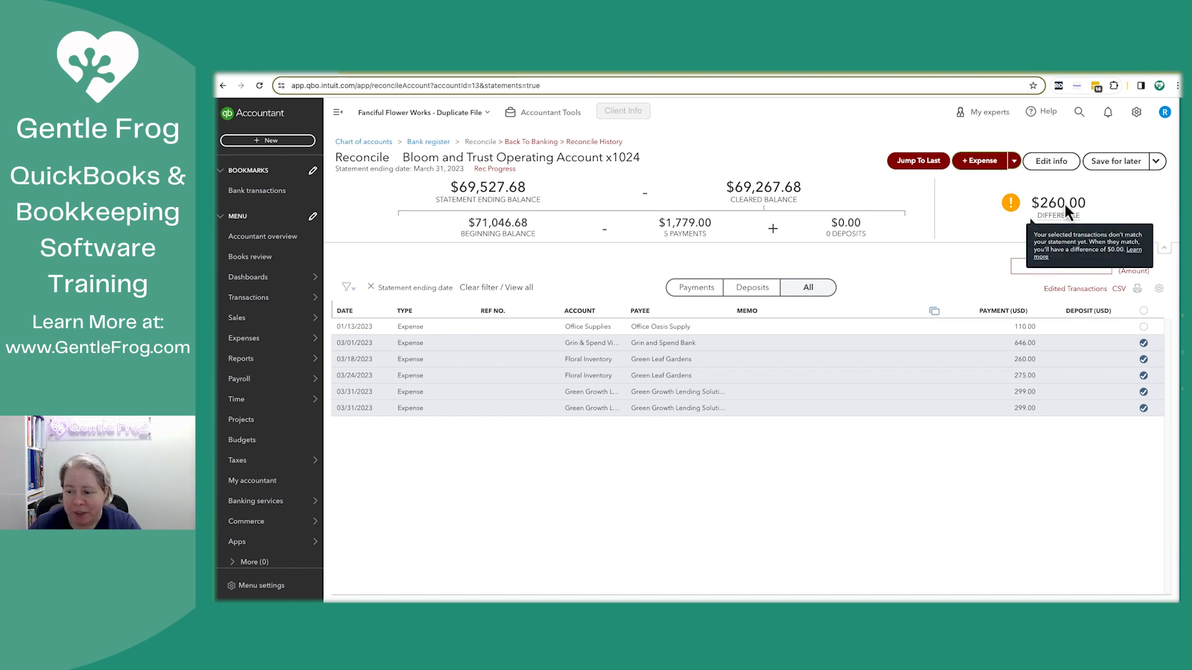
{"action": "left_click", "coordinate": [1142, 359]}
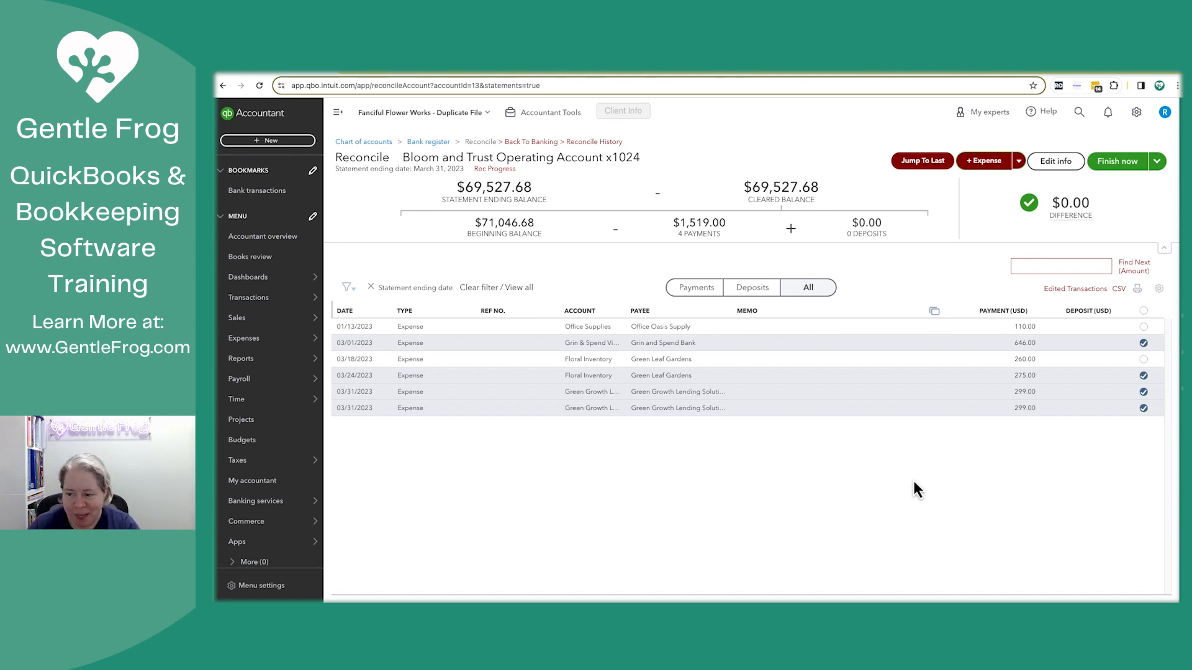
{"action": "mouse_move", "coordinate": [392, 80]}
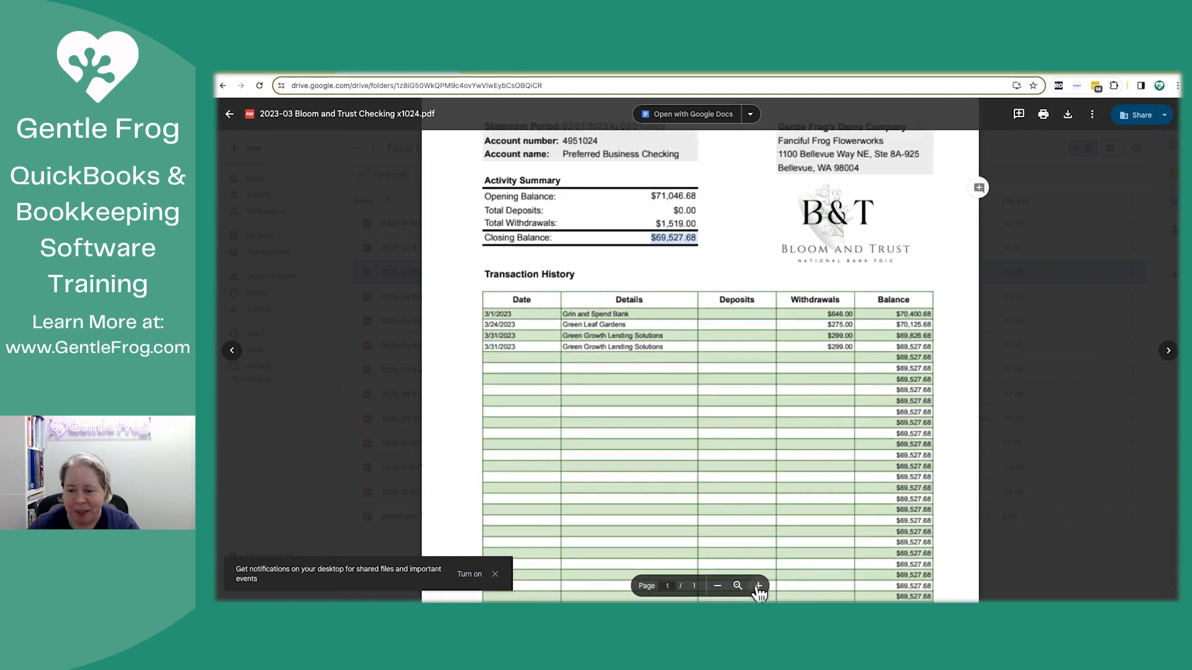
Zoom in on the March statement to read the transaction history.
{"action": "left_click", "coordinate": [758, 585]}
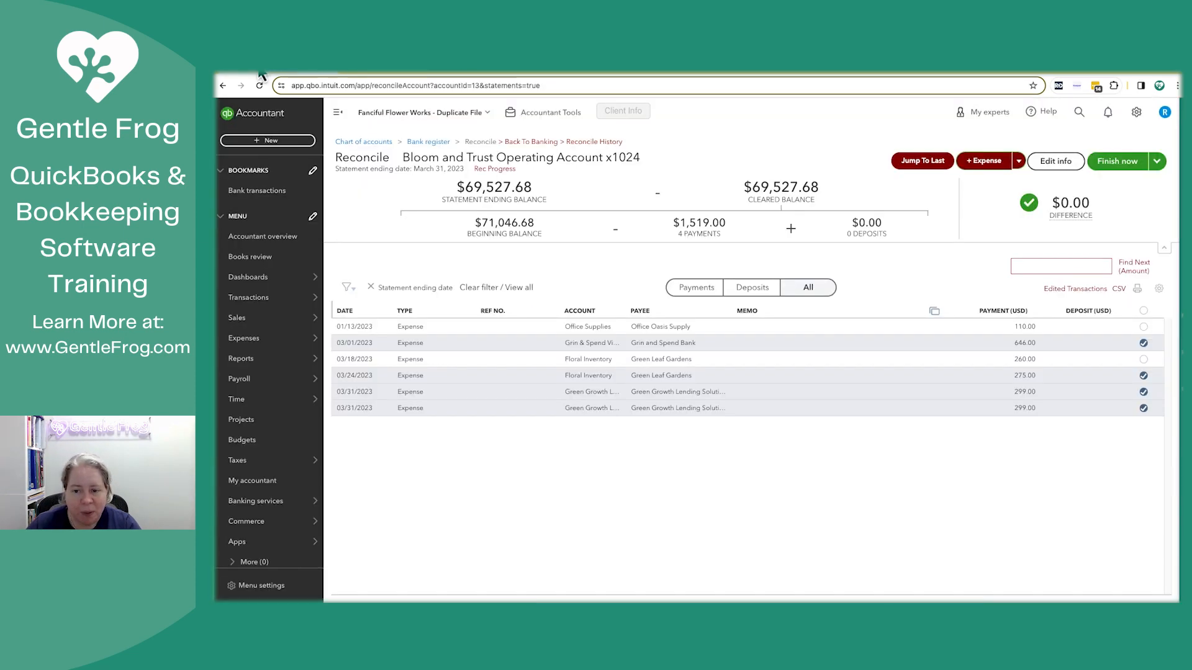
{"action": "mouse_move", "coordinate": [1117, 161]}
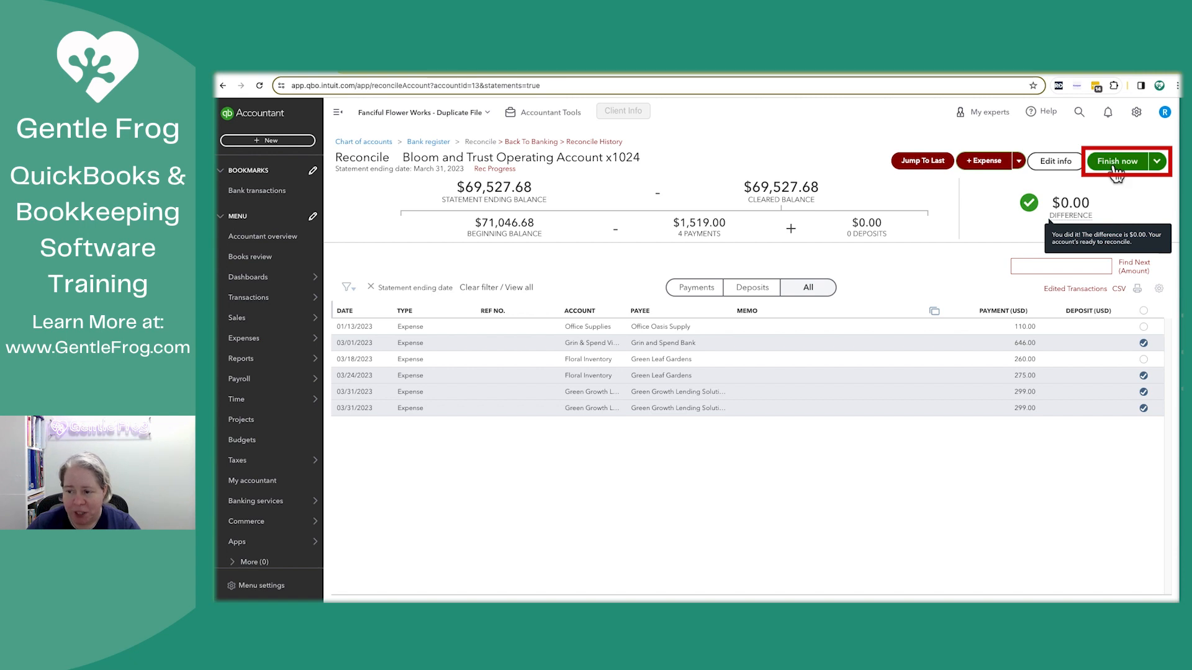
Finish the March 31, 2023 reconciliation and dismiss the confirmation dialog.
{"action": "left_click", "coordinate": [1117, 160]}
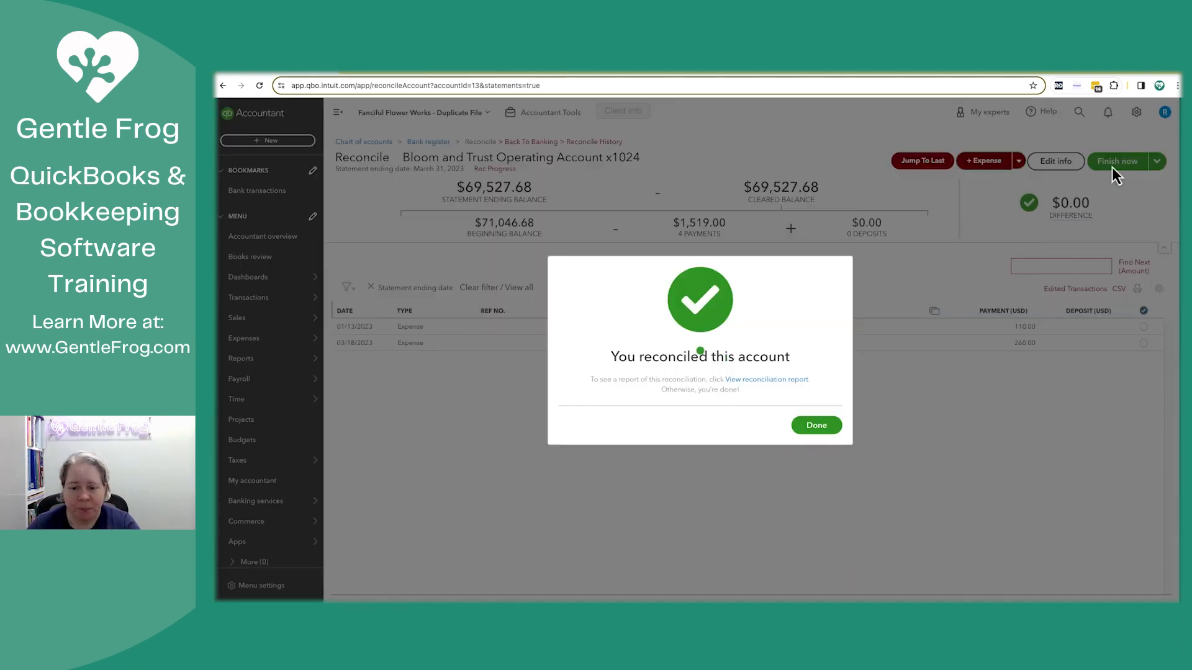
{"action": "left_click", "coordinate": [815, 425]}
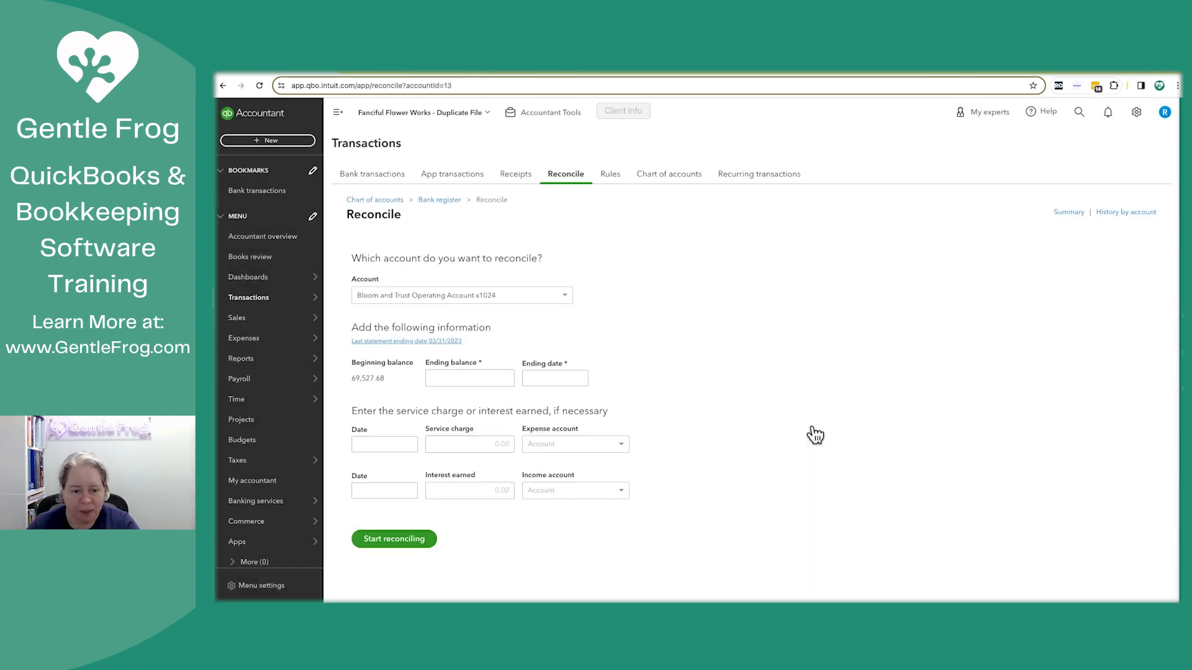
{"action": "left_click", "coordinate": [469, 378]}
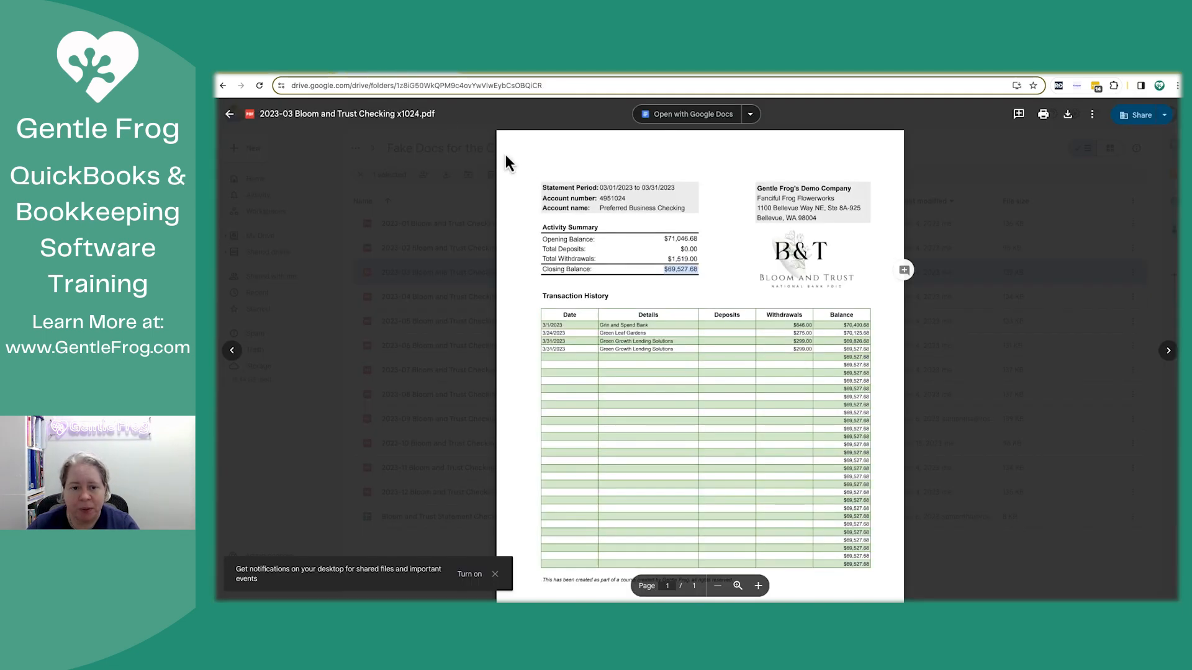
{"action": "left_click", "coordinate": [1168, 350]}
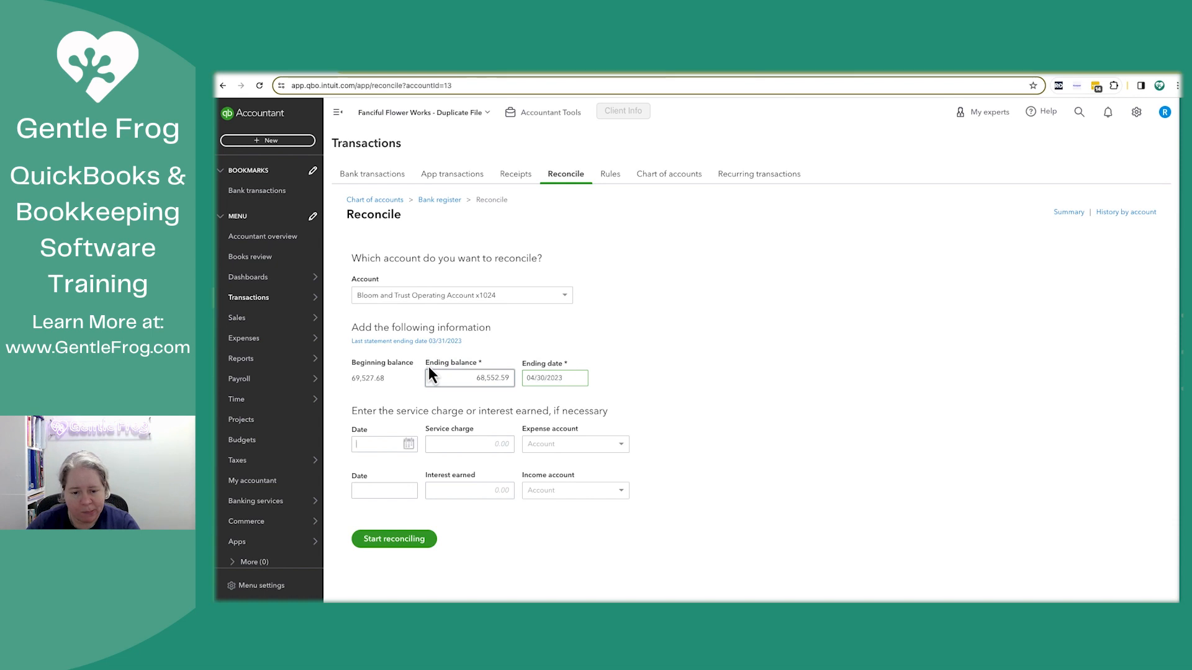
Reconcile April 2023 with the March $260 Green Leaf Gardens payment unmarked, then finish.
{"action": "left_click", "coordinate": [393, 538]}
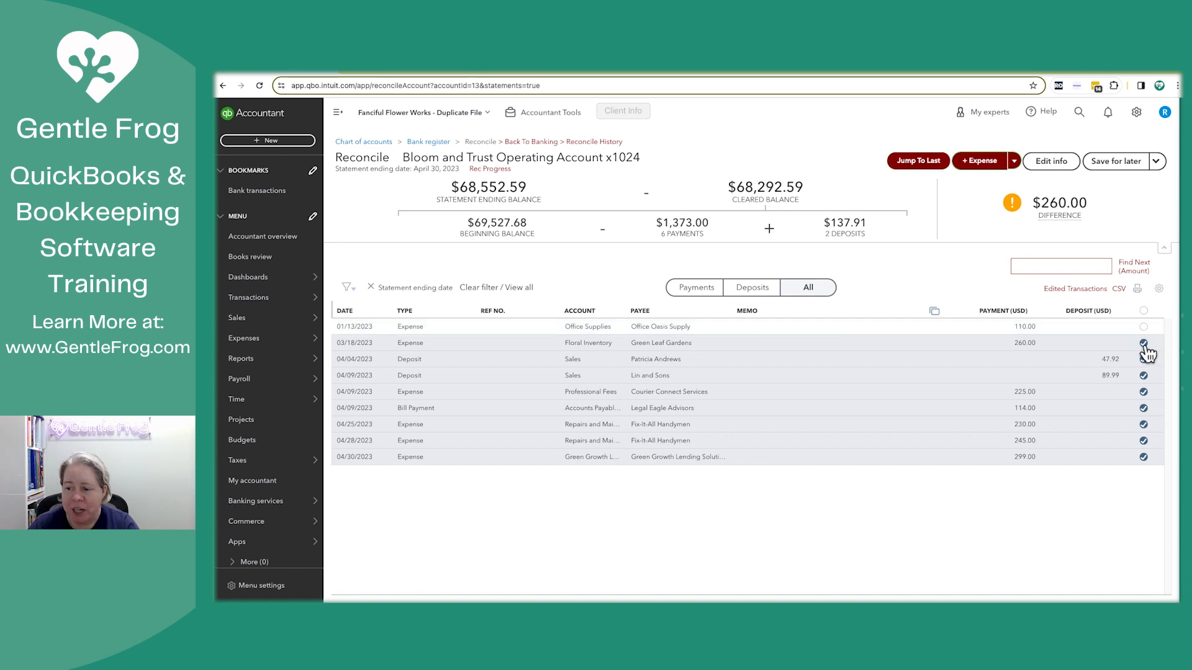
{"action": "left_click", "coordinate": [1143, 342]}
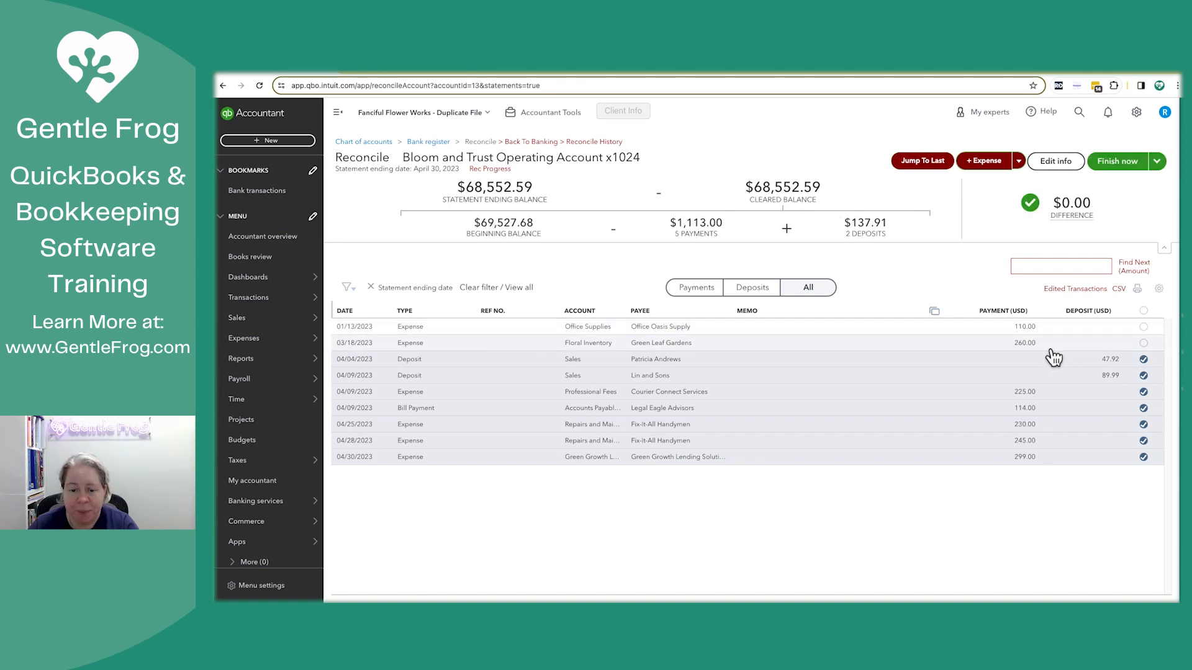
{"action": "mouse_move", "coordinate": [917, 487]}
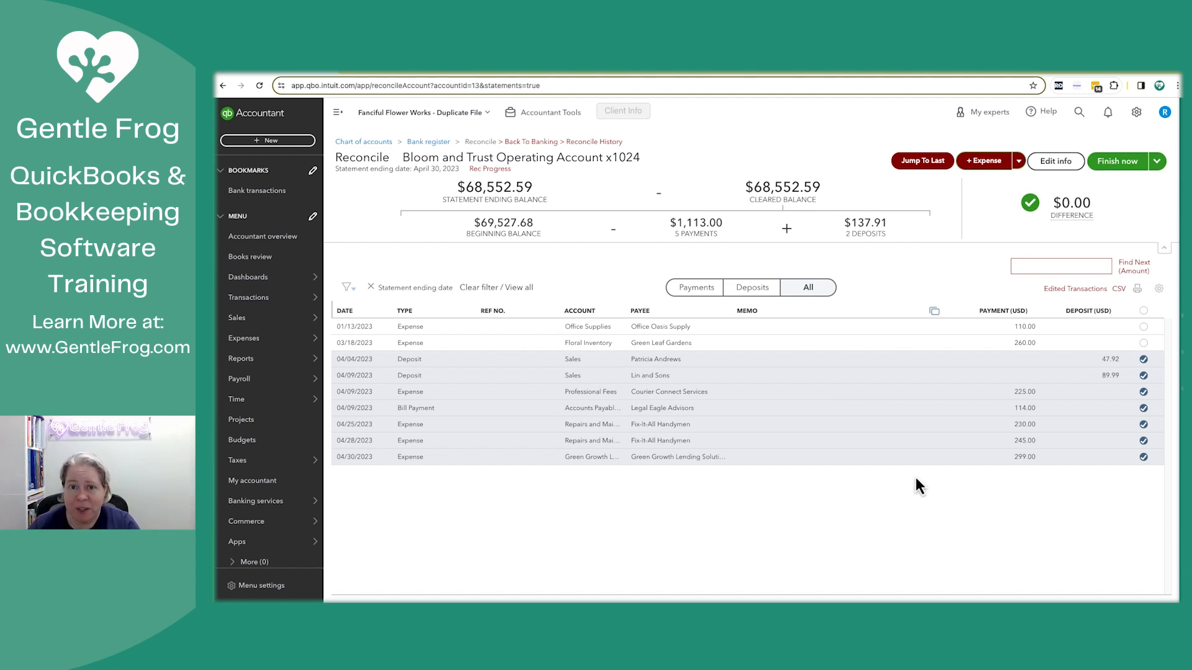
{"action": "mouse_move", "coordinate": [1061, 270]}
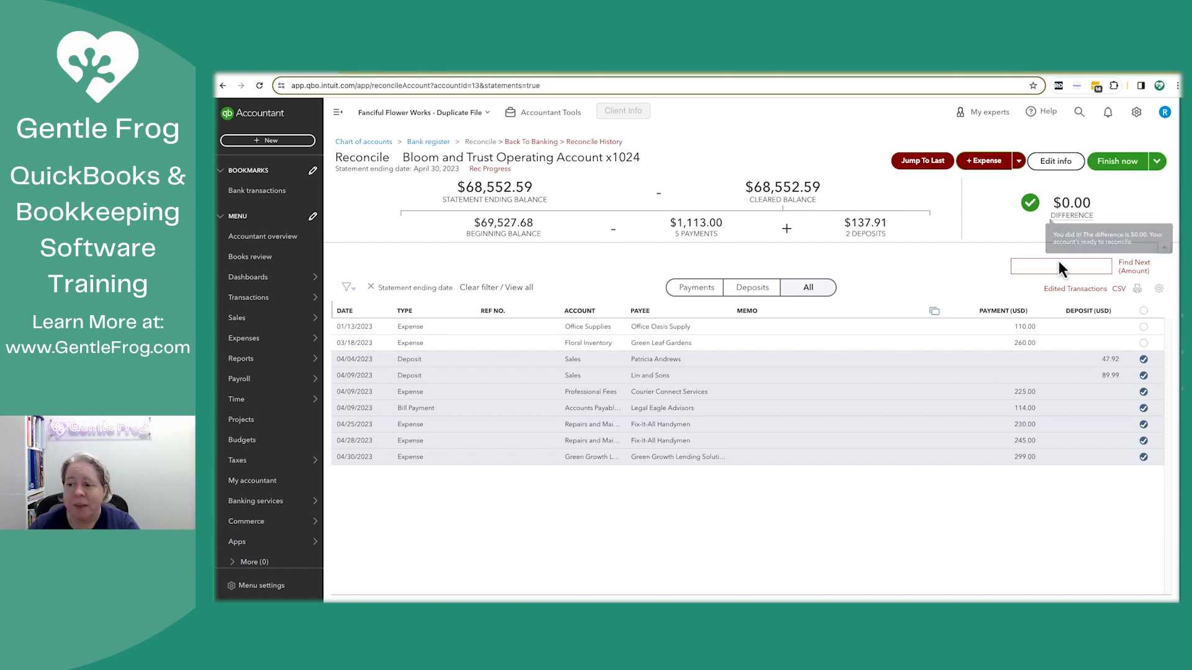
{"action": "left_click", "coordinate": [1116, 161]}
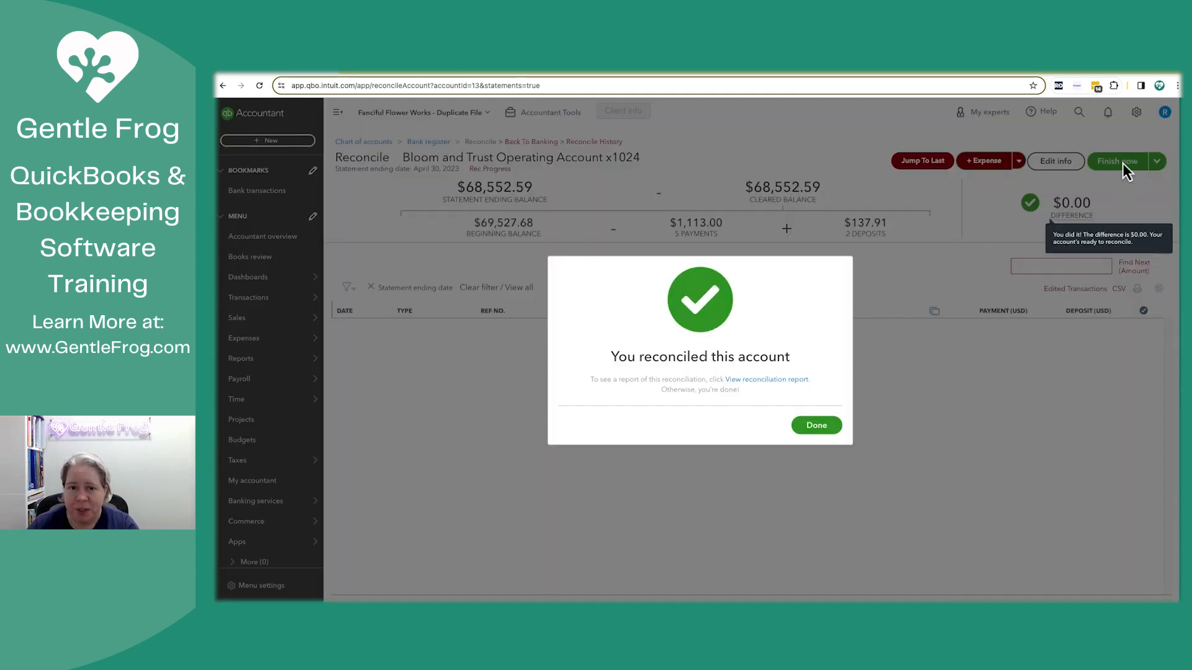
{"action": "left_click", "coordinate": [816, 425]}
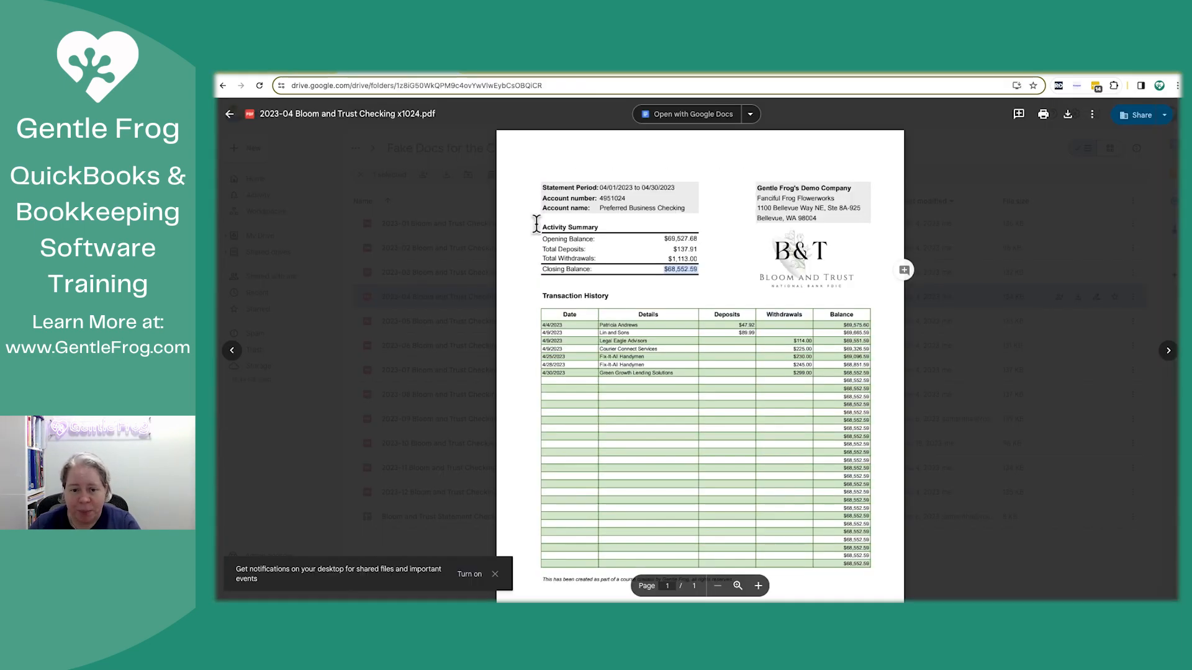
Advance to the next month's Bloom and Trust statement PDF.
{"action": "left_click", "coordinate": [1168, 350]}
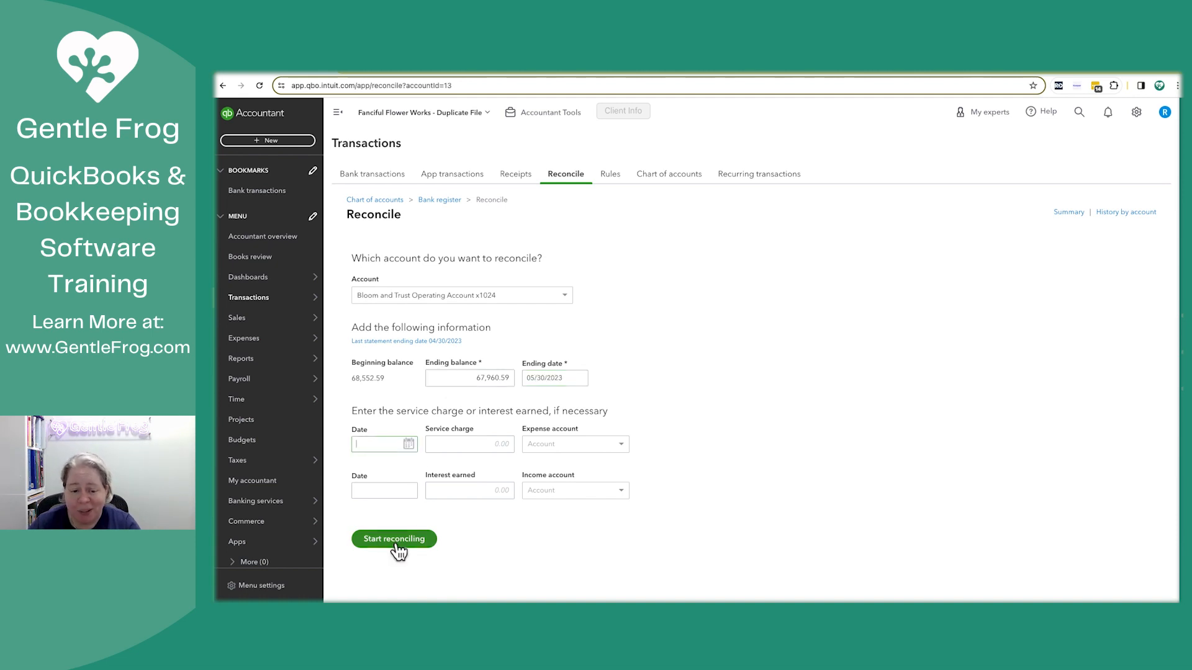
Reconcile May 30, 2023, marking all and unmarking older items and the 481.00 entry.
{"action": "left_click", "coordinate": [394, 538]}
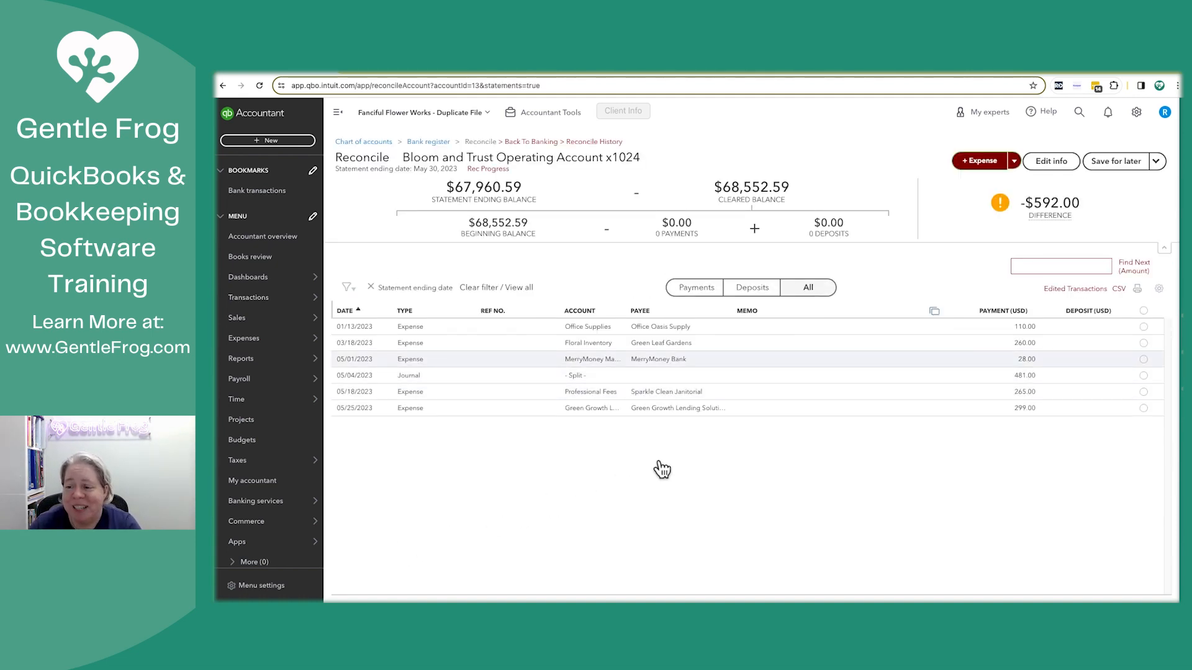
{"action": "left_click", "coordinate": [1143, 311]}
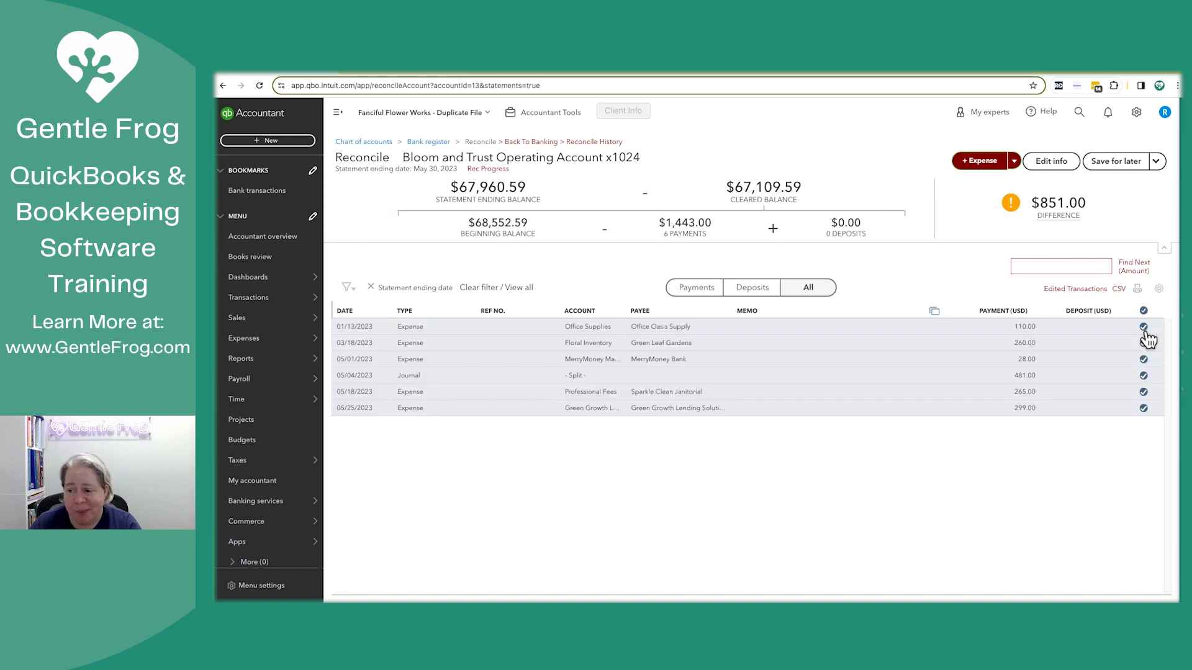
{"action": "left_click", "coordinate": [1143, 326]}
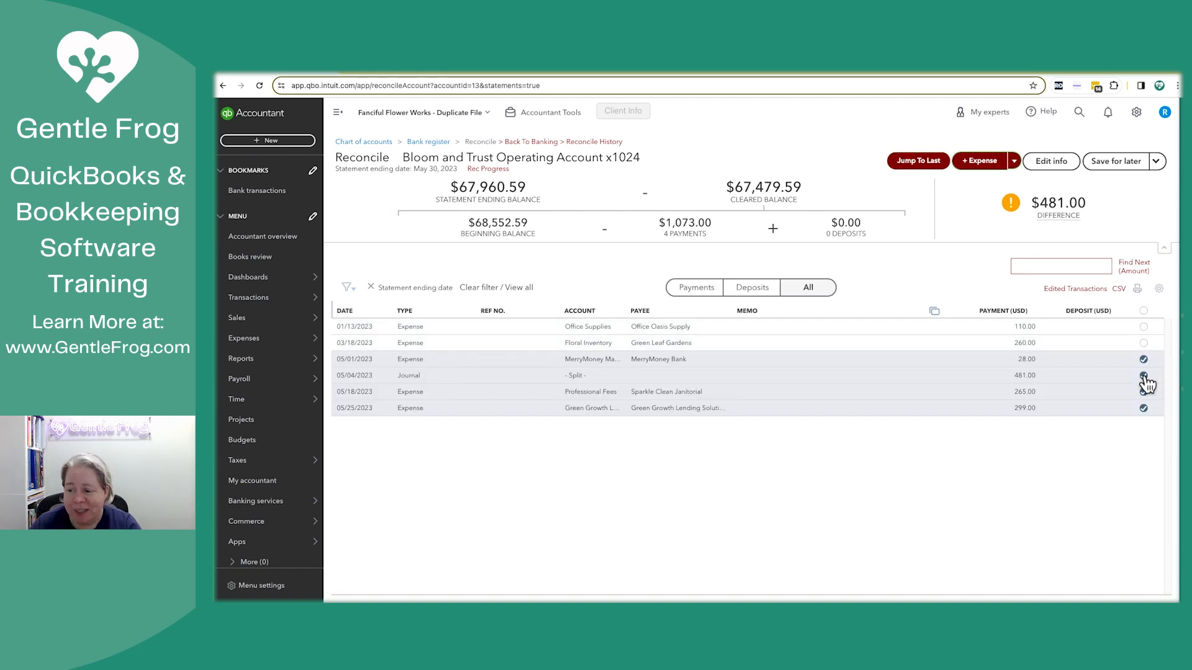
{"action": "left_click", "coordinate": [1144, 375]}
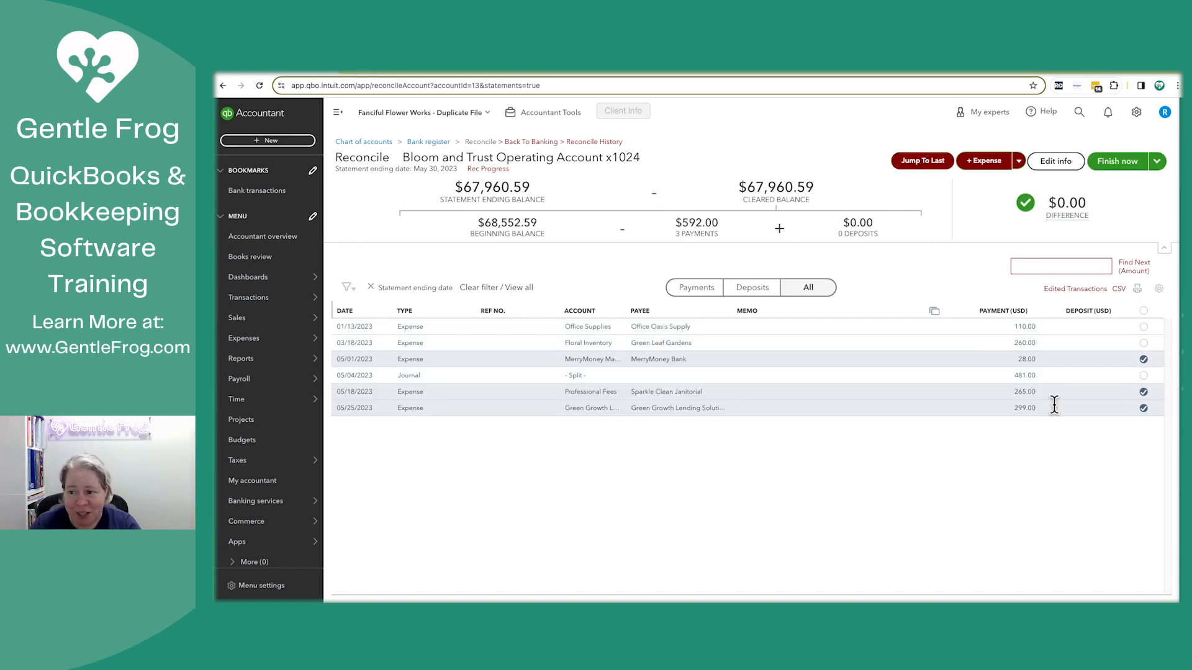
{"action": "left_click", "coordinate": [1116, 161]}
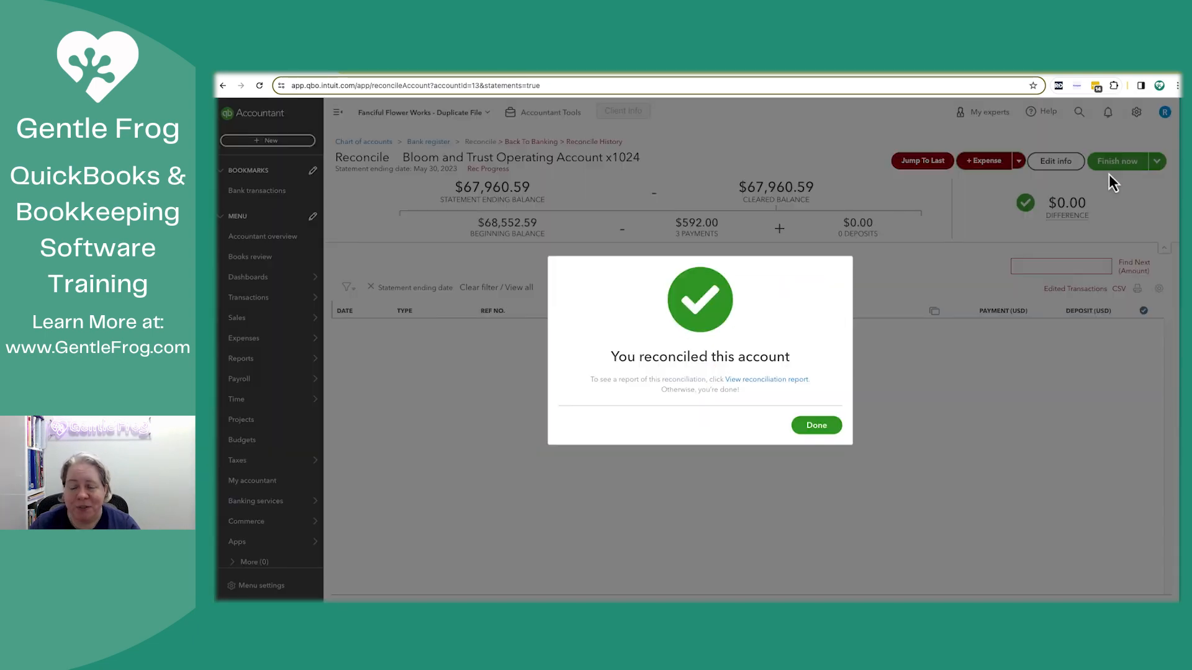
{"action": "left_click", "coordinate": [815, 425]}
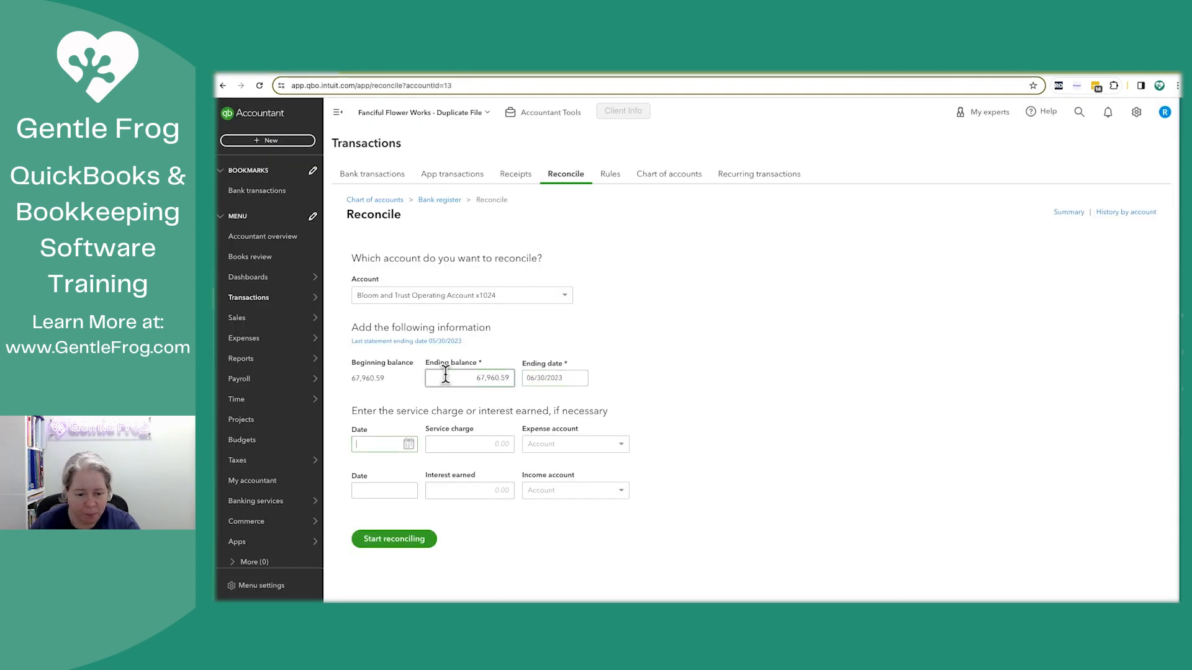
Start the June 2023 reconciliation, then close it without saving.
{"action": "left_click", "coordinate": [393, 539]}
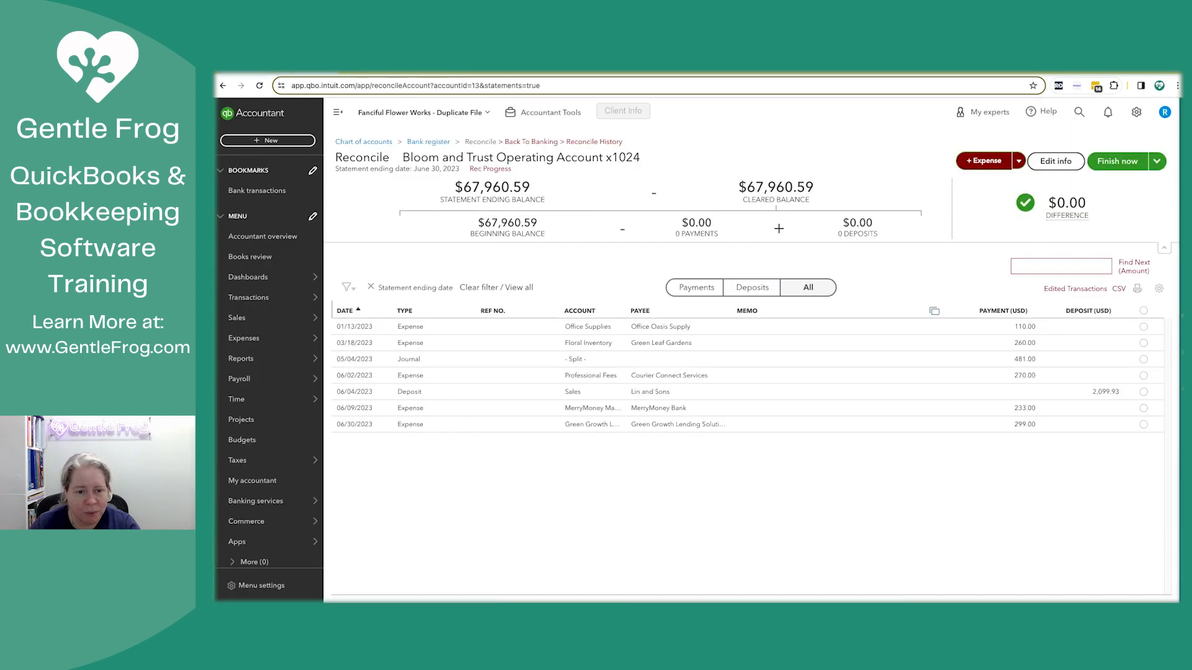
{"action": "mouse_move", "coordinate": [1117, 182]}
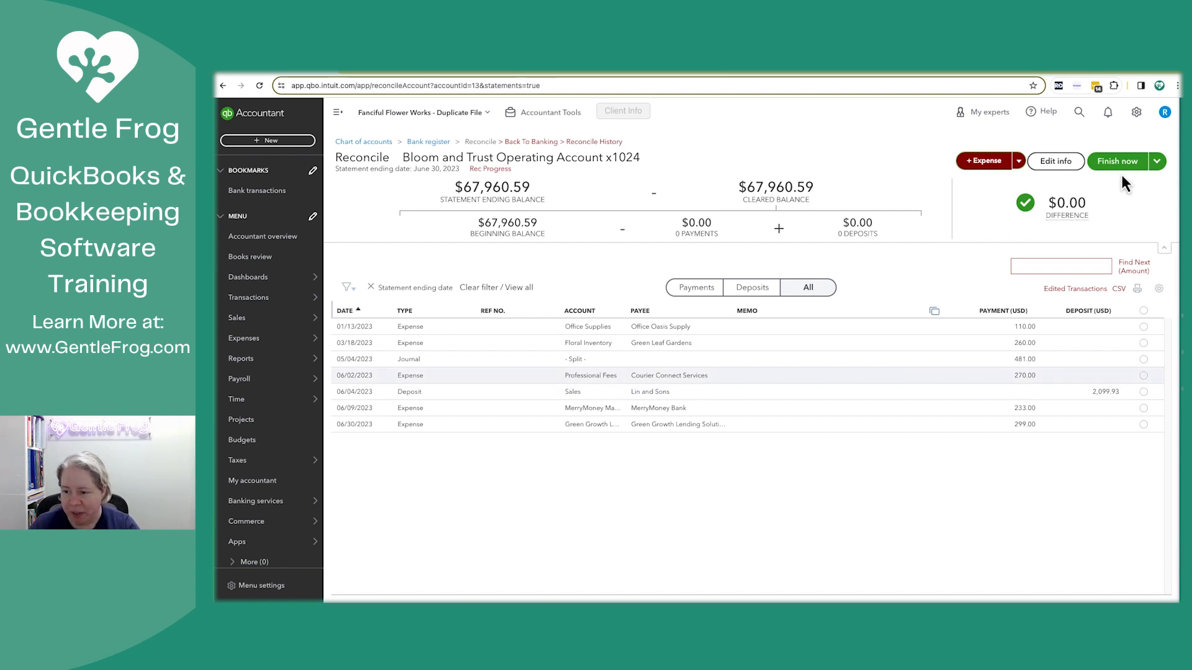
{"action": "left_click", "coordinate": [1156, 162]}
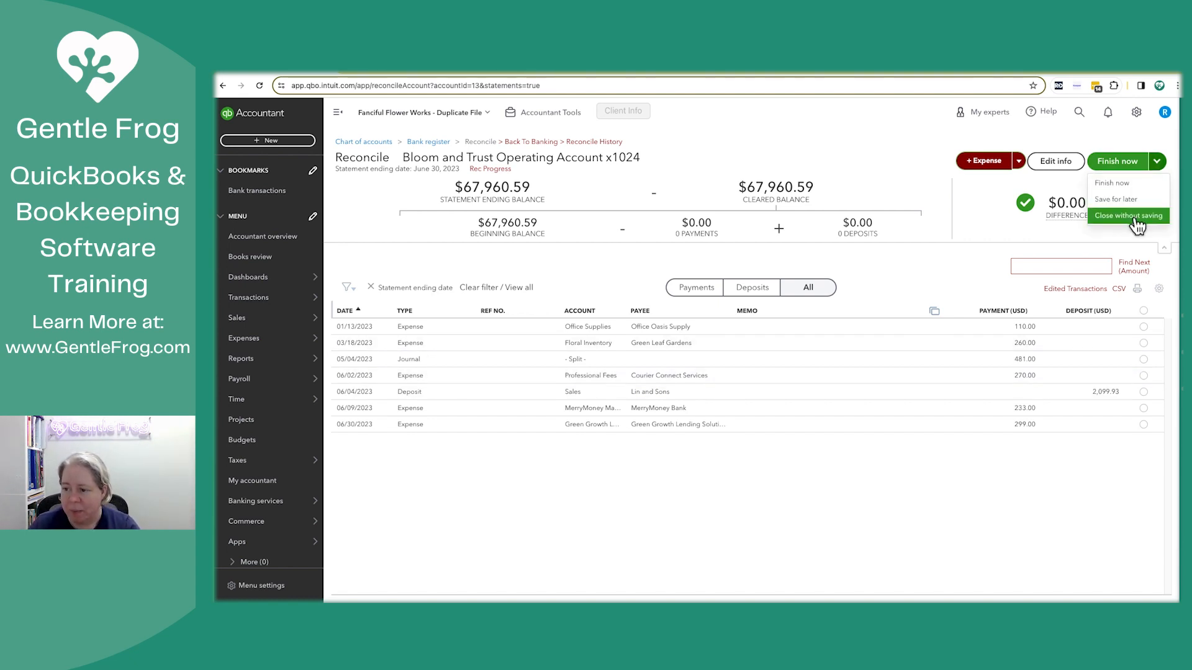
{"action": "left_click", "coordinate": [1128, 215]}
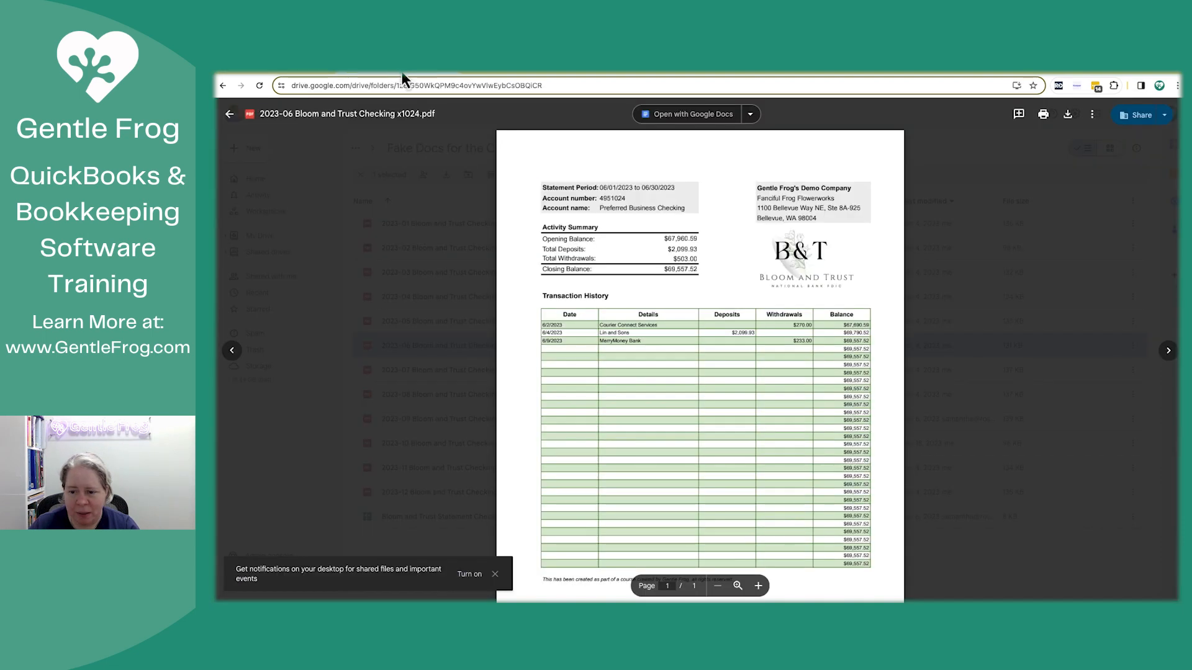
{"action": "mouse_move", "coordinate": [319, 81]}
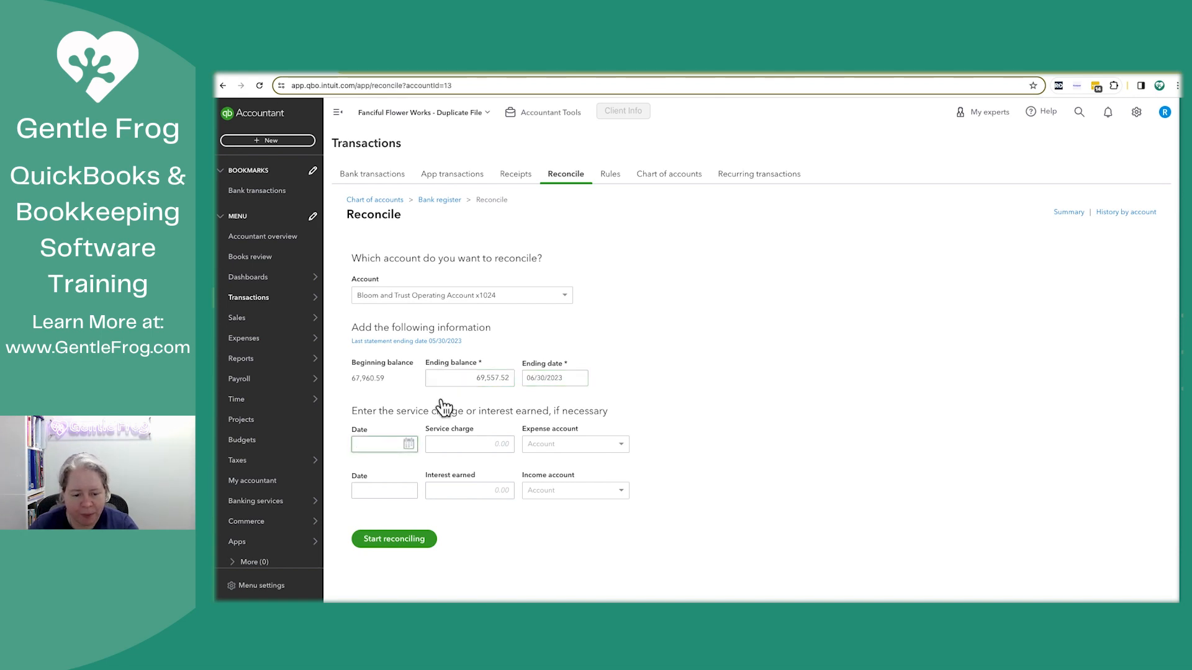
Reconcile June 2023, unmarking the 01/13, 03/18, 05/04 and 06/30 rows, then finish.
{"action": "left_click", "coordinate": [393, 539]}
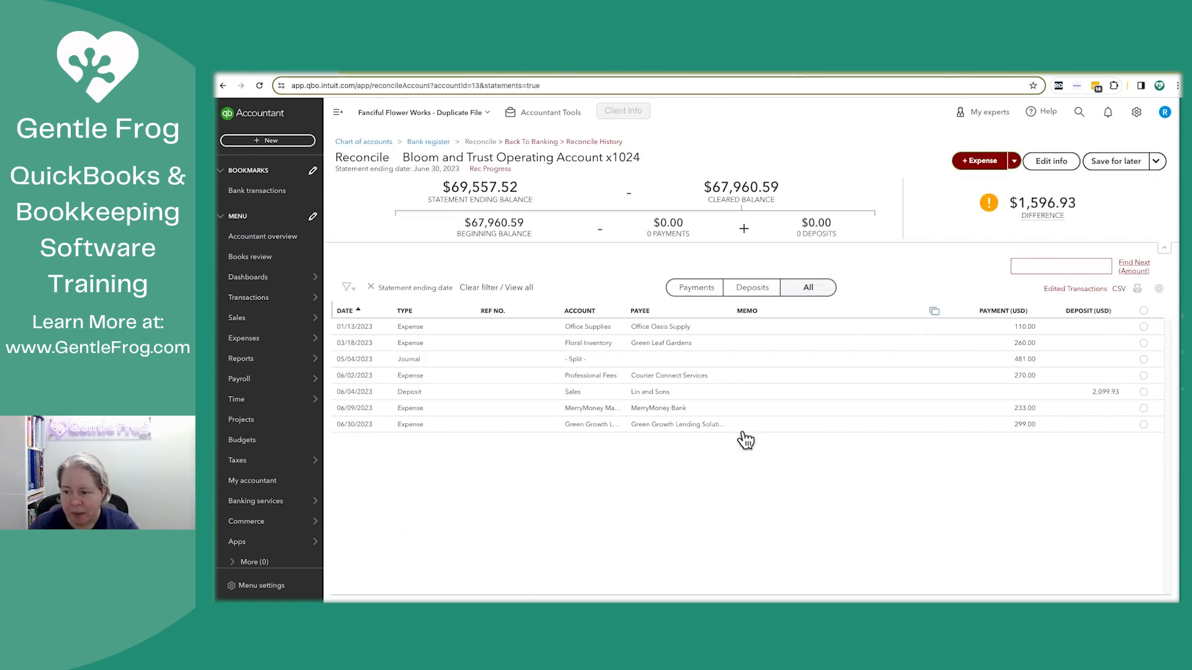
{"action": "left_click", "coordinate": [1143, 311]}
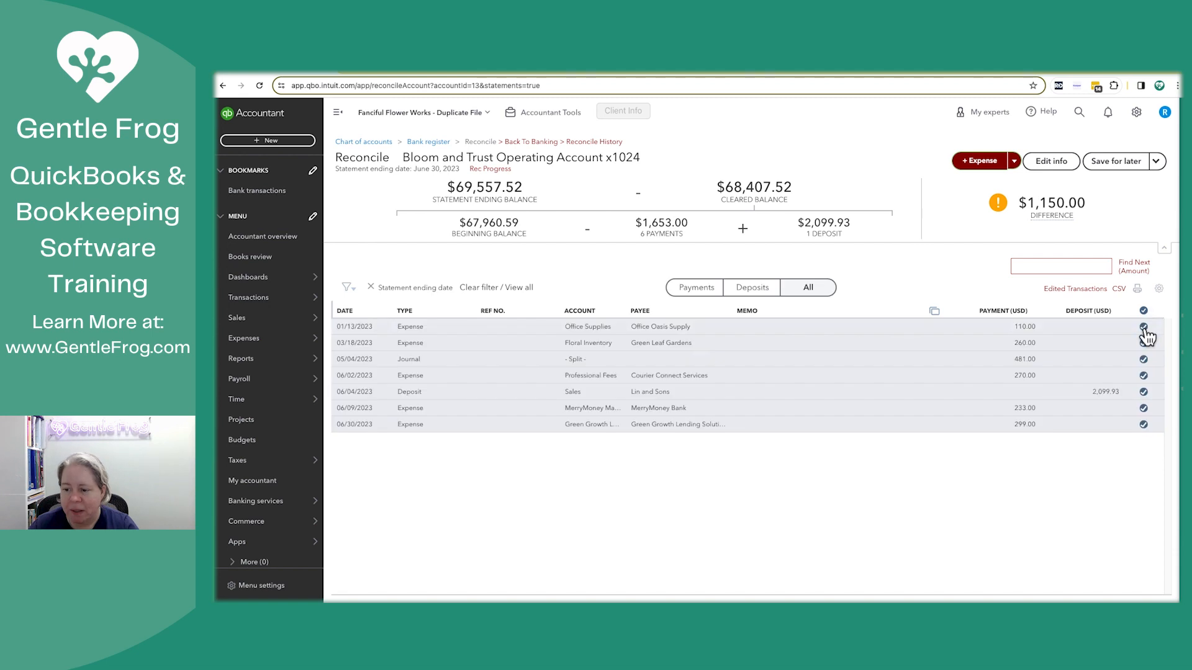
{"action": "left_click", "coordinate": [1144, 326]}
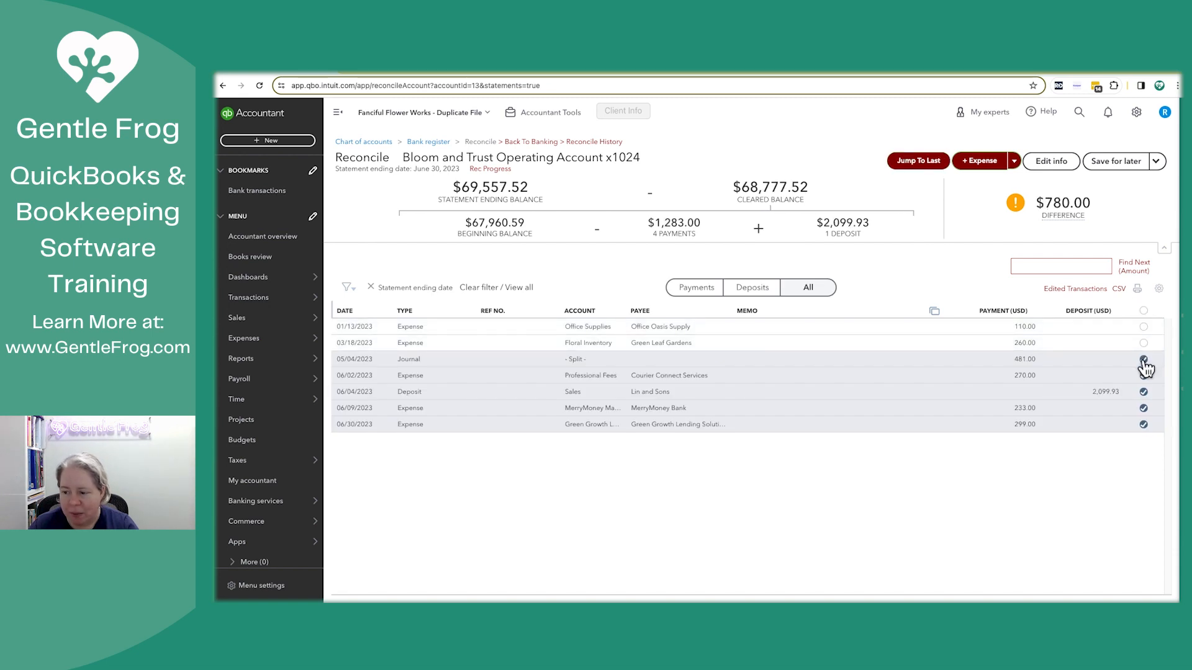
{"action": "left_click", "coordinate": [1143, 359]}
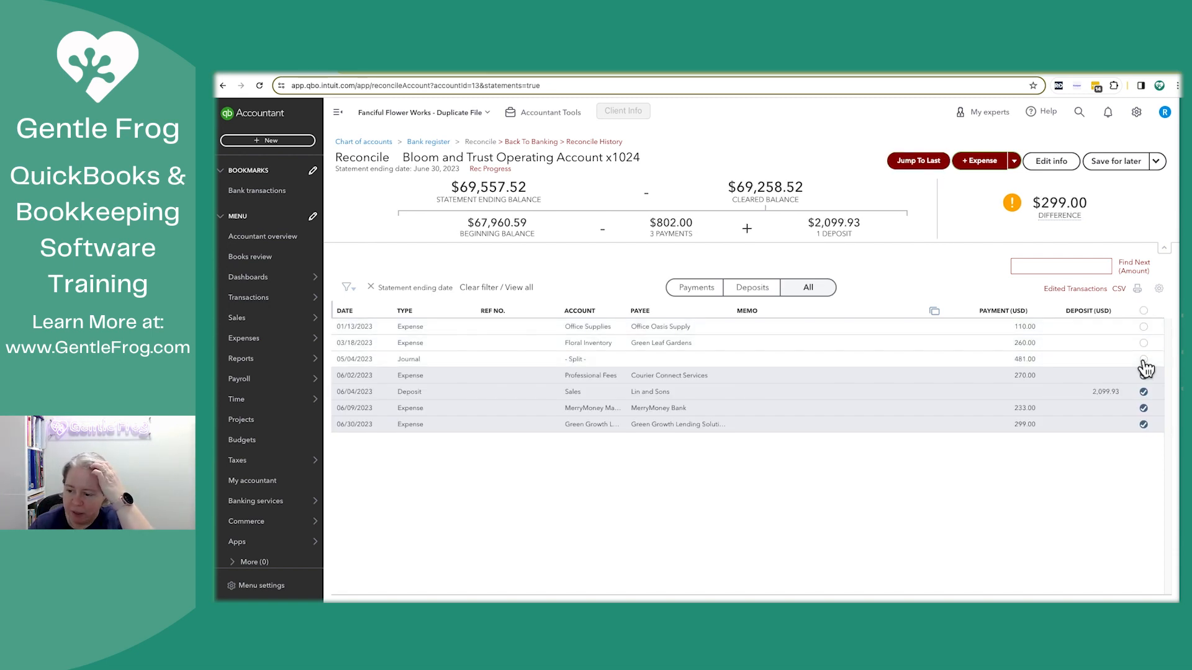
{"action": "left_click", "coordinate": [1143, 424]}
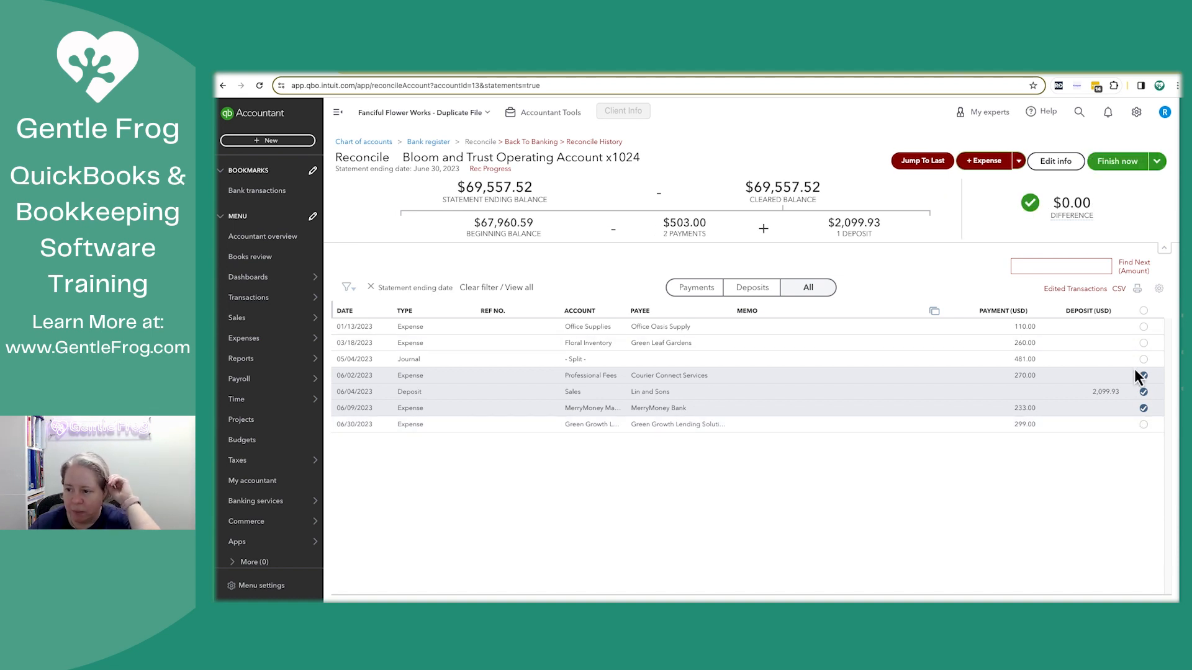
{"action": "left_click", "coordinate": [1117, 161]}
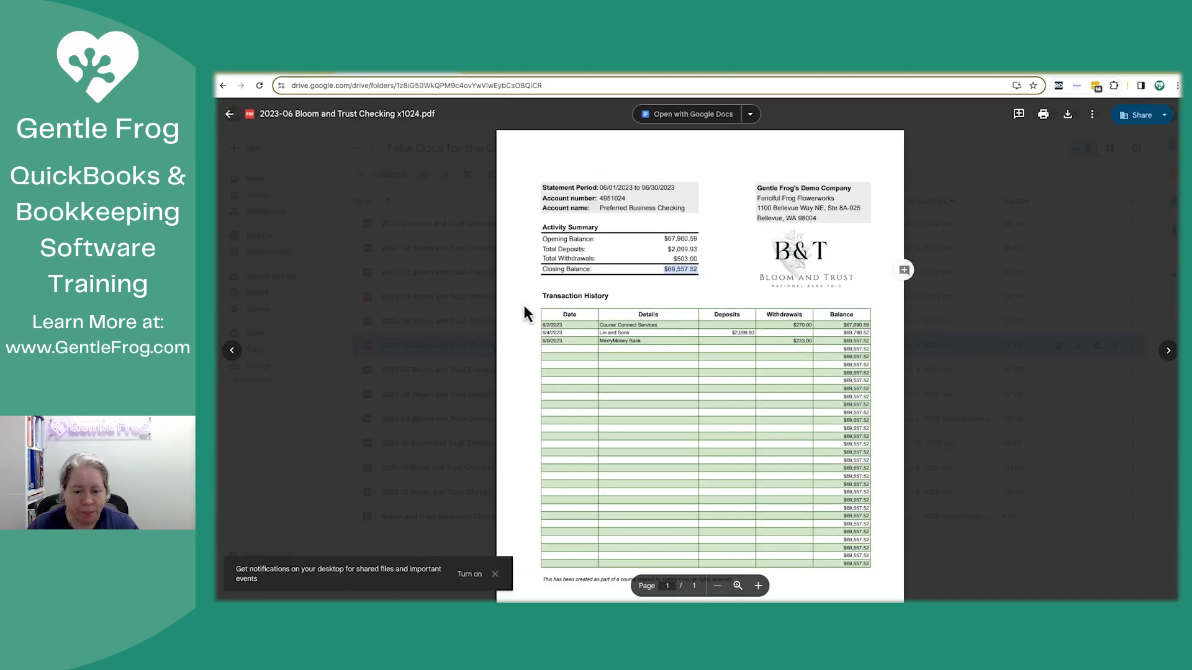
Finish July 2023's reconciliation and enter August's 69,485.37 statement ending balance.
{"action": "left_click", "coordinate": [1168, 350]}
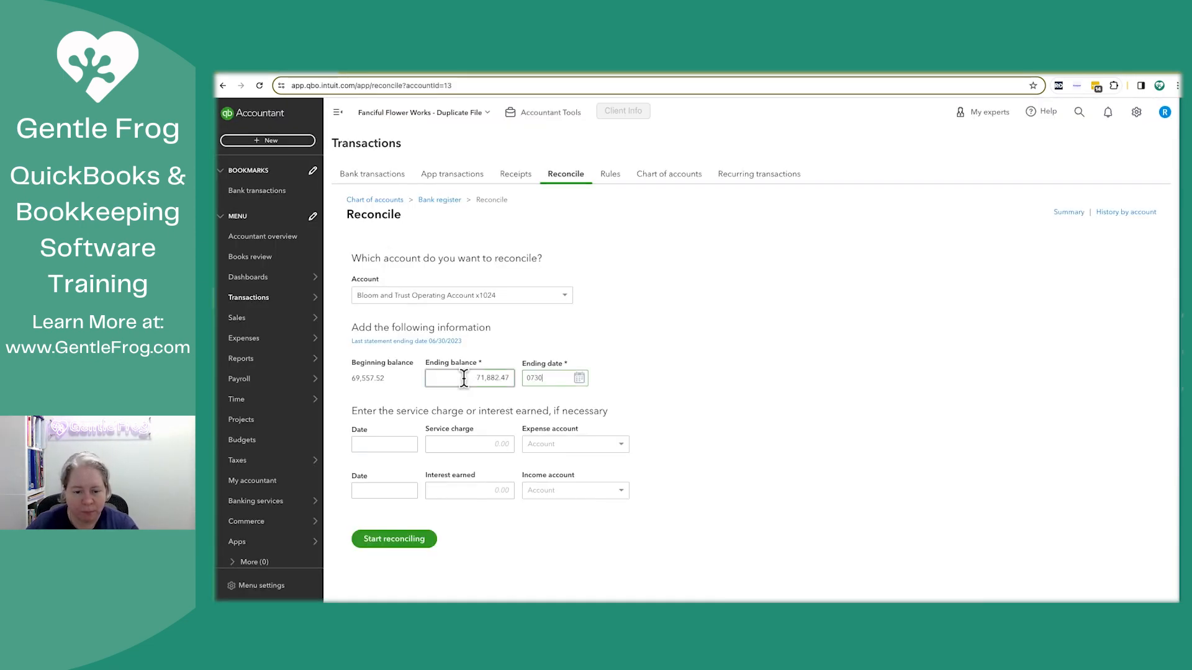
{"action": "left_click", "coordinate": [394, 538]}
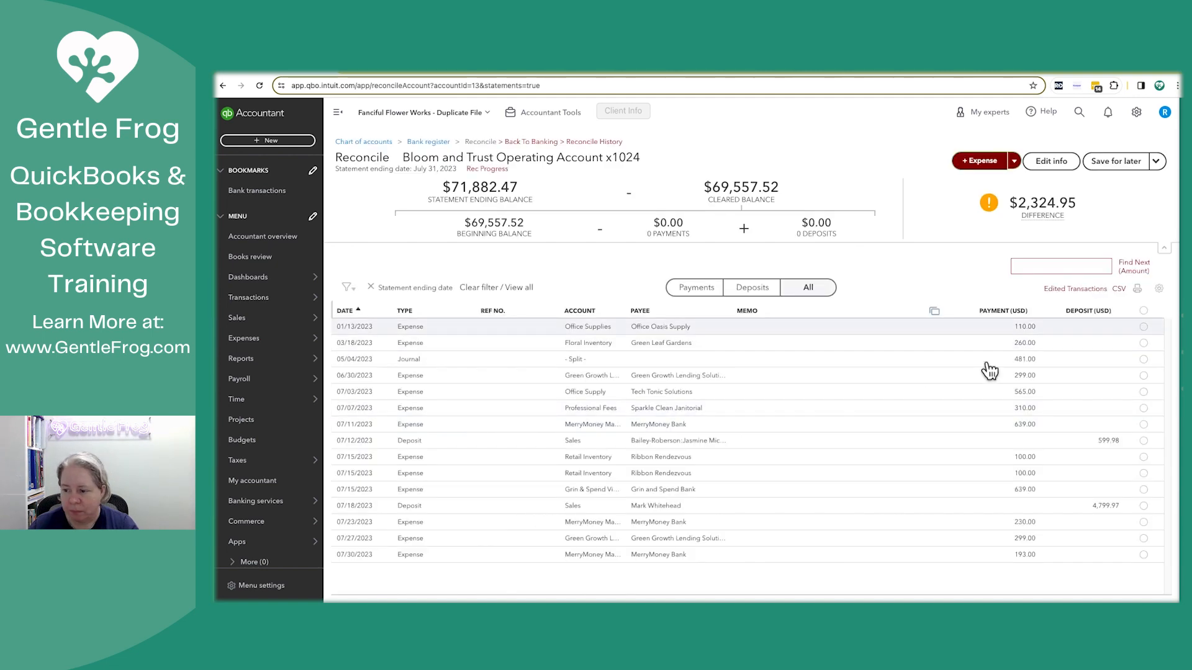
{"action": "left_click", "coordinate": [1143, 375]}
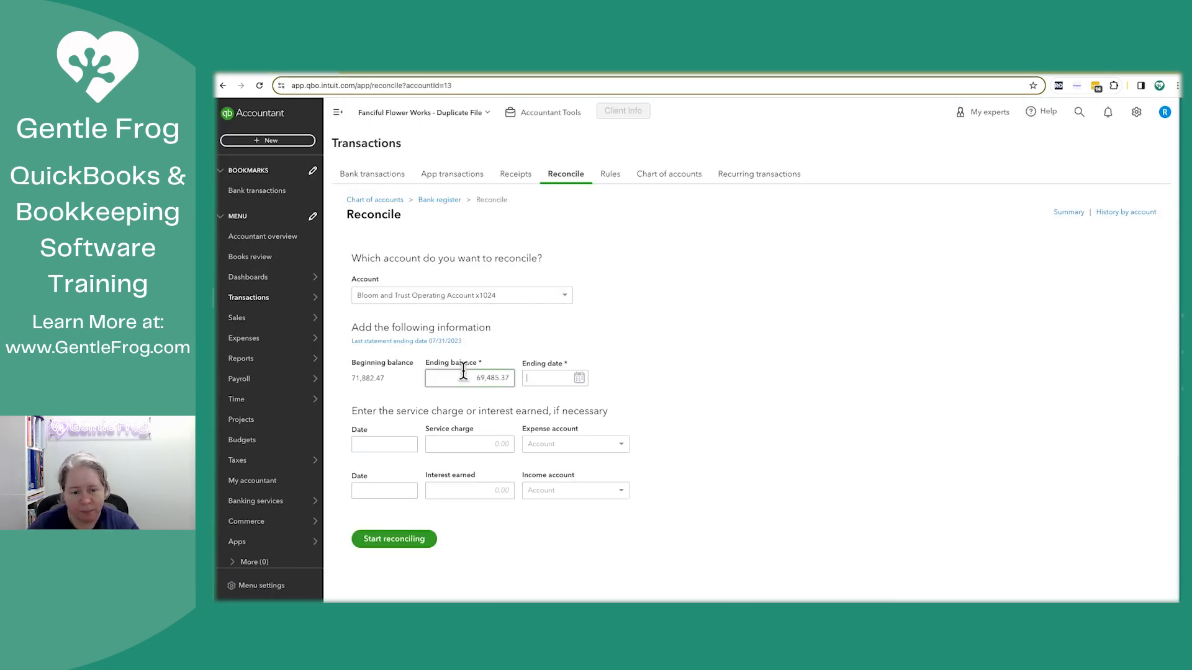
Clear the August 2023 items, finish at $0.00 difference, and dismiss the confirmation.
{"action": "left_click", "coordinate": [394, 539]}
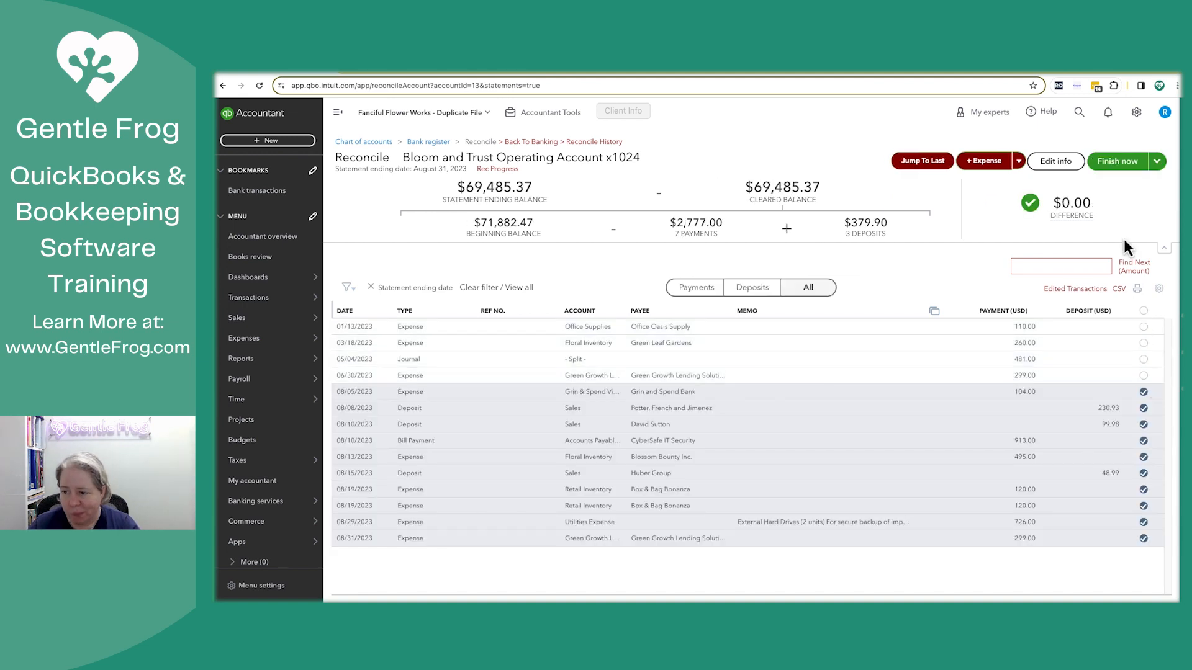
{"action": "left_click", "coordinate": [1116, 161]}
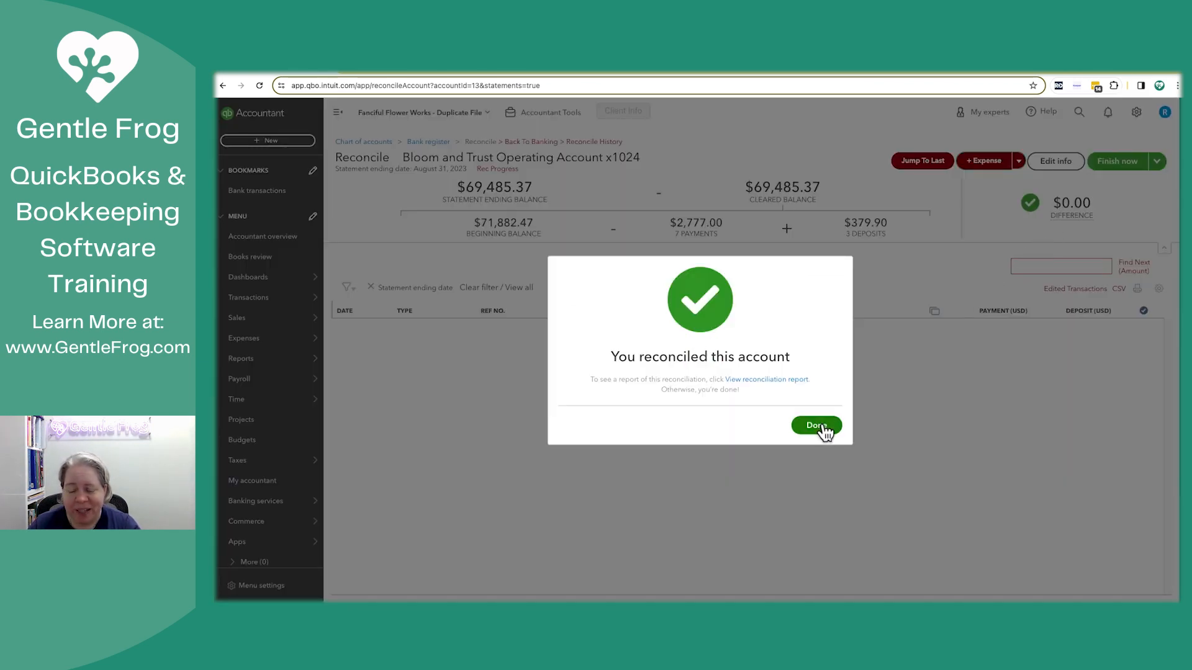
{"action": "left_click", "coordinate": [816, 424]}
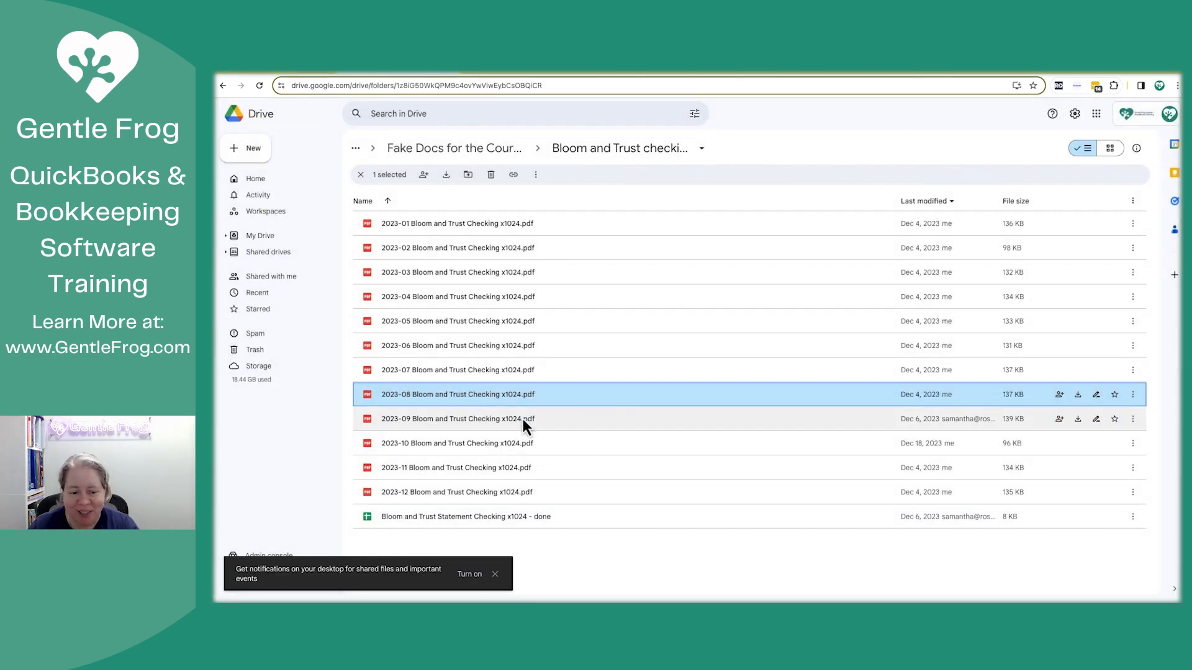
Start September 2023's reconciliation from its statement PDF, unticking older transactions; $190.00 difference remains.
{"action": "double_click", "coordinate": [457, 419]}
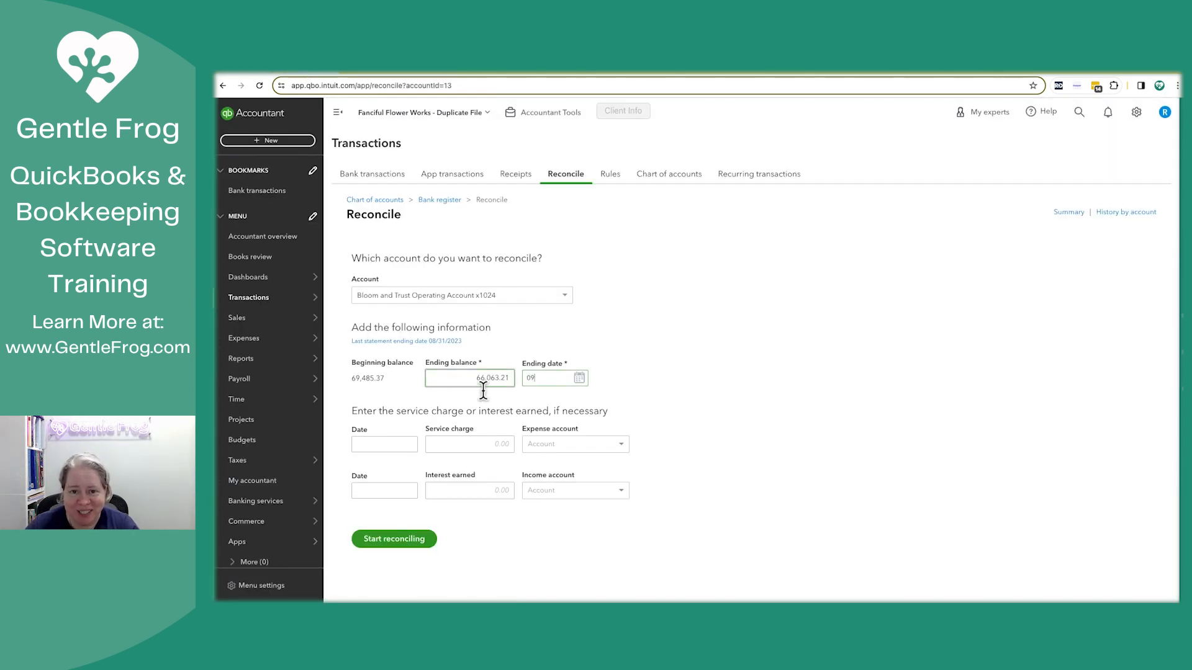
{"action": "type", "text": "0/2023"}
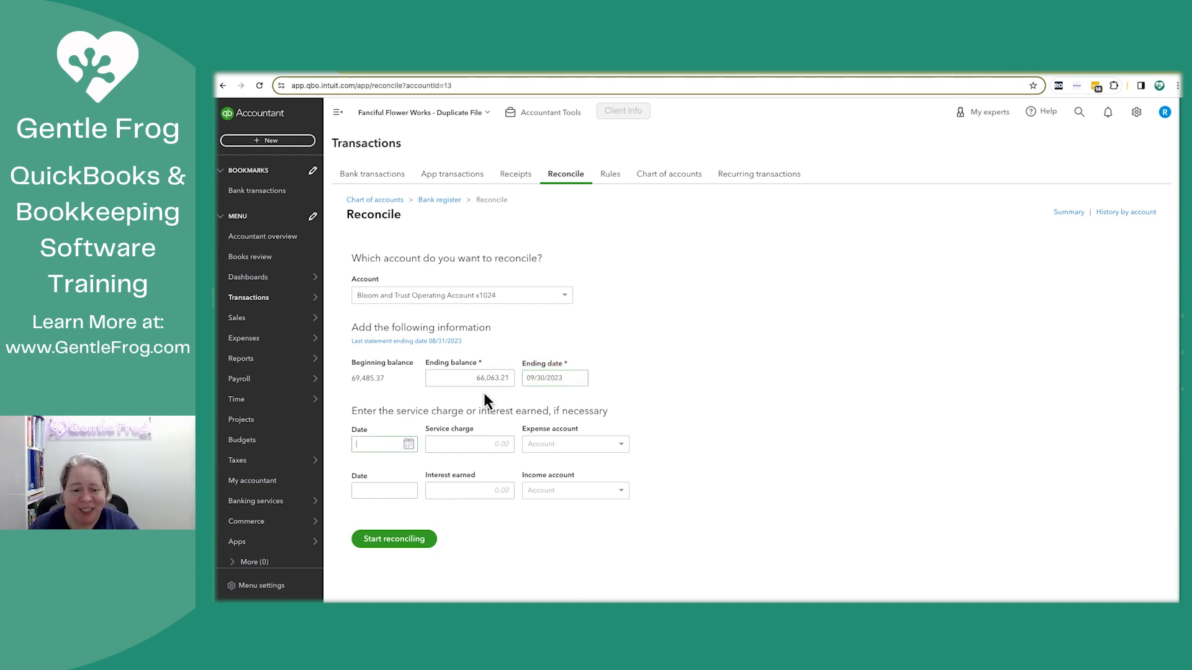
{"action": "left_click", "coordinate": [393, 539]}
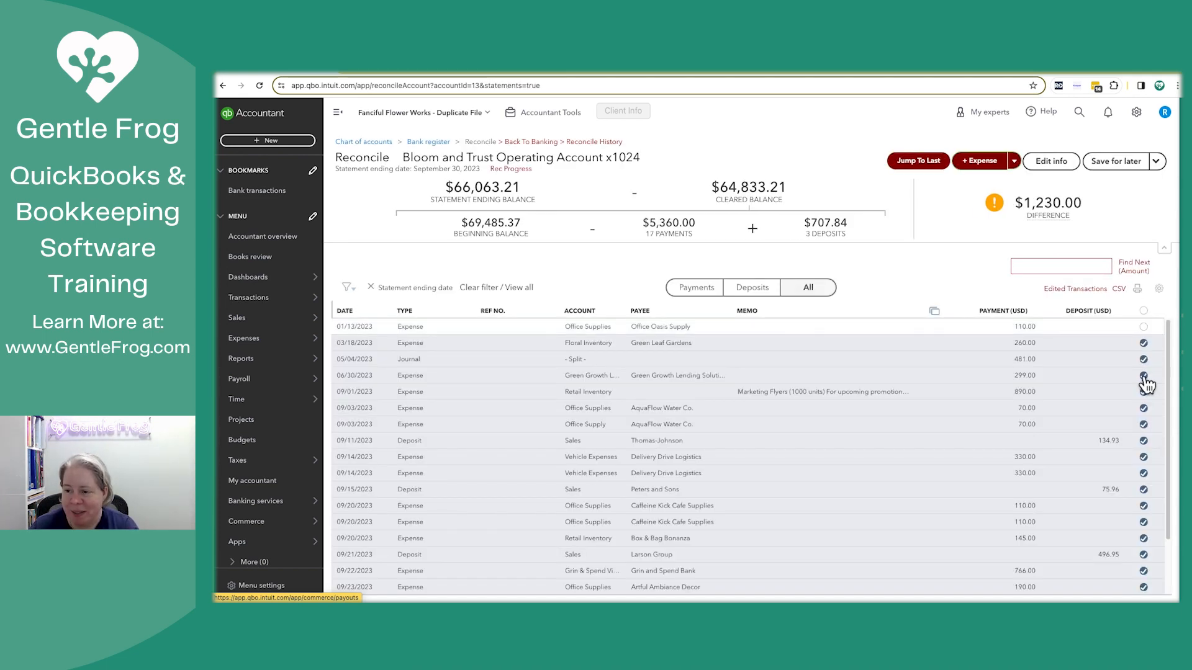
{"action": "left_click", "coordinate": [1143, 376]}
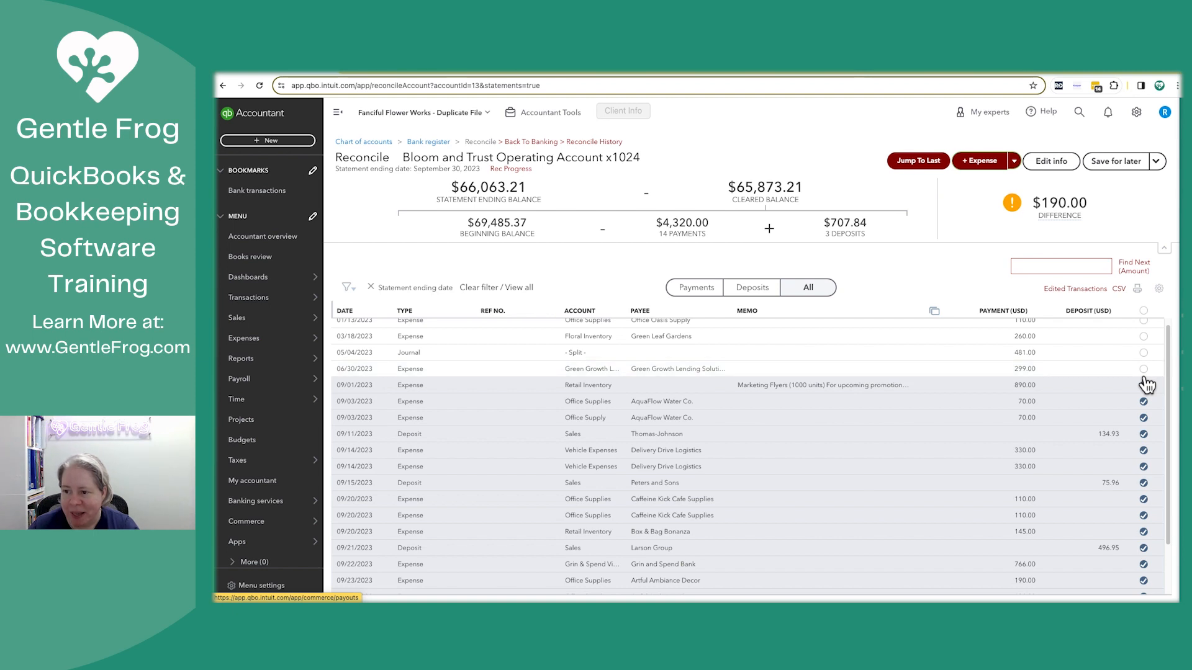
{"action": "scroll", "scroll_direction": "down", "scroll_amount": 3}
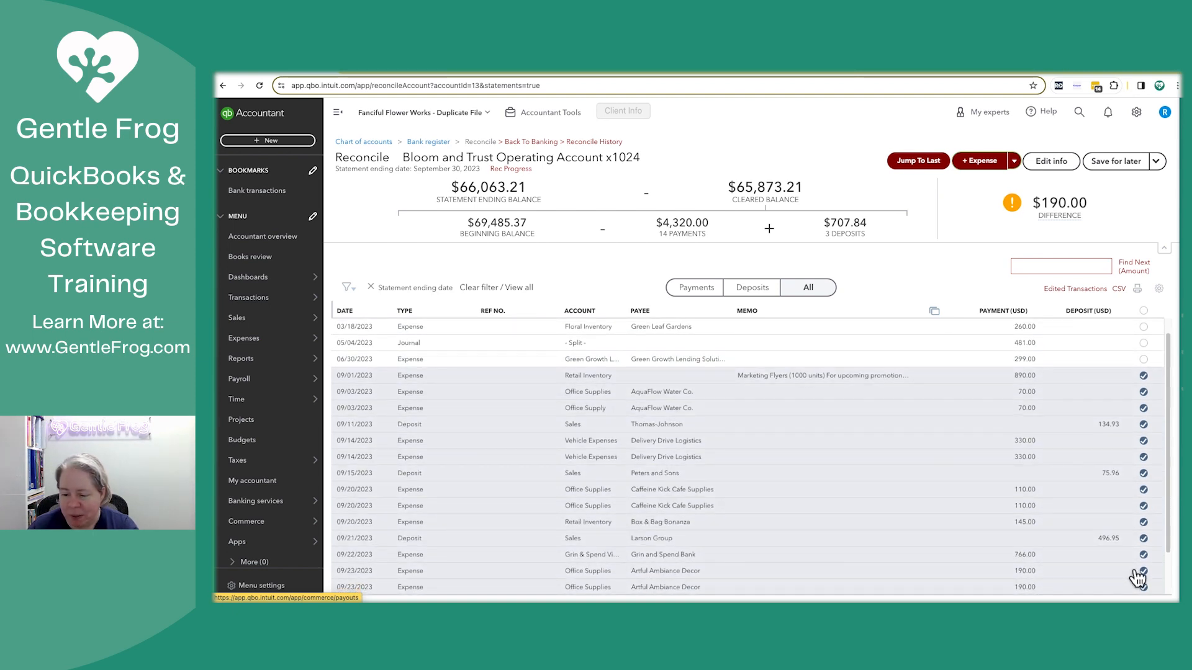
{"action": "scroll", "scroll_direction": "down", "scroll_amount": 3}
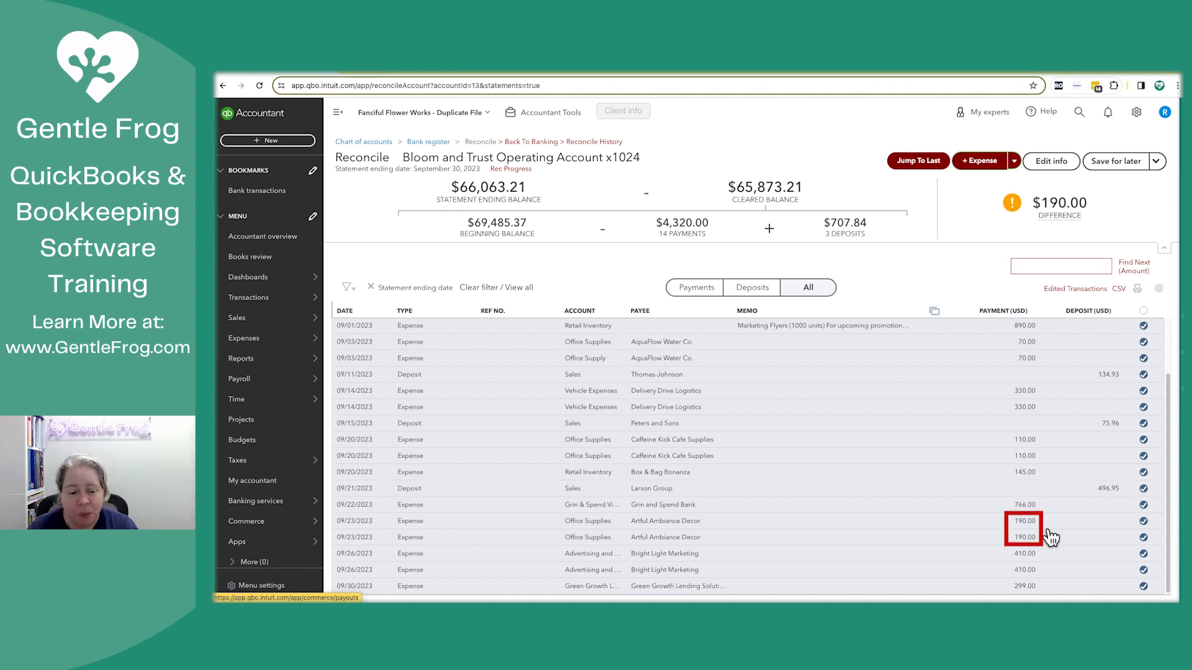
{"action": "mouse_move", "coordinate": [407, 79]}
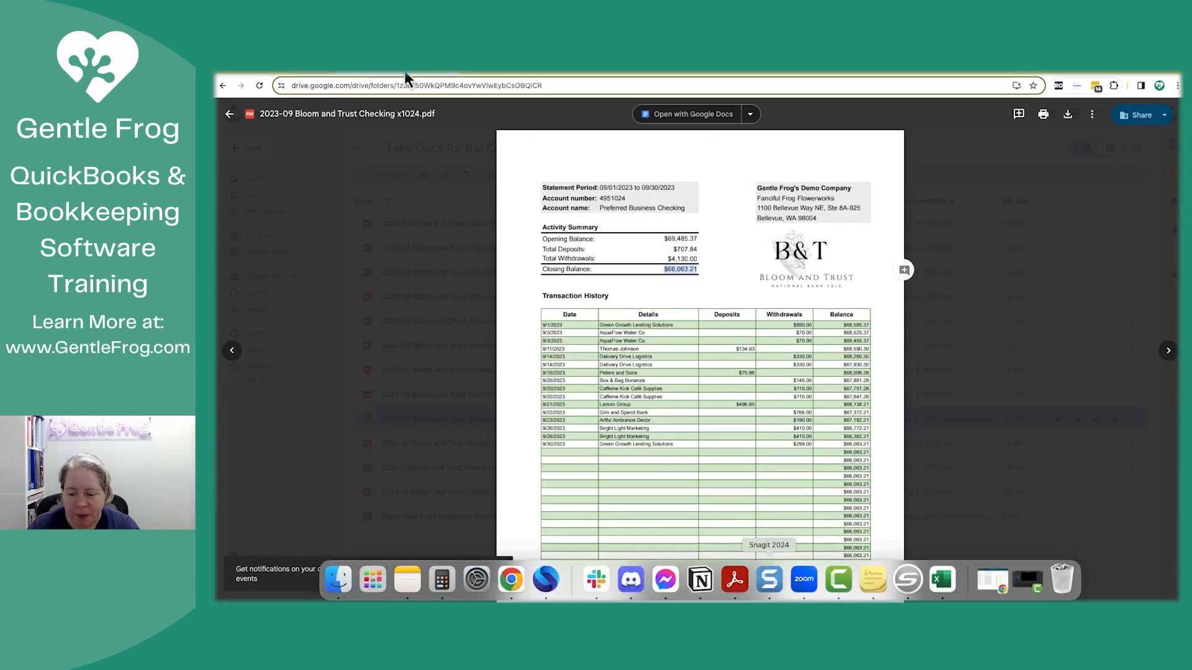
Zoom into the September statement, confirming Artful Ambiance Decor's $190.00 appears only once.
{"action": "left_click", "coordinate": [757, 585]}
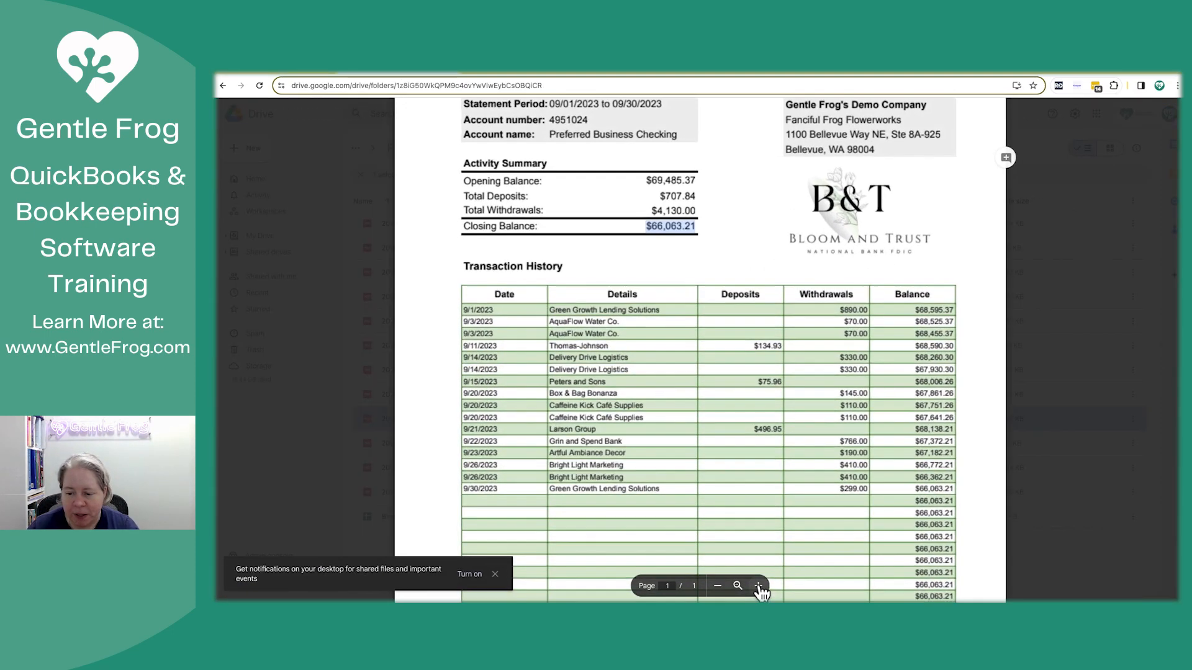
{"action": "mouse_move", "coordinate": [807, 542]}
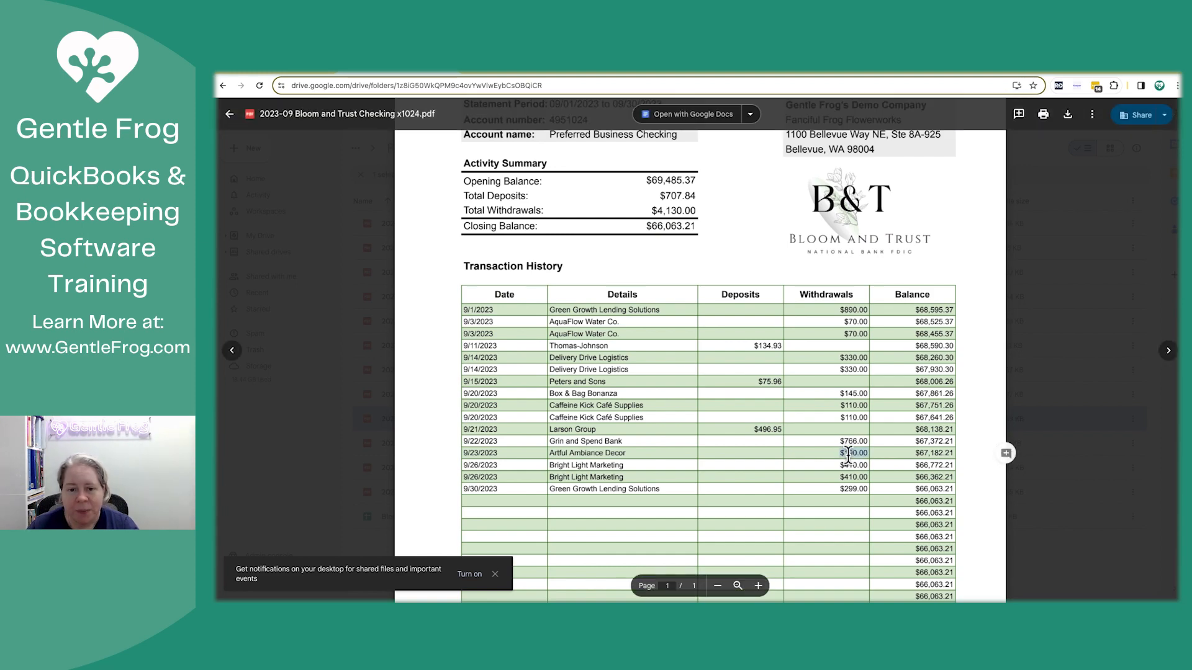
{"action": "left_click", "coordinate": [718, 585]}
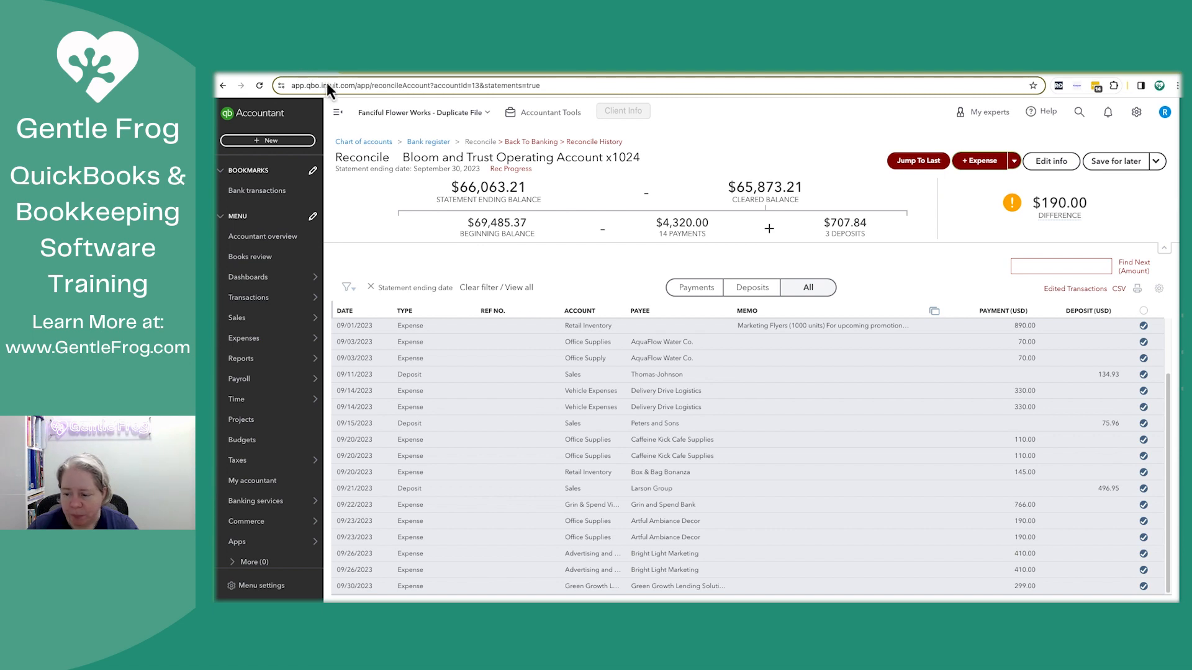
Untick one duplicate 09/23 Artful Ambiance Decor 190.00 charge and finish September at $0.00.
{"action": "left_click", "coordinate": [1143, 521]}
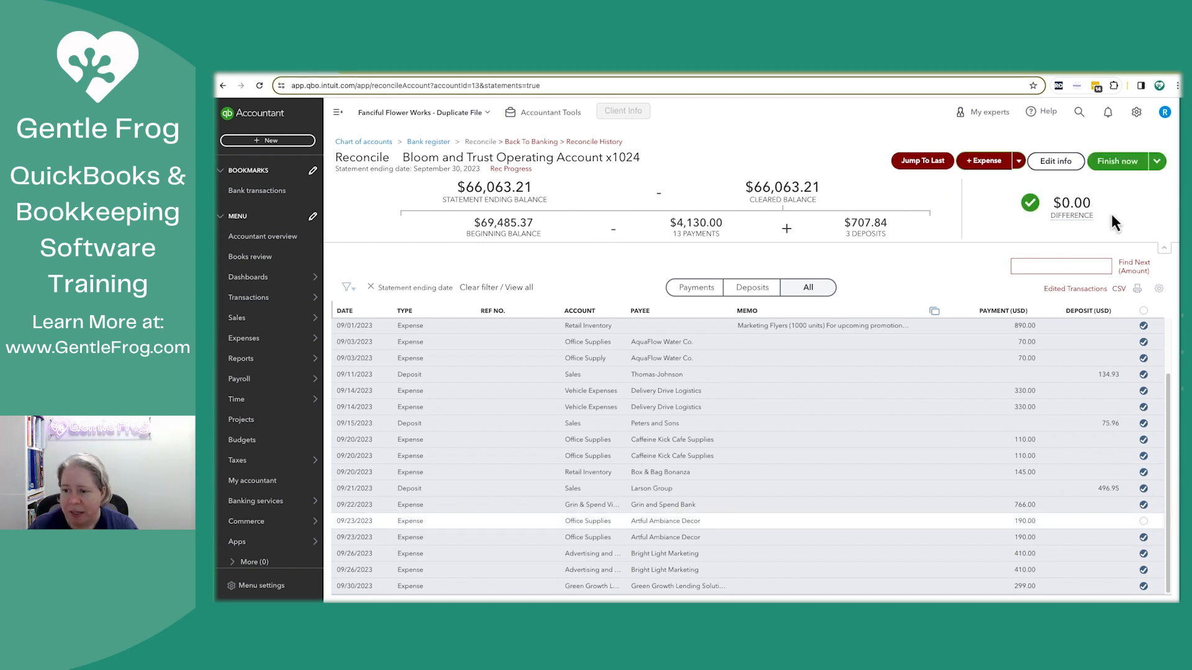
{"action": "mouse_move", "coordinate": [1117, 161]}
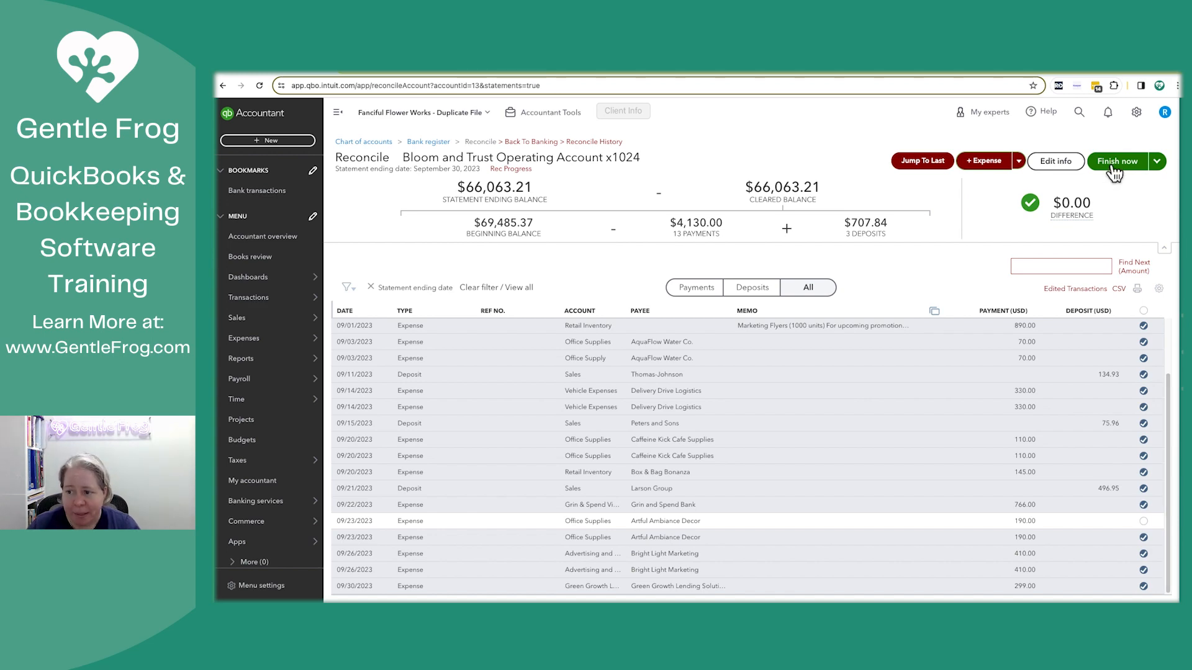
{"action": "left_click", "coordinate": [1116, 161]}
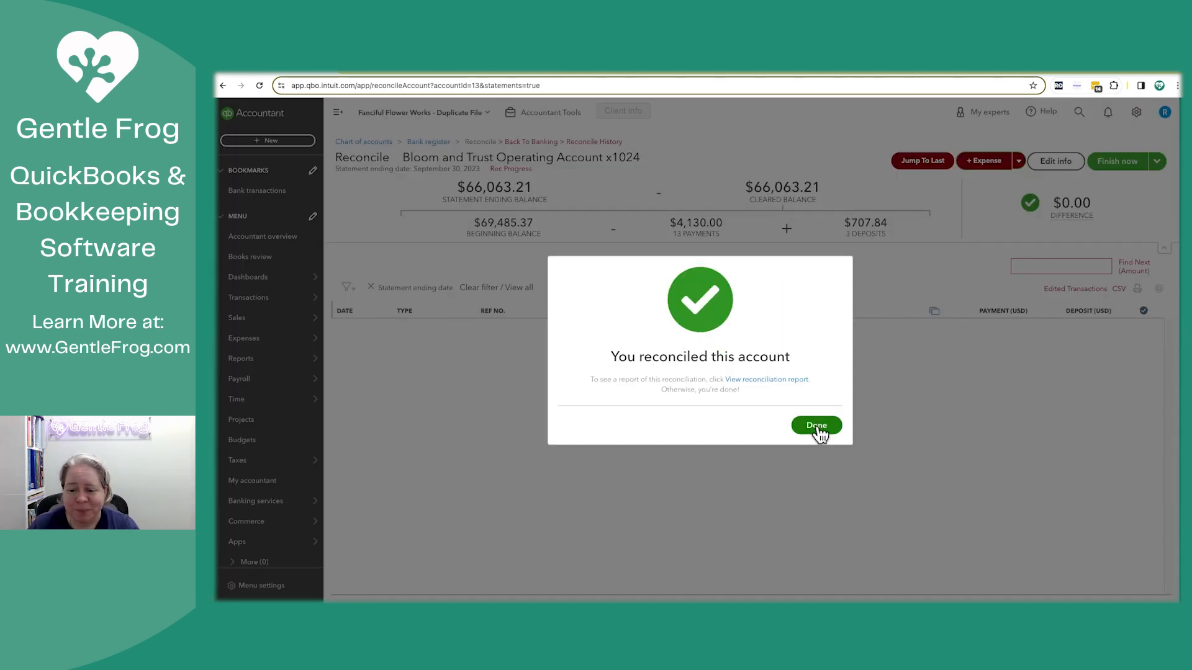
{"action": "left_click", "coordinate": [816, 425]}
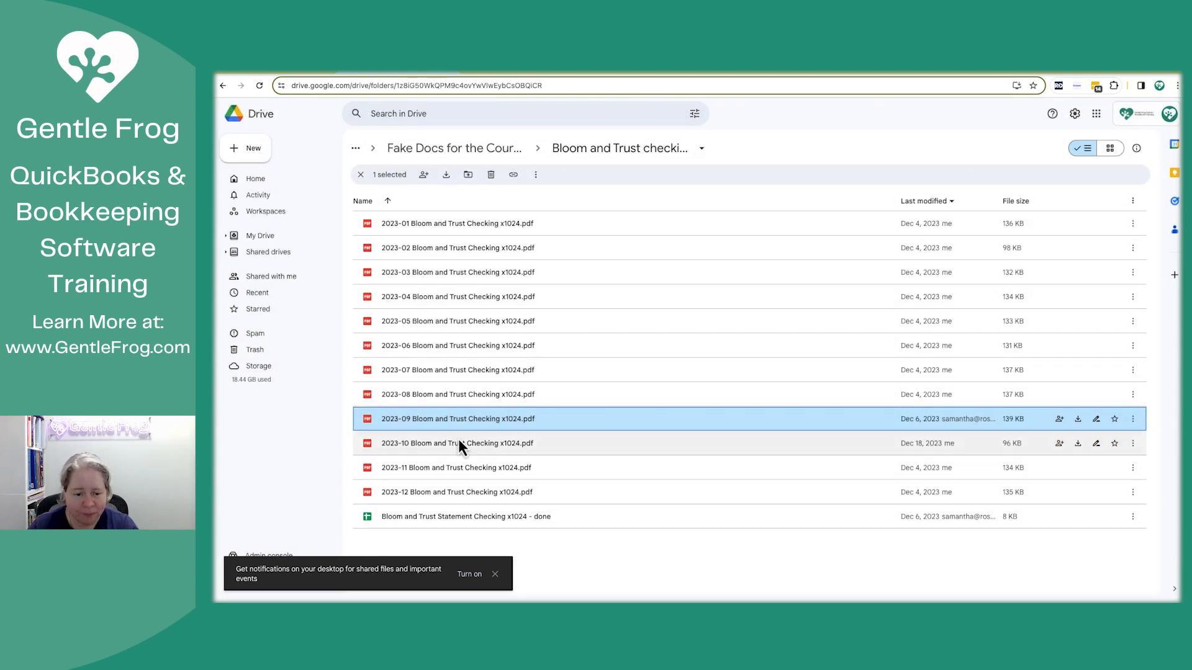
Reconcile October 2023 against its statement to $65,686.21.
{"action": "double_click", "coordinate": [456, 443]}
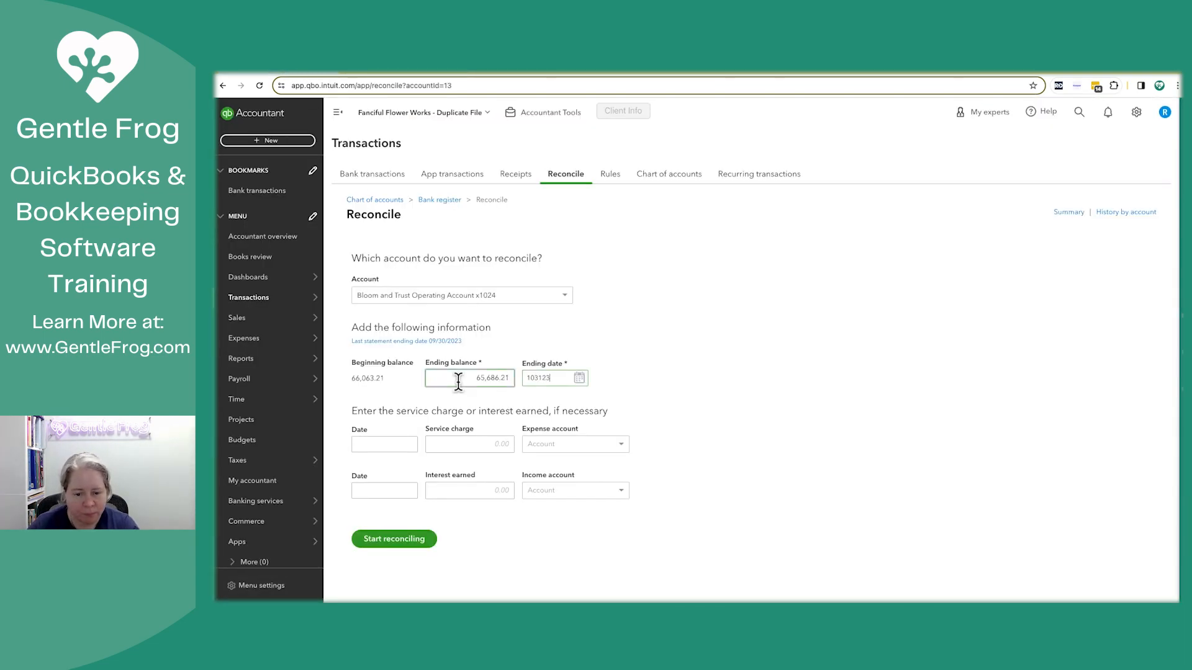
{"action": "left_click", "coordinate": [394, 538]}
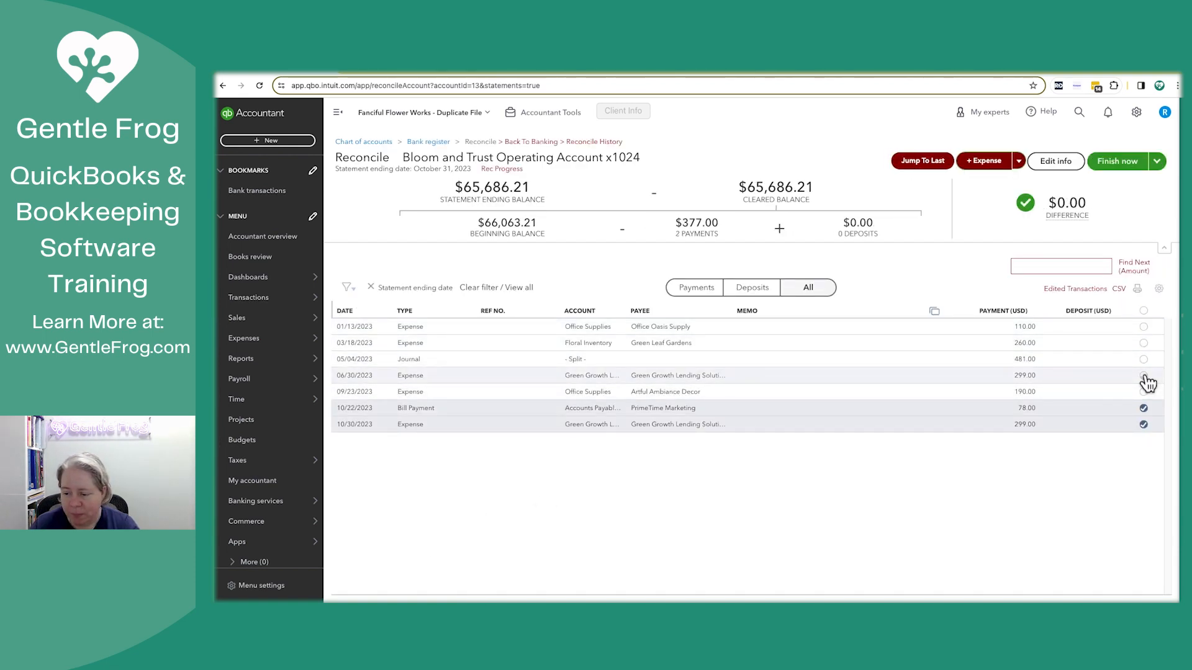
{"action": "left_click", "coordinate": [1143, 375]}
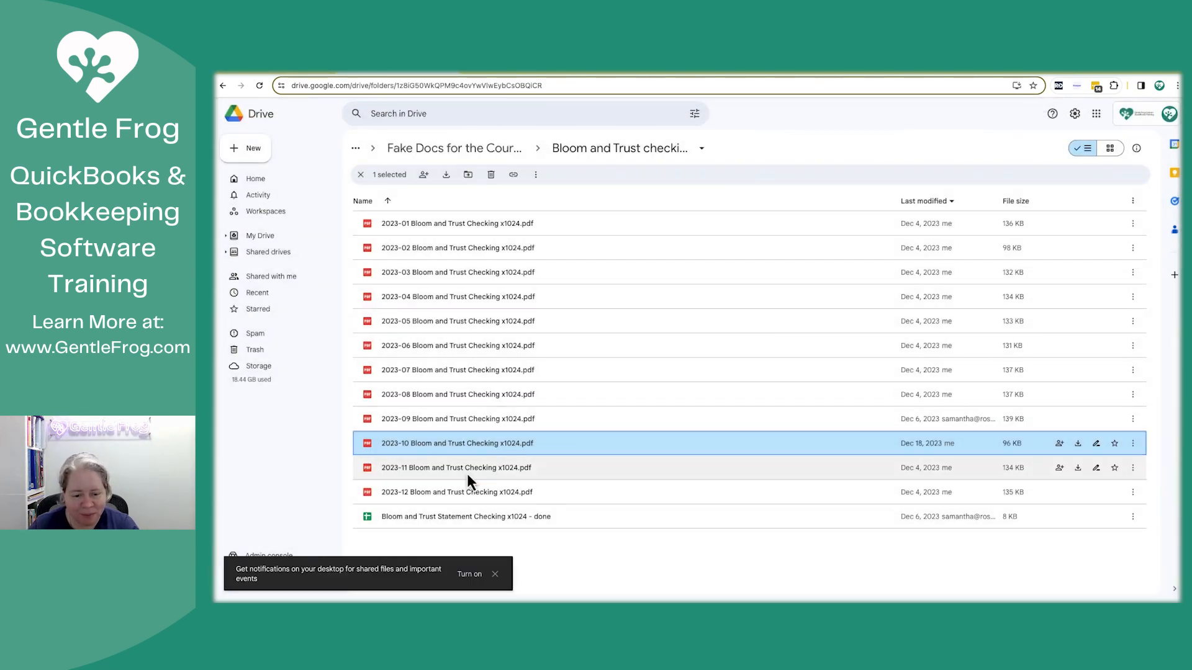
Reconcile November (11/30/2023) to $67,393.07, clearing four transactions including Paper Trail Accounting 440.00.
{"action": "double_click", "coordinate": [456, 468]}
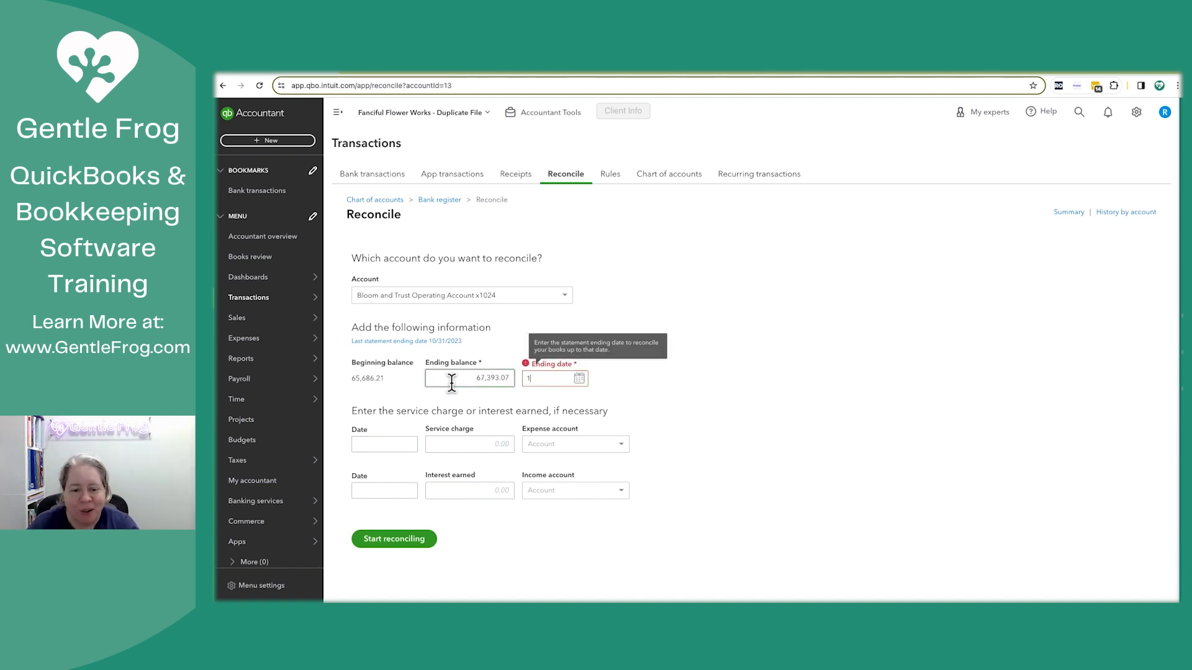
{"action": "type", "text": "11/30/2023"}
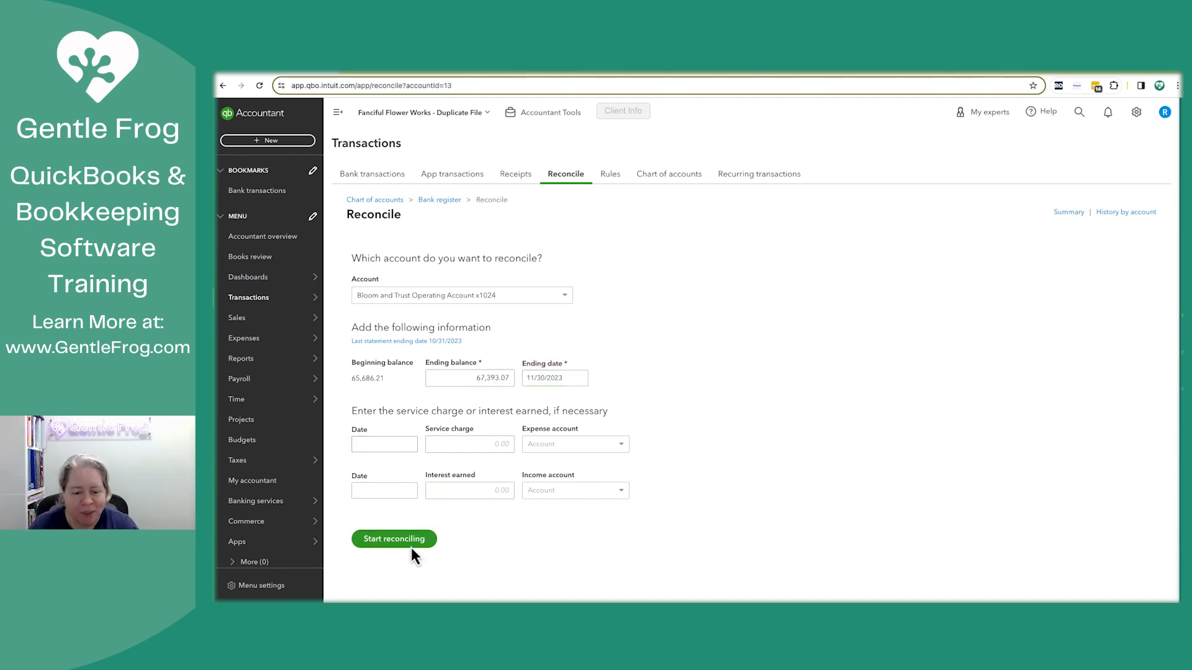
{"action": "left_click", "coordinate": [393, 538]}
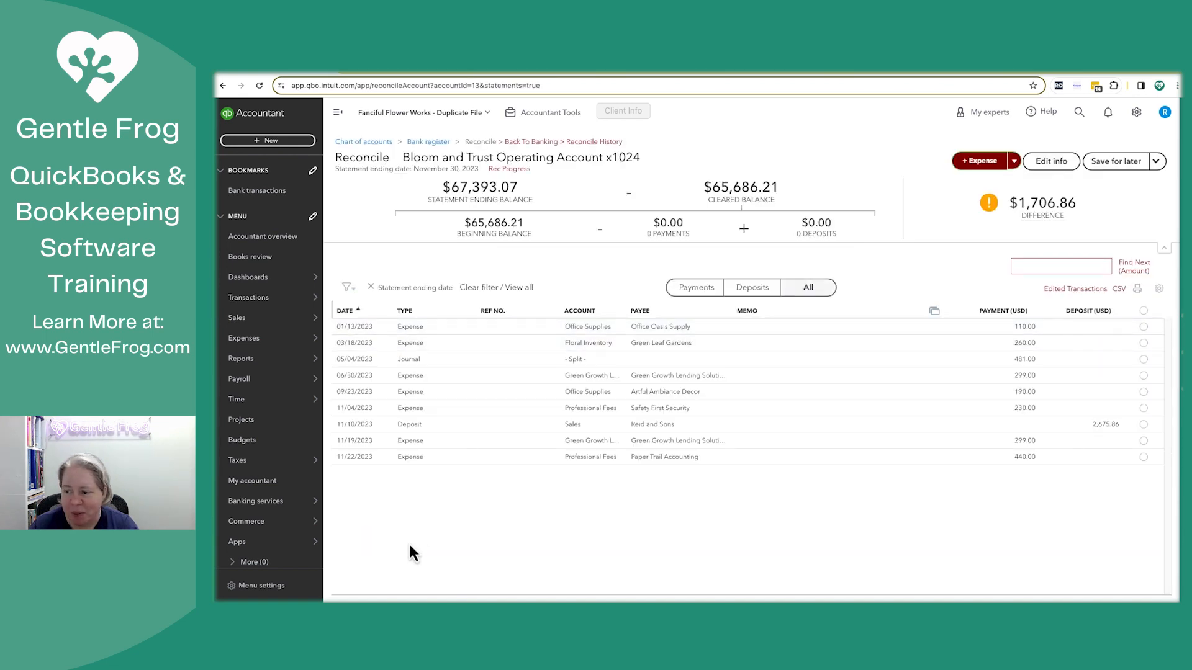
{"action": "left_click", "coordinate": [1142, 457]}
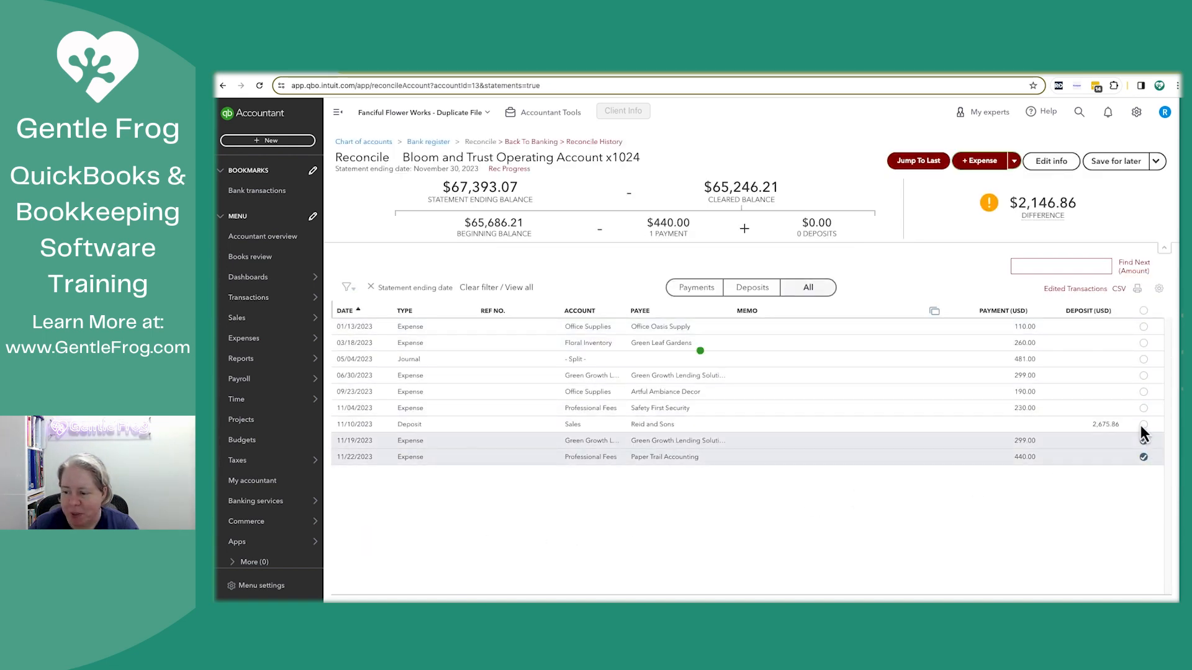
{"action": "left_click", "coordinate": [1144, 424]}
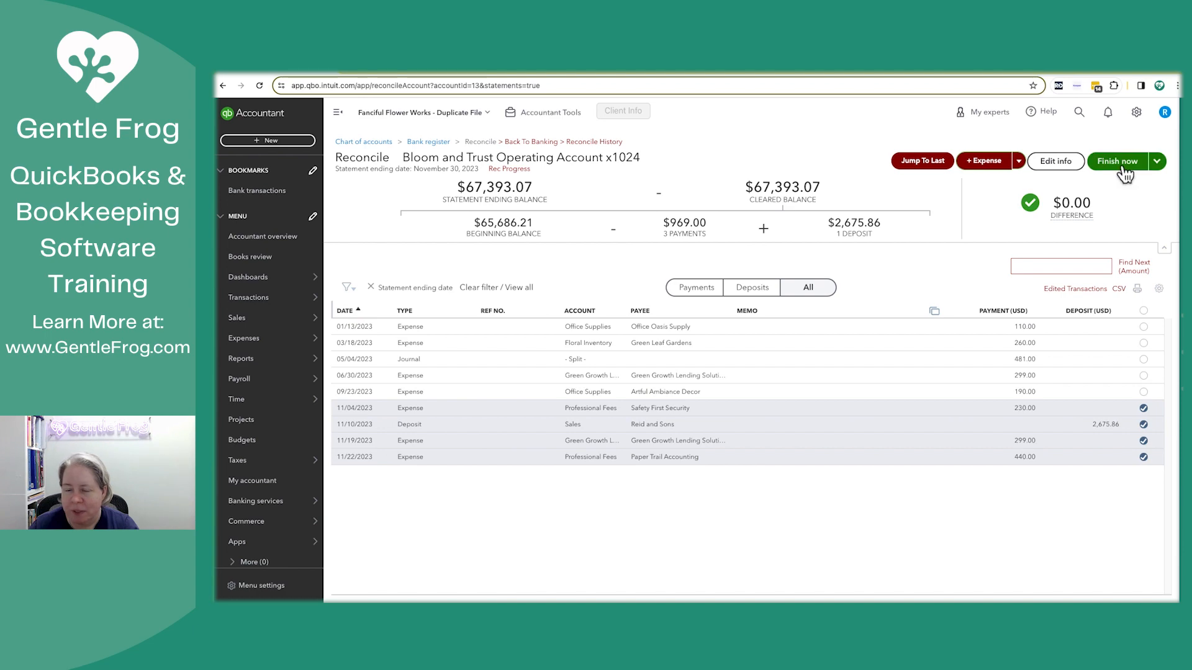
{"action": "left_click", "coordinate": [1117, 162]}
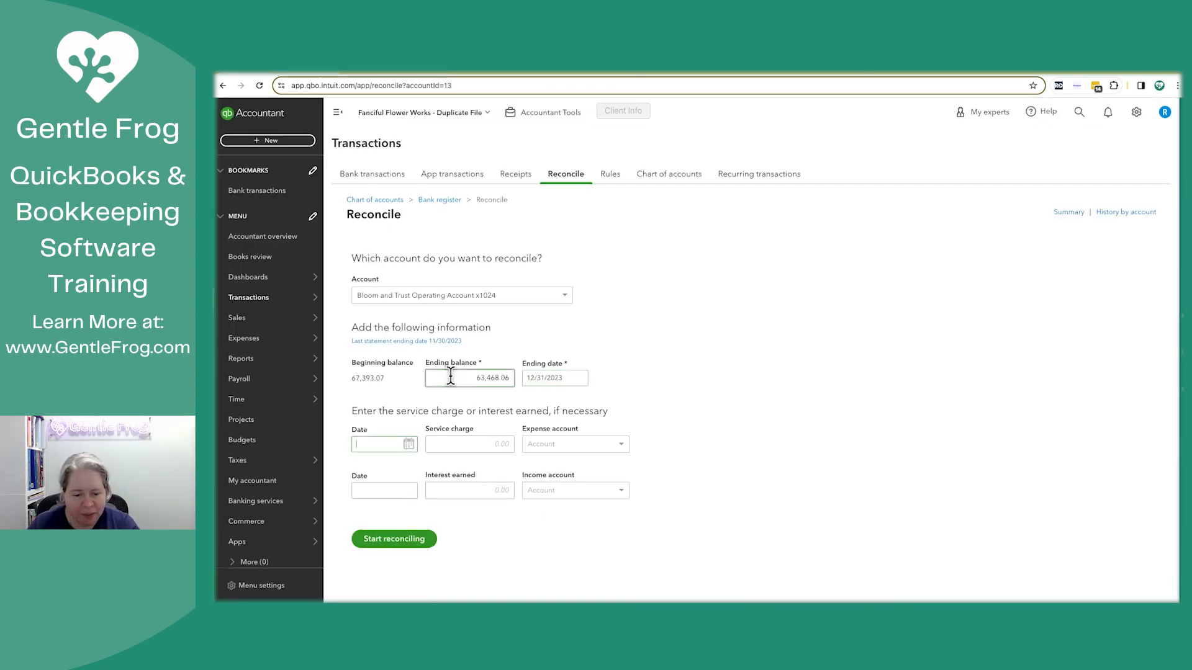
Clear all December items except five older ones, including January's Office Oasis Supply, and finish.
{"action": "left_click", "coordinate": [394, 538]}
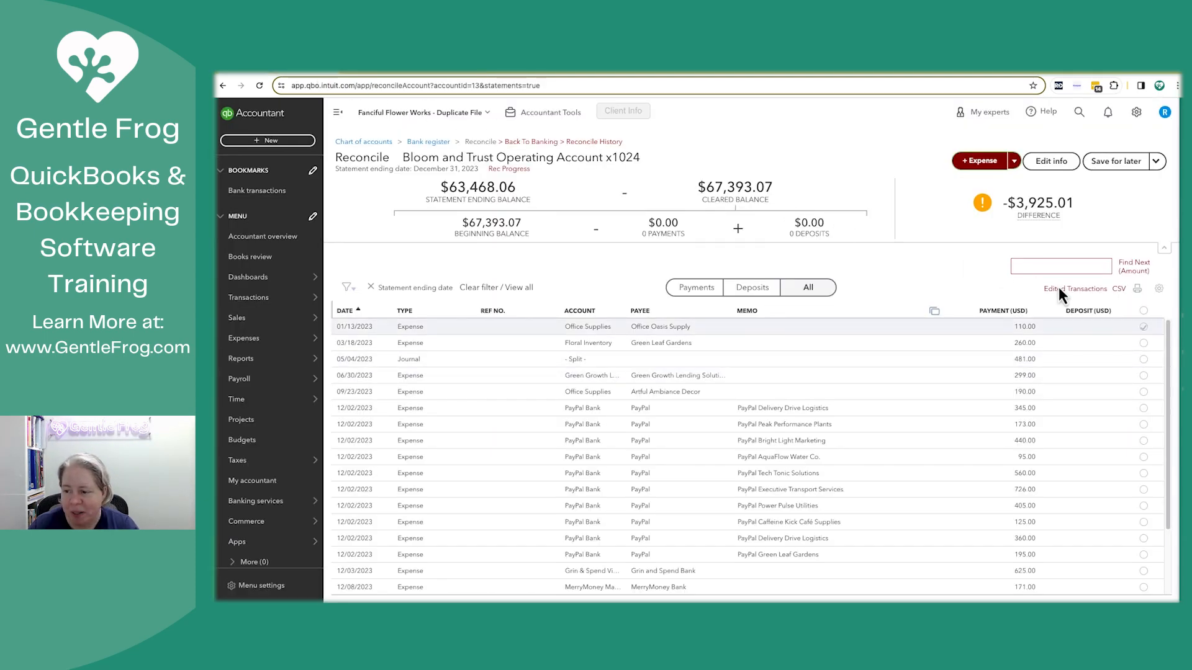
{"action": "left_click", "coordinate": [1143, 312]}
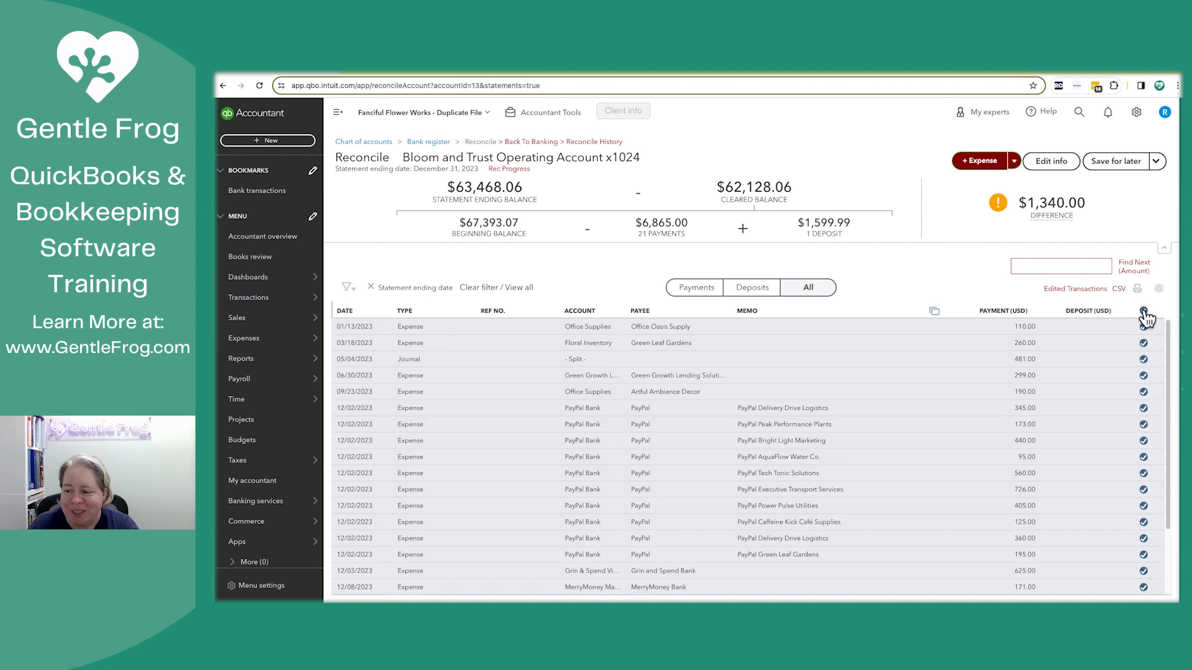
{"action": "left_click", "coordinate": [1142, 326]}
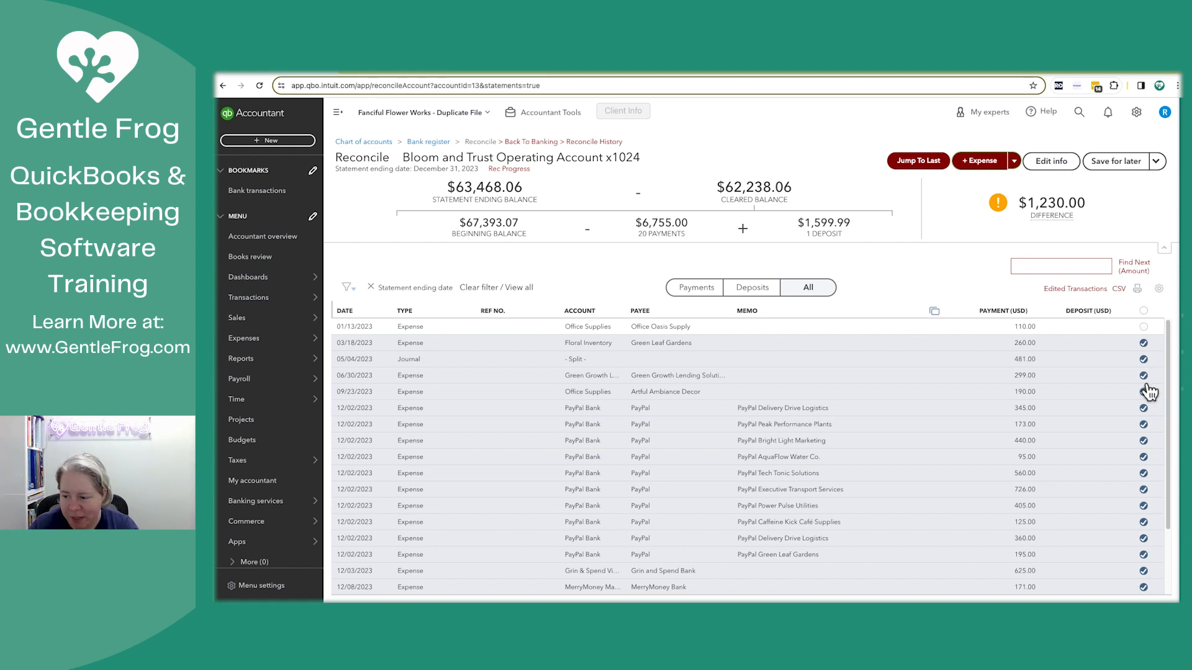
{"action": "left_click", "coordinate": [1143, 392]}
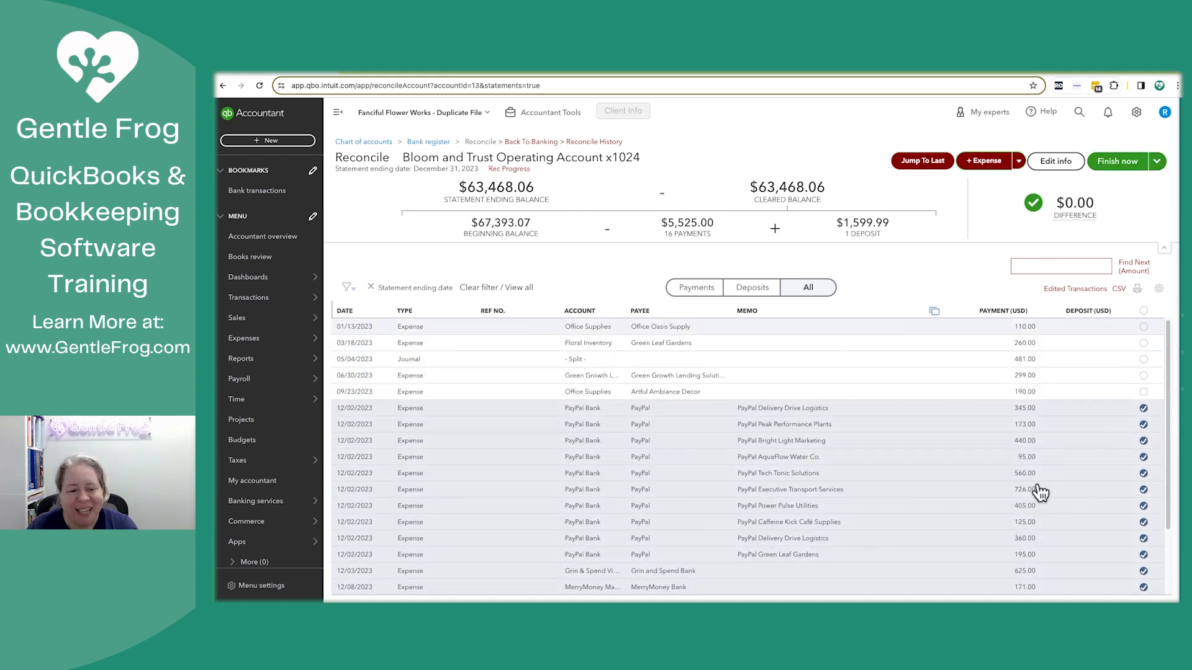
{"action": "mouse_move", "coordinate": [389, 393]}
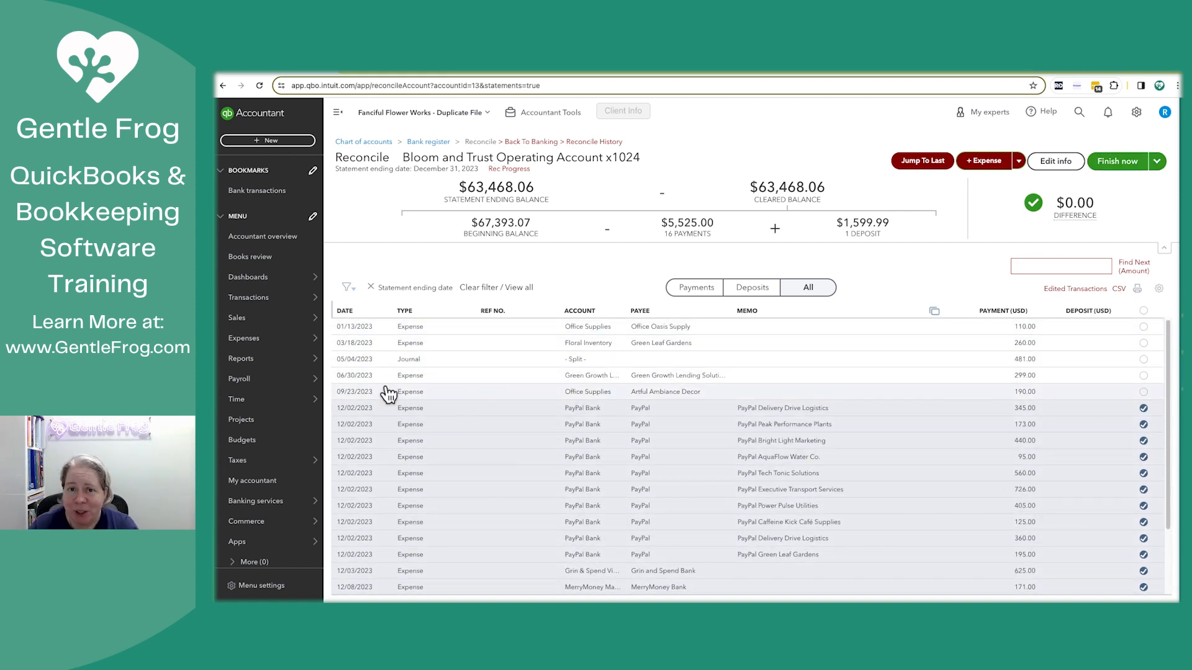
{"action": "mouse_move", "coordinate": [474, 383]}
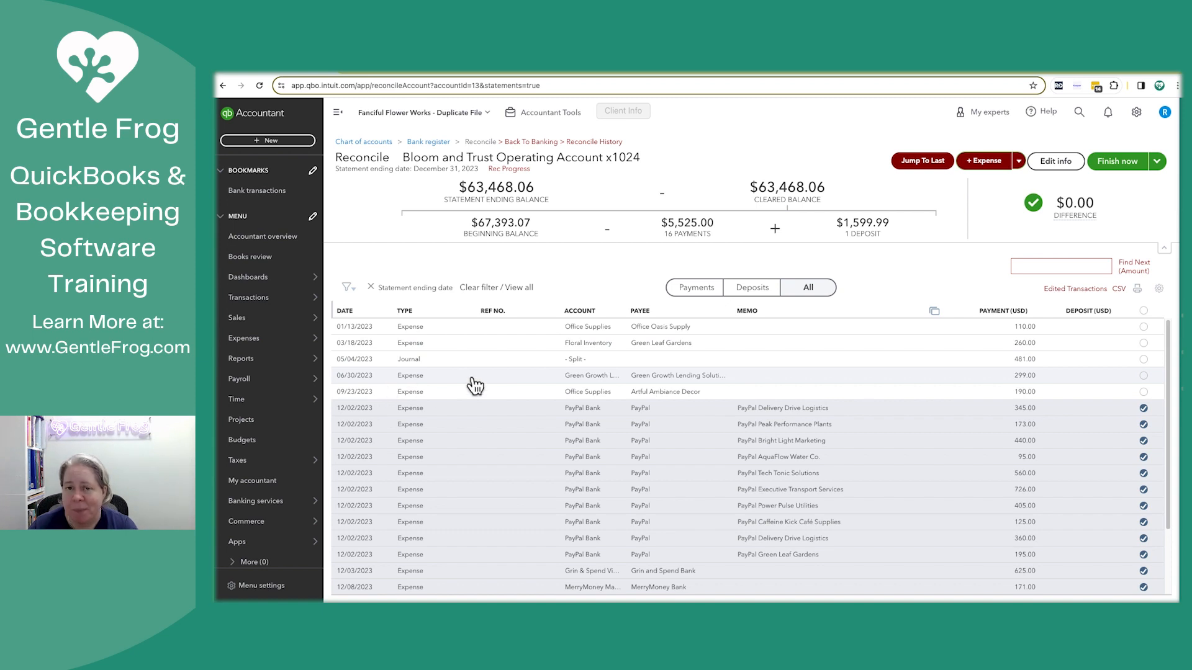
{"action": "mouse_move", "coordinate": [1117, 161]}
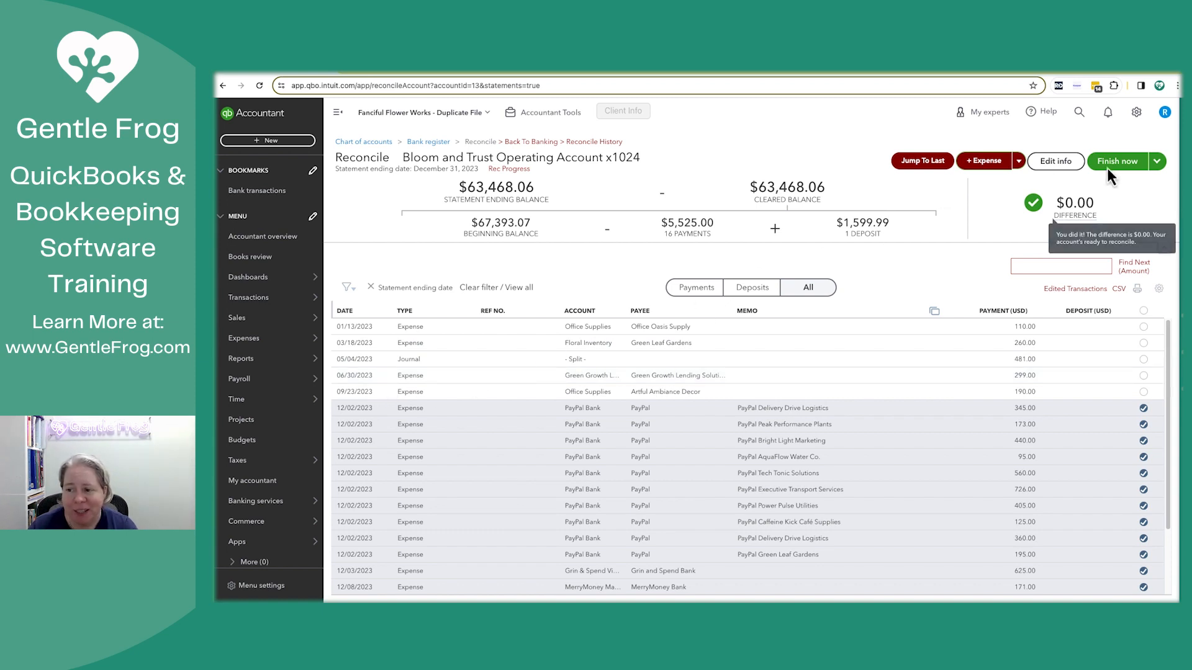
{"action": "left_click", "coordinate": [1117, 160]}
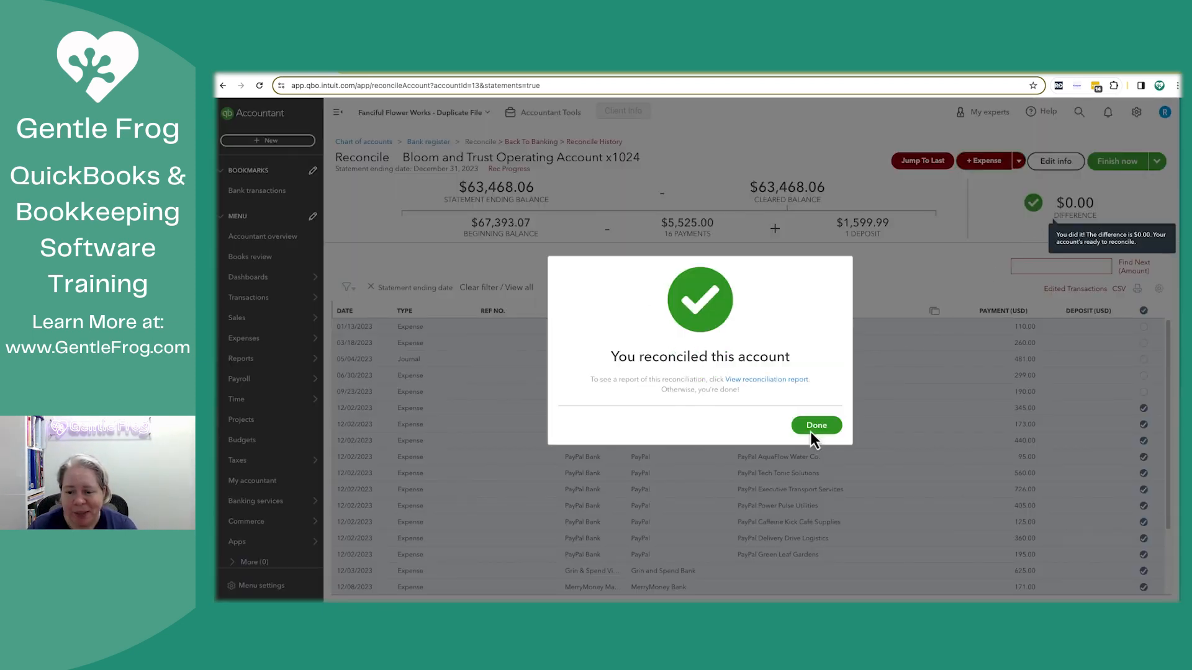
{"action": "left_click", "coordinate": [816, 424]}
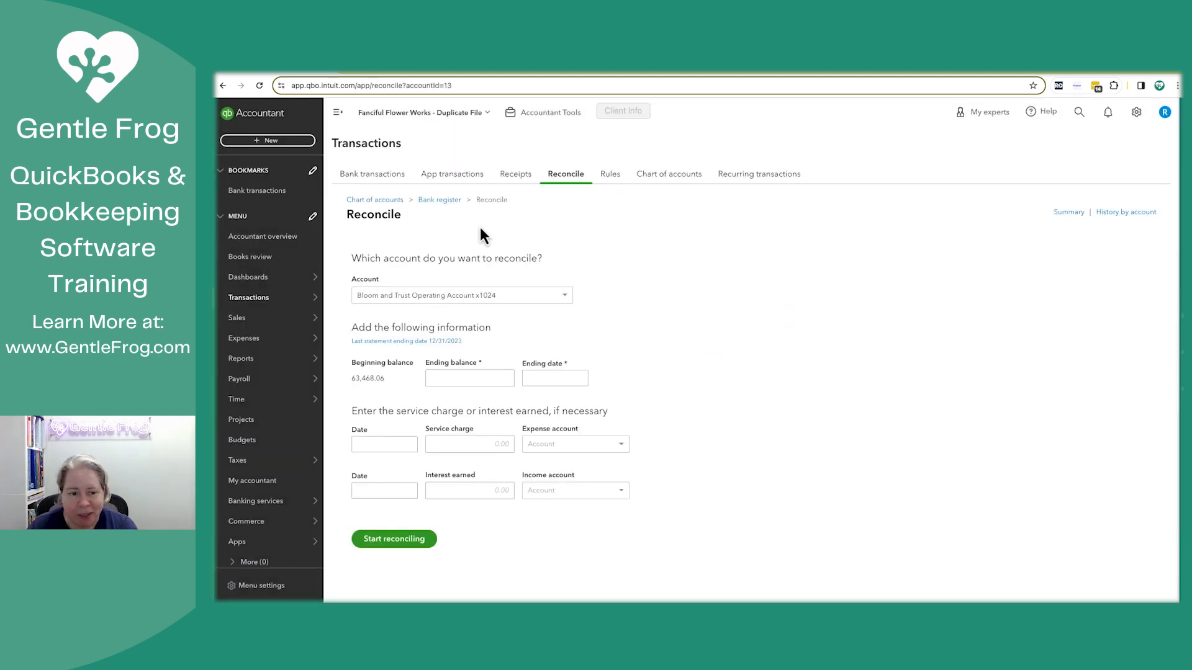
Check the register shows 'Reconciled through 12/31/2023', then go back to the chart of accounts.
{"action": "left_click", "coordinate": [440, 200]}
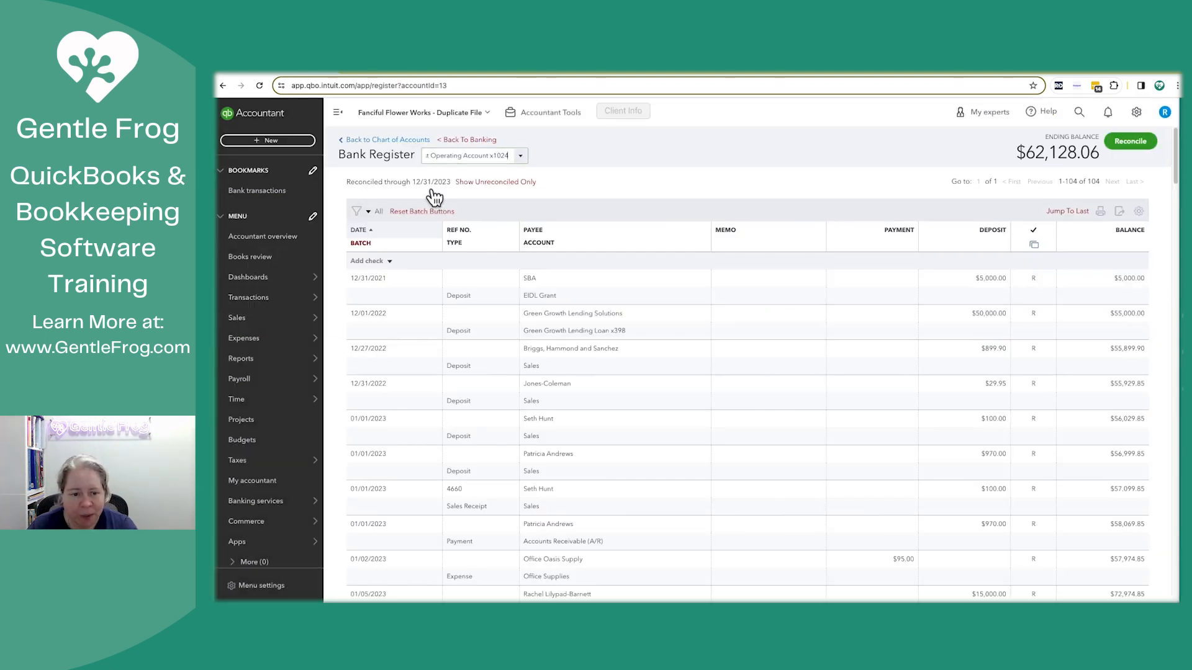
{"action": "left_click", "coordinate": [386, 139]}
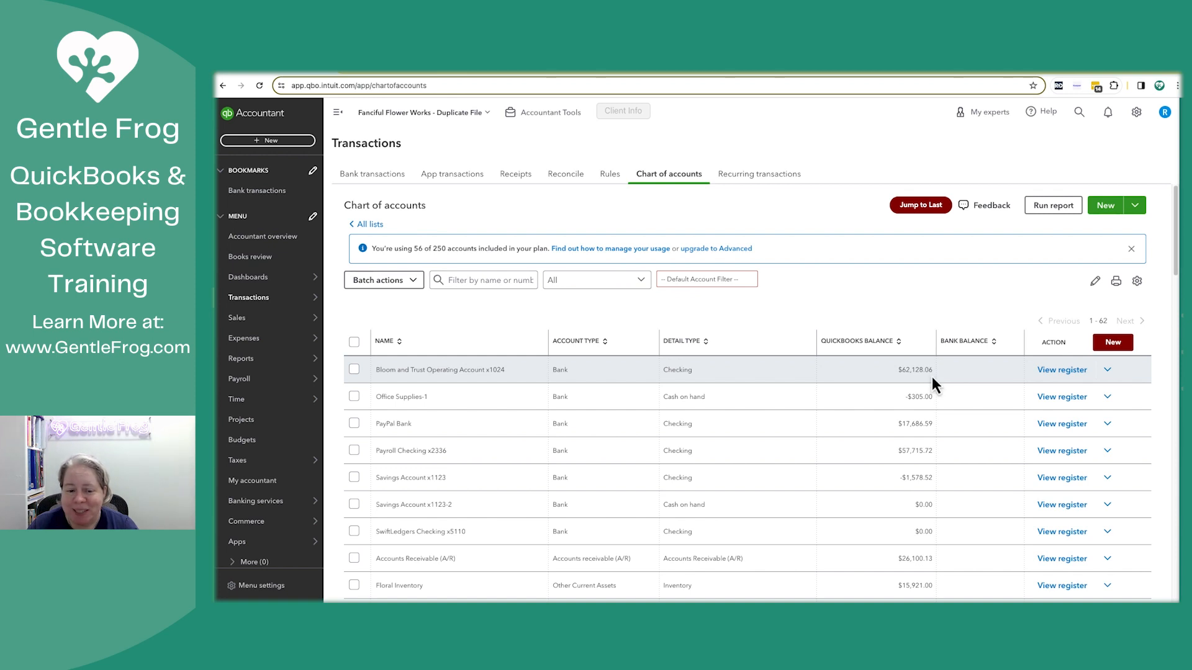
{"action": "mouse_move", "coordinate": [1012, 367]}
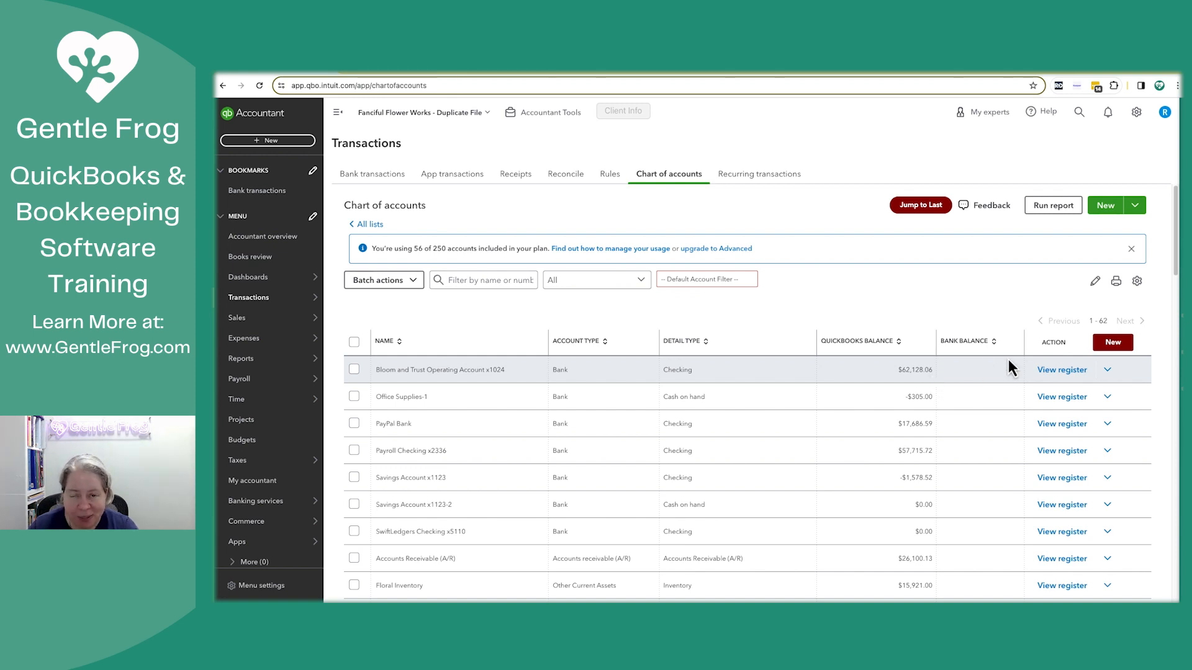
{"action": "mouse_move", "coordinate": [991, 383]}
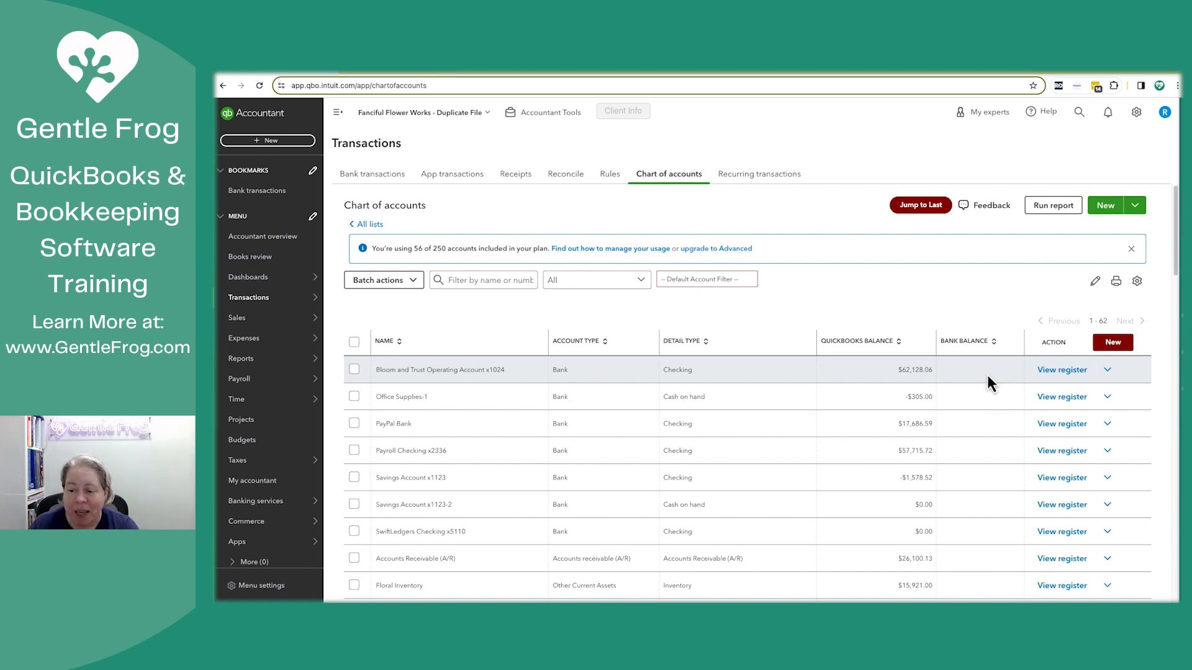